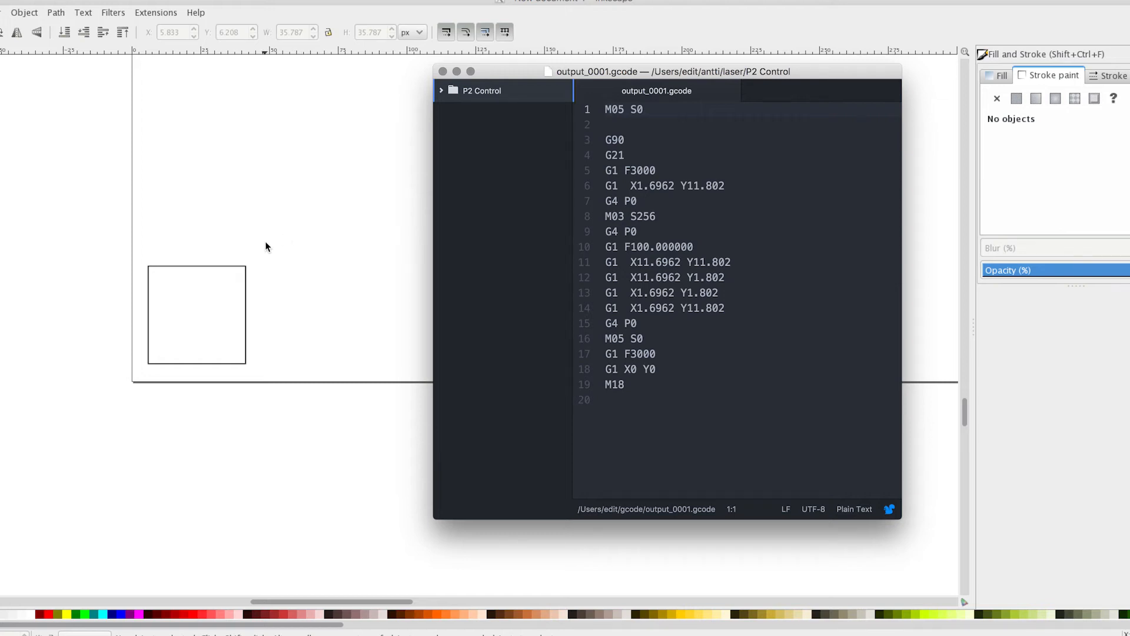
pyautogui.moveTo(455, 315)
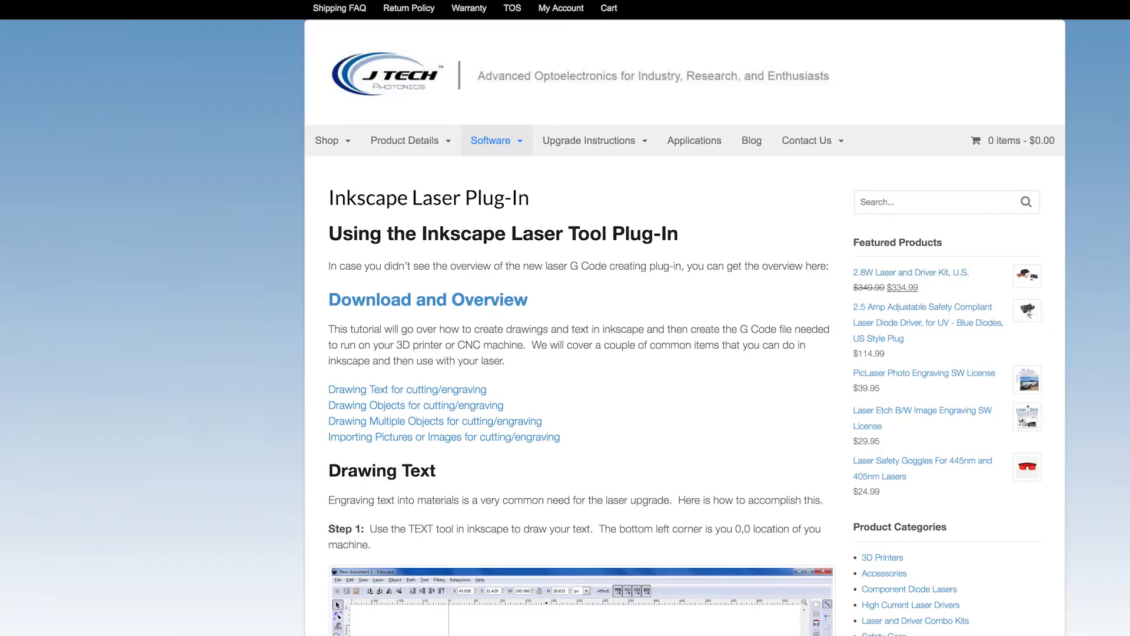
# Download the J Tech Laser Tool plug-in v1.6 and open its JTP_Laser_Tool_V1_6 folder
pyautogui.scroll(-3)
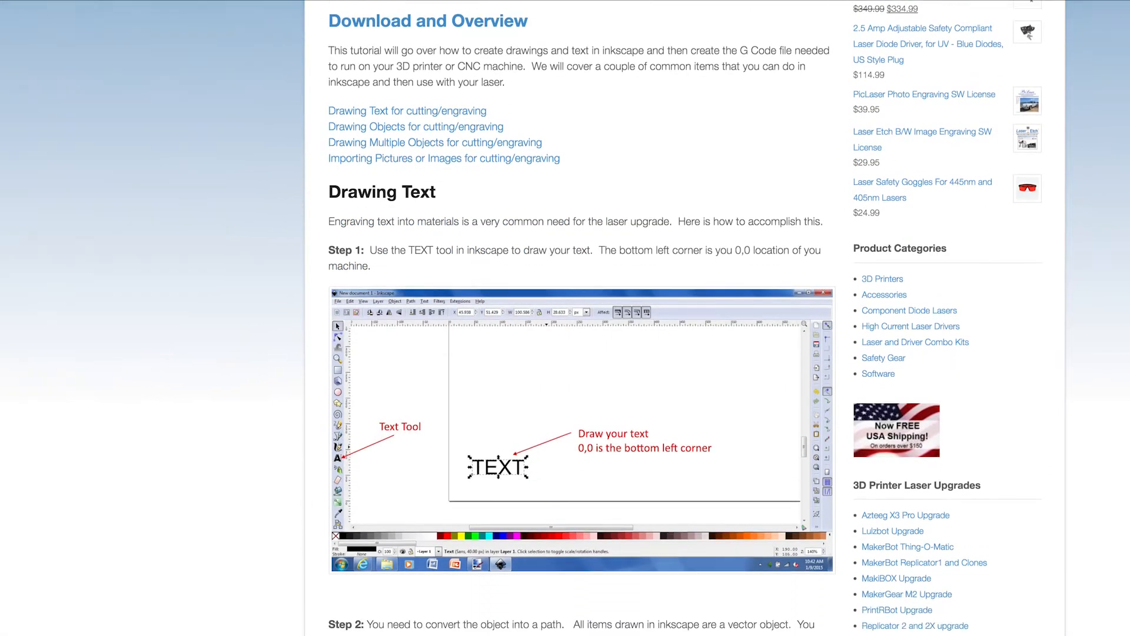
pyautogui.scroll(-3)
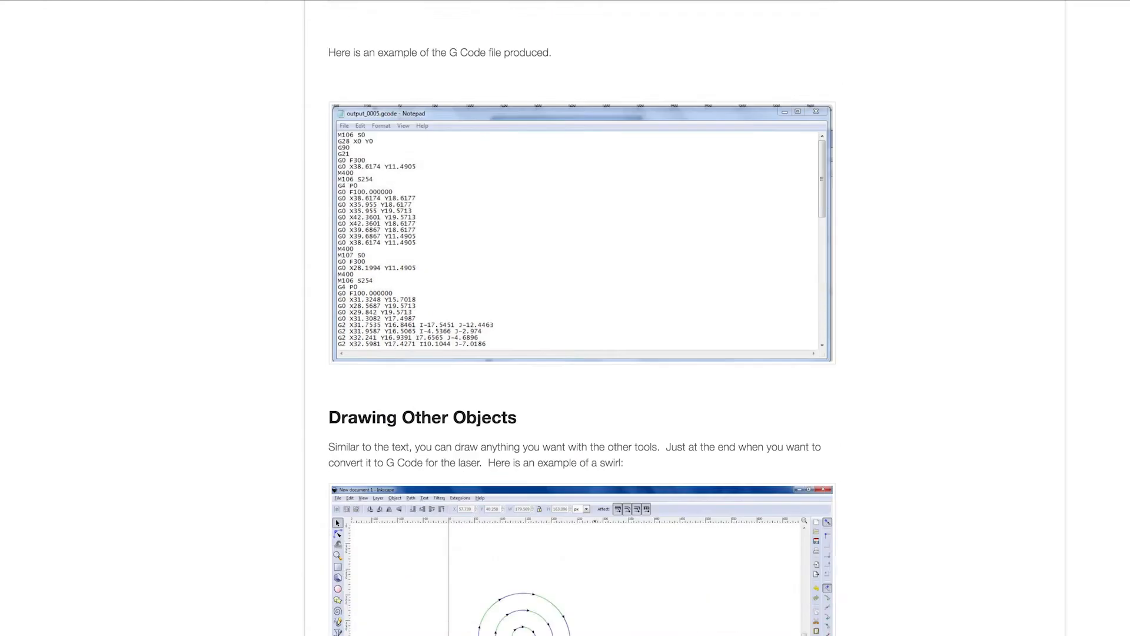
pyautogui.scroll(-3)
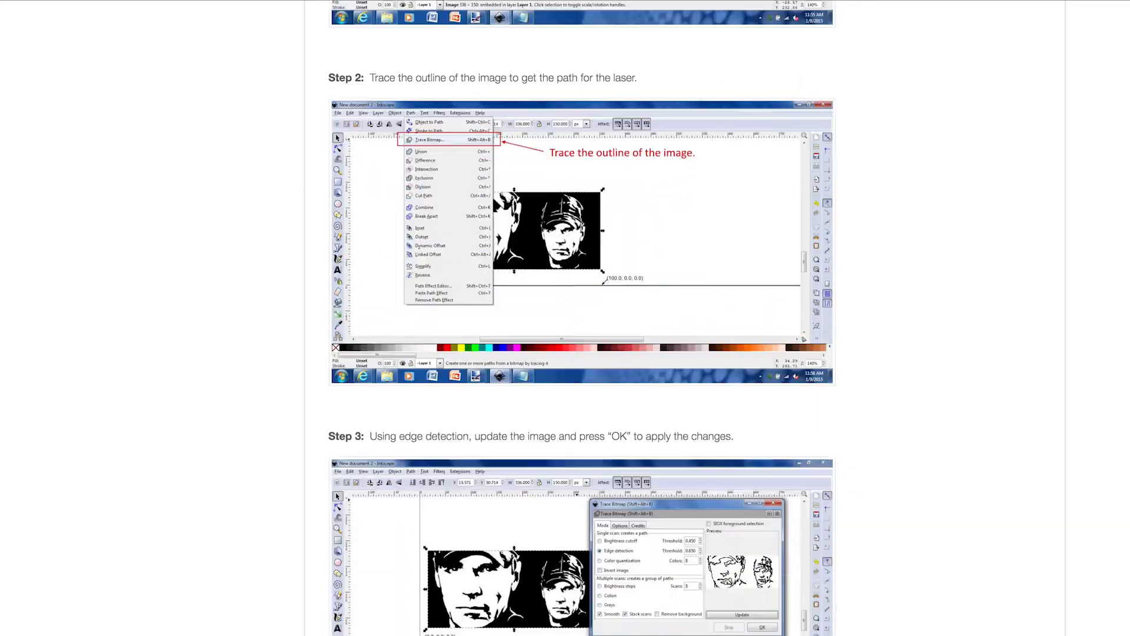
pyautogui.scroll(-3)
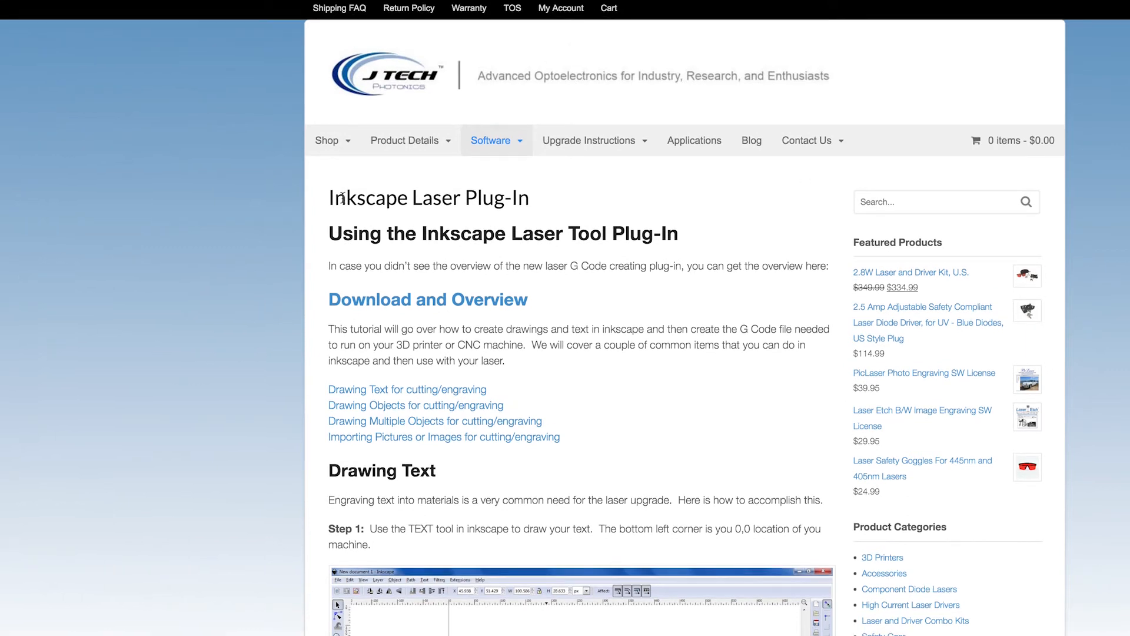
pyautogui.moveTo(394, 314)
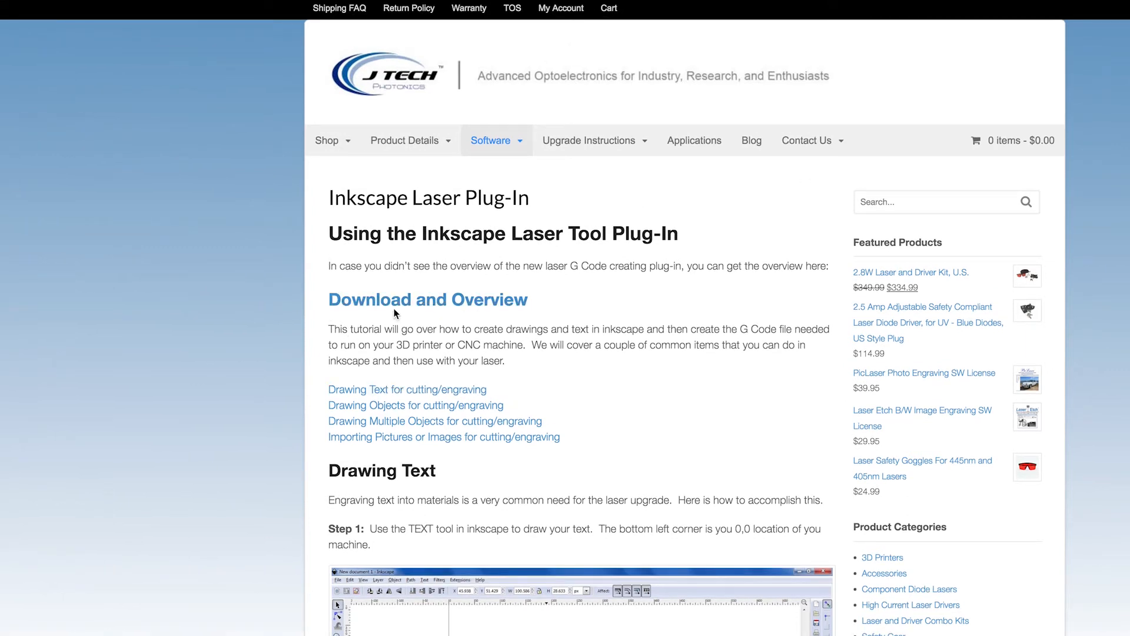
pyautogui.moveTo(428, 299)
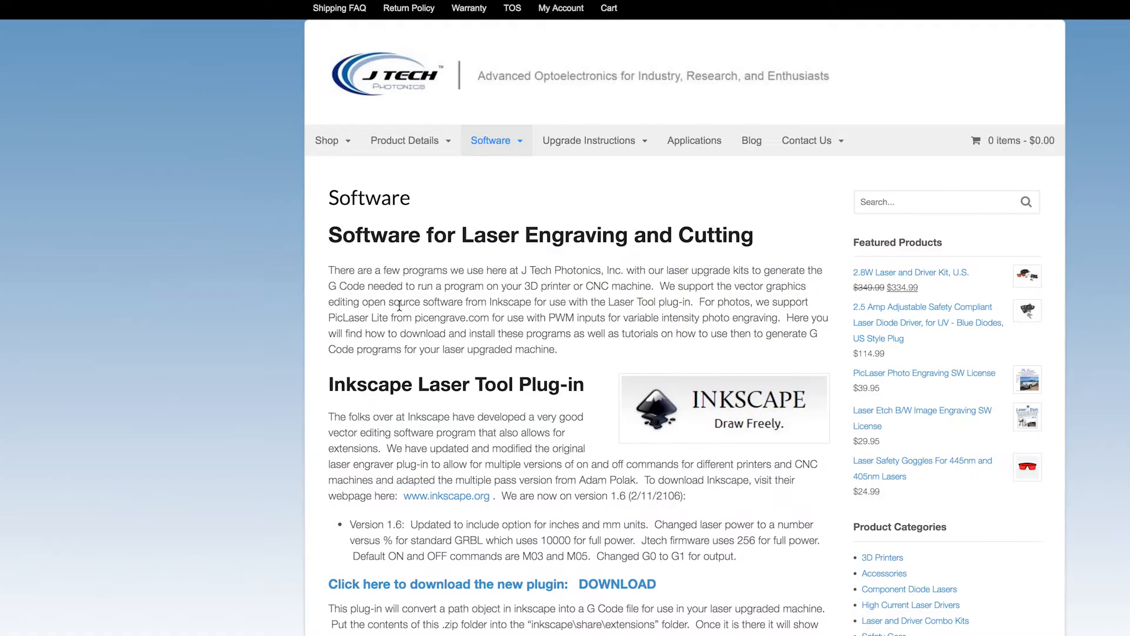
pyautogui.scroll(-3)
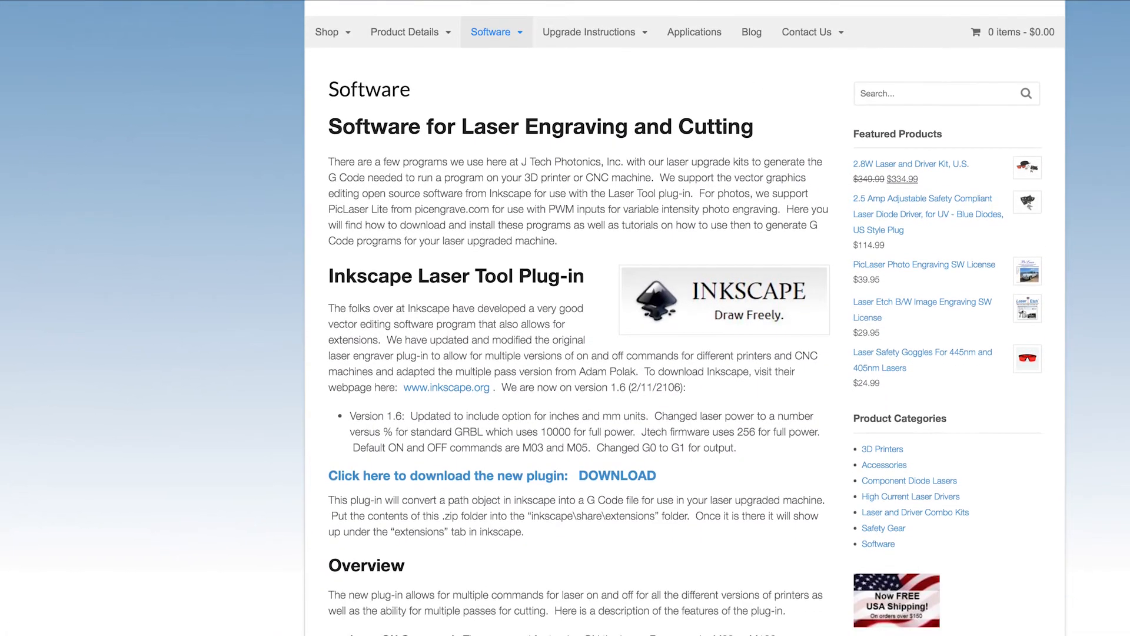
pyautogui.scroll(-3)
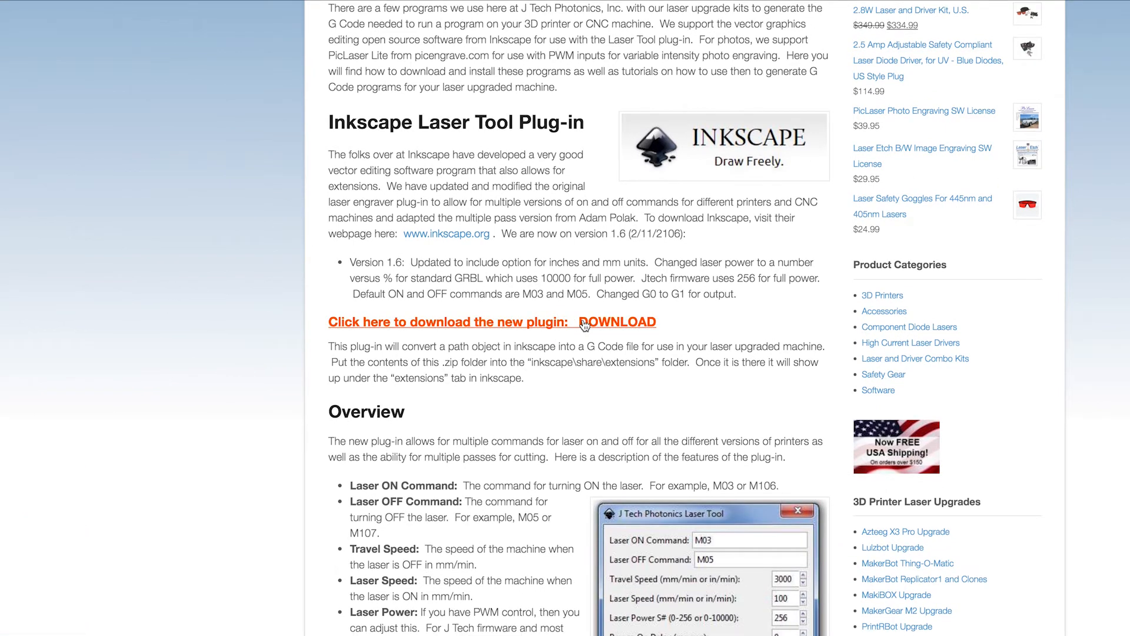
pyautogui.click(621, 321)
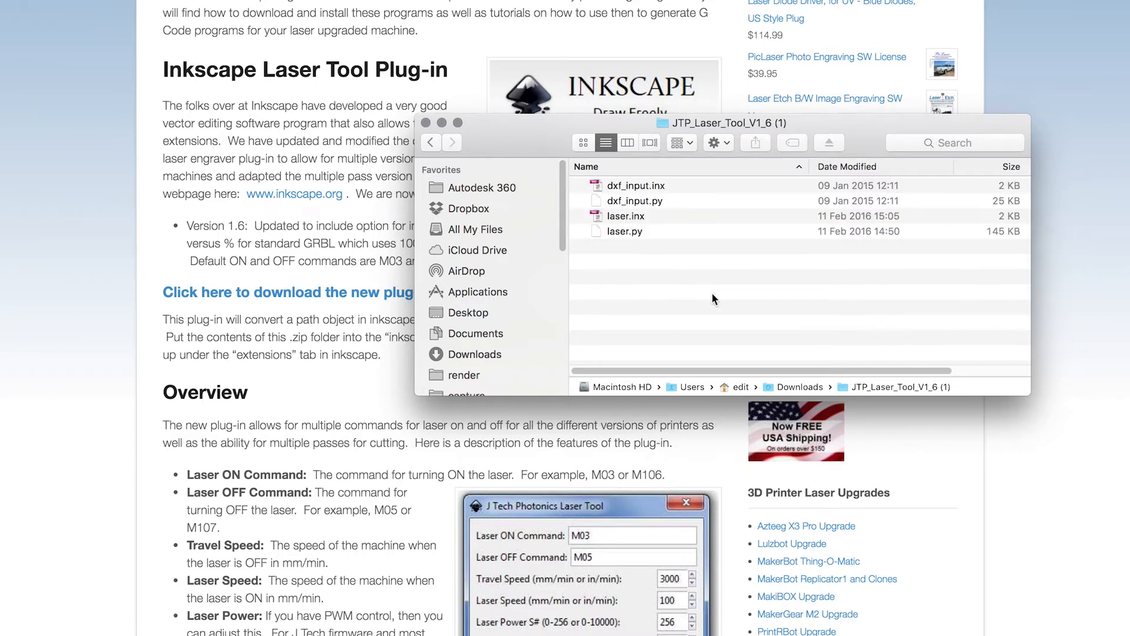
pyautogui.click(625, 231)
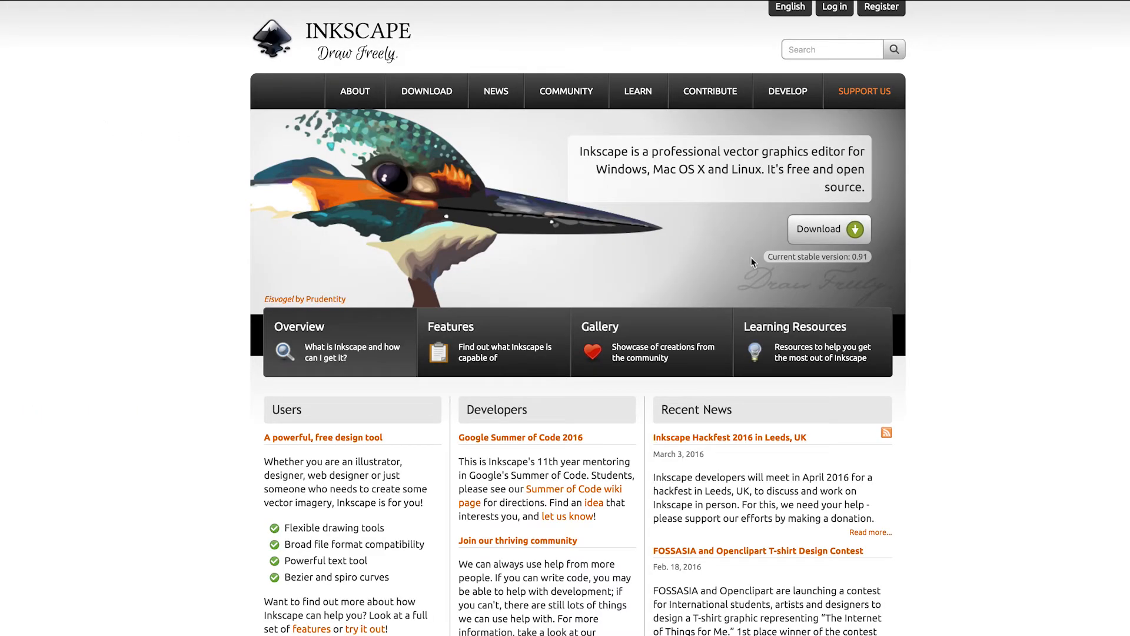
pyautogui.moveTo(672, 248)
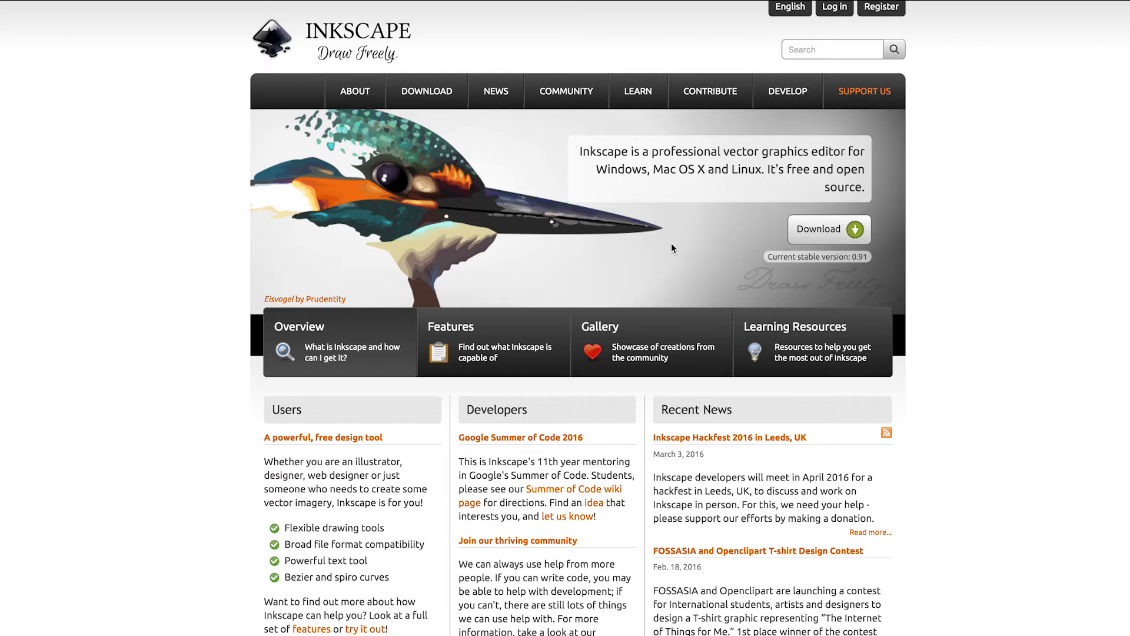
pyautogui.click(426, 91)
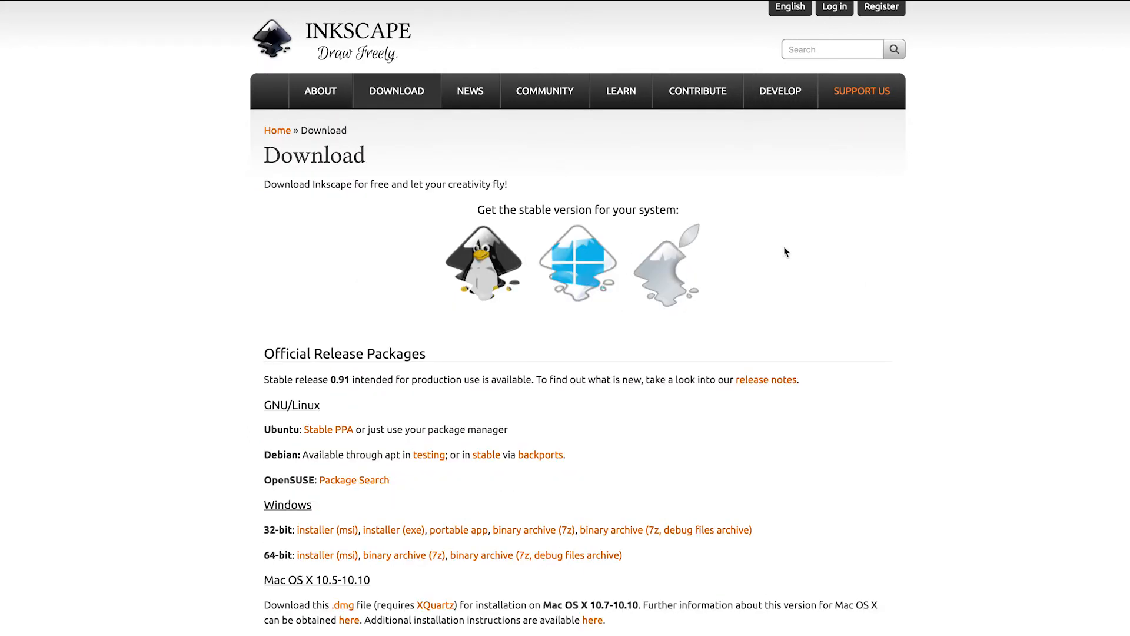
pyautogui.click(667, 262)
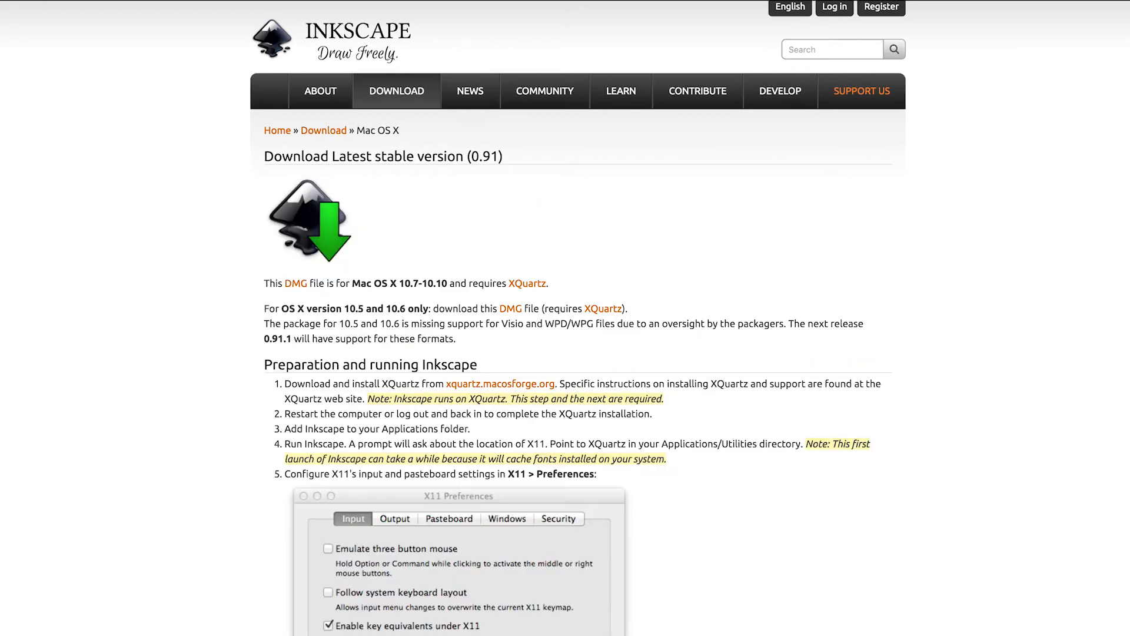
pyautogui.scroll(-3)
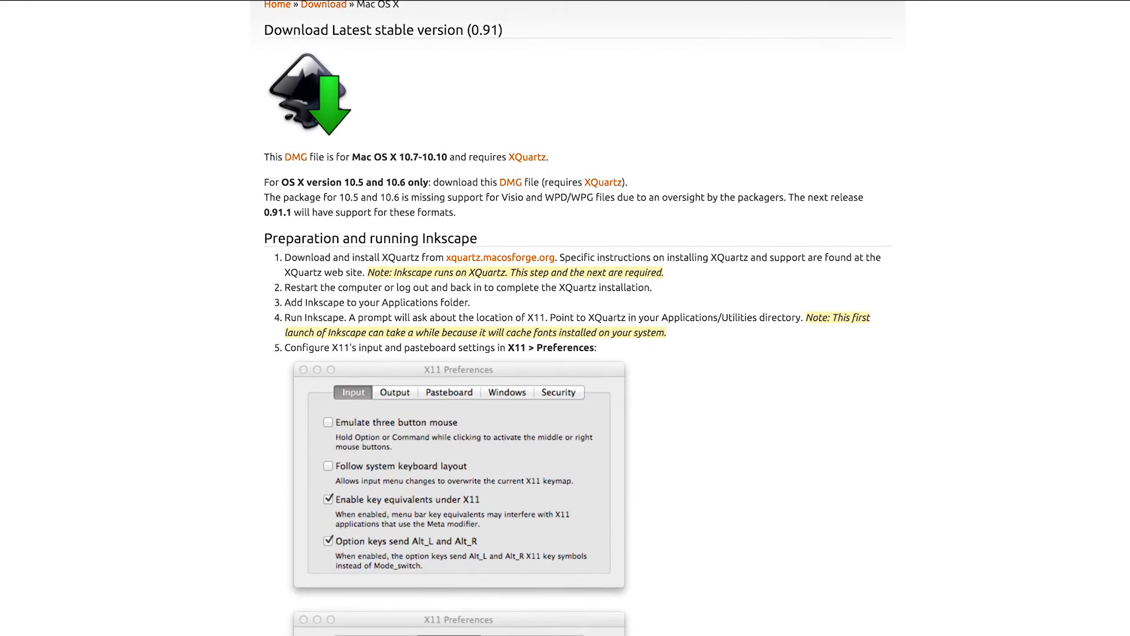
pyautogui.scroll(-3)
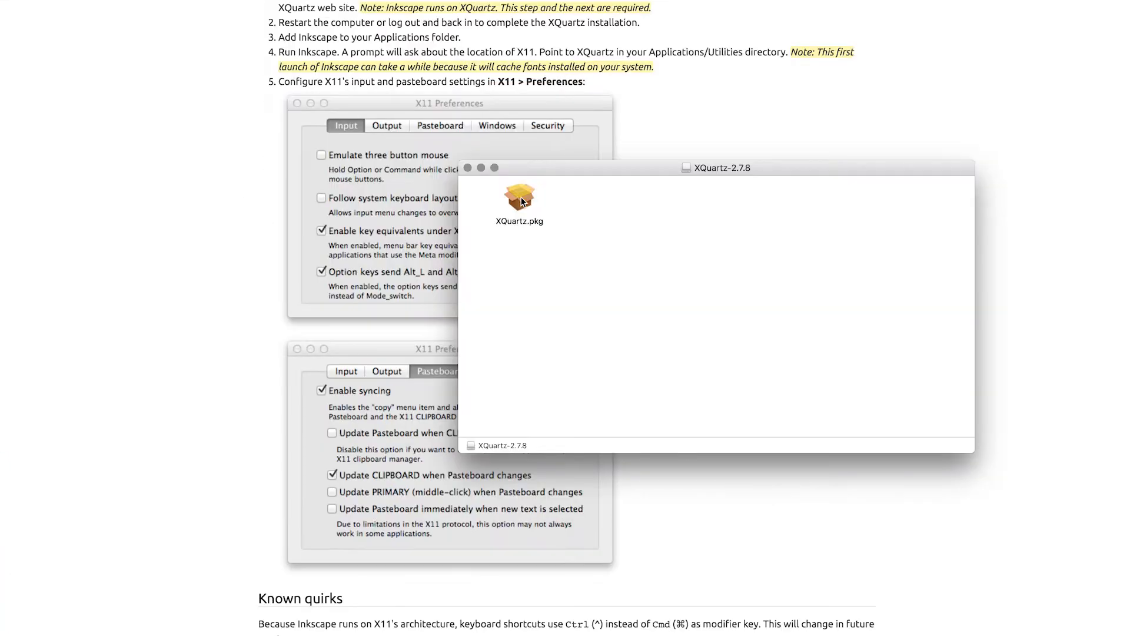
# Run the XQuartz 2.7.8 installer past Introduction and License to the authorisation prompt
pyautogui.doubleClick(520, 196)
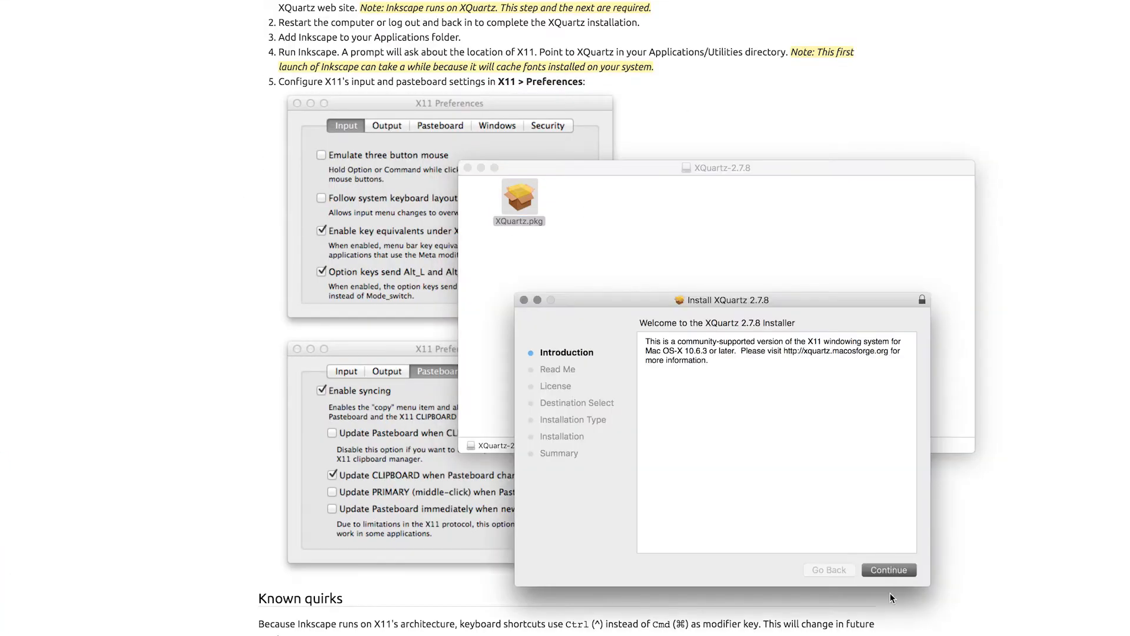
pyautogui.click(888, 569)
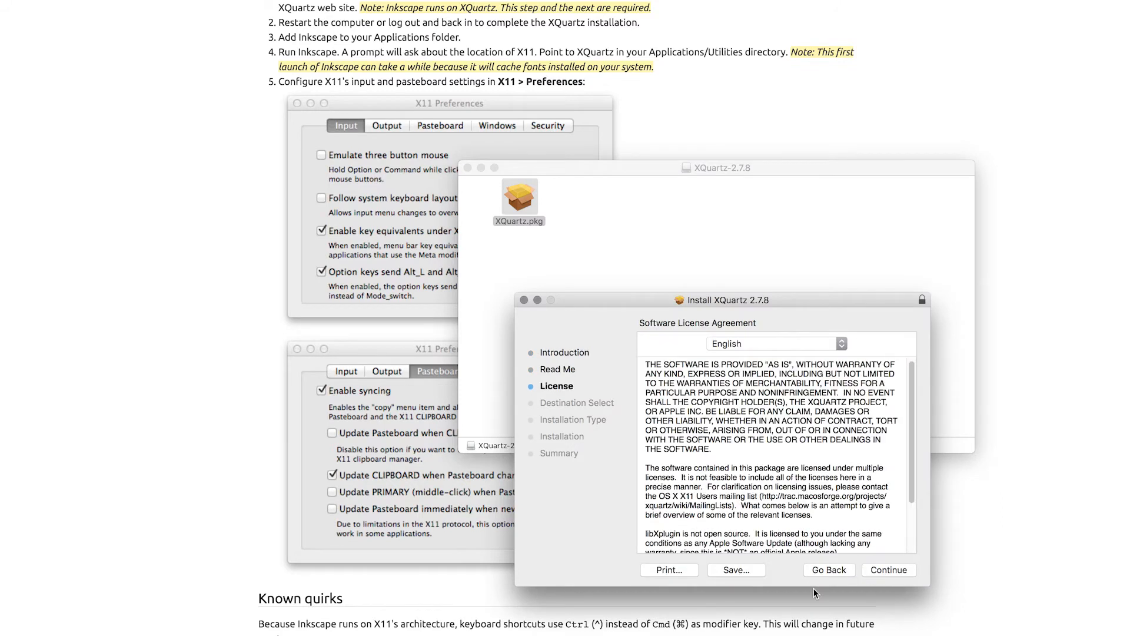
pyautogui.click(889, 569)
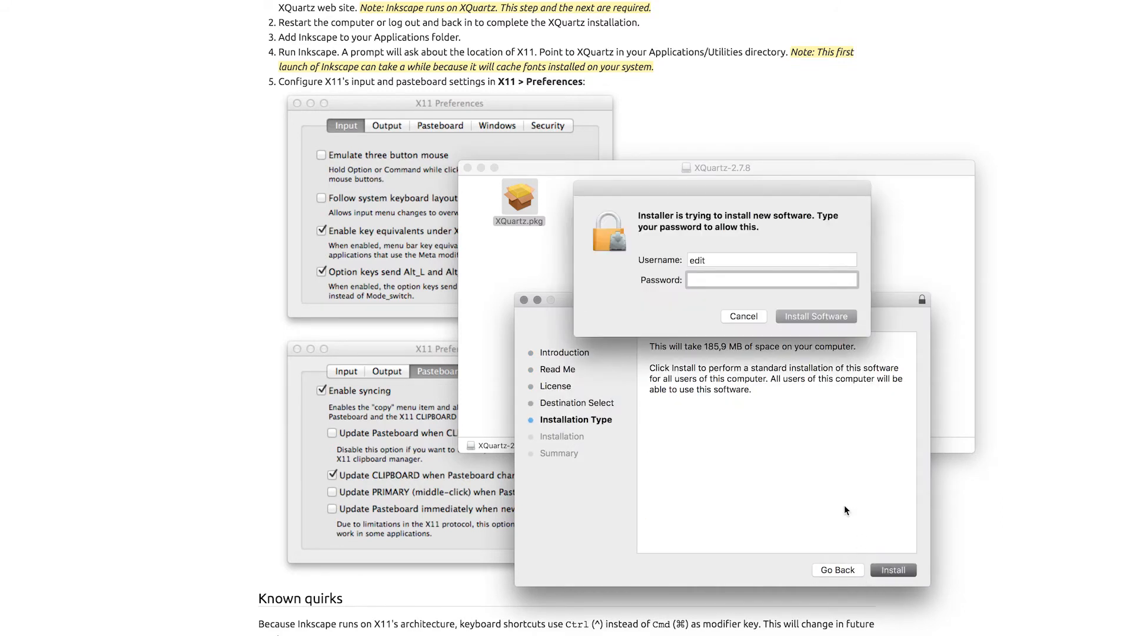
pyautogui.click(816, 315)
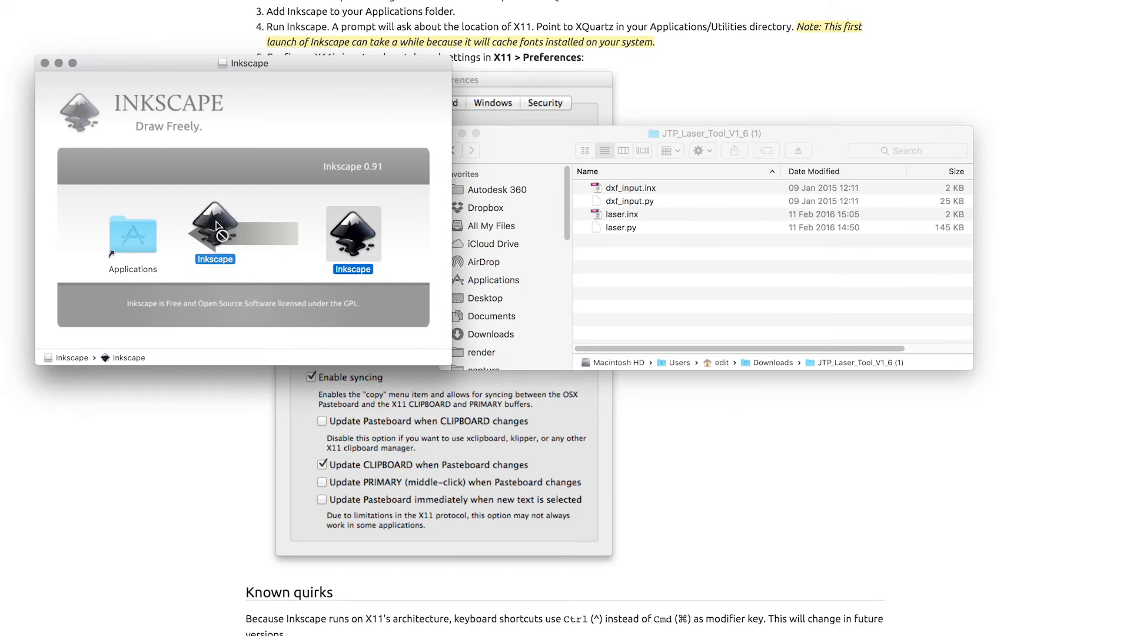
# Drag Inkscape 0.91 onto Applications, replacing the existing copy
pyautogui.moveTo(214, 227); pyautogui.dragTo(133, 234)
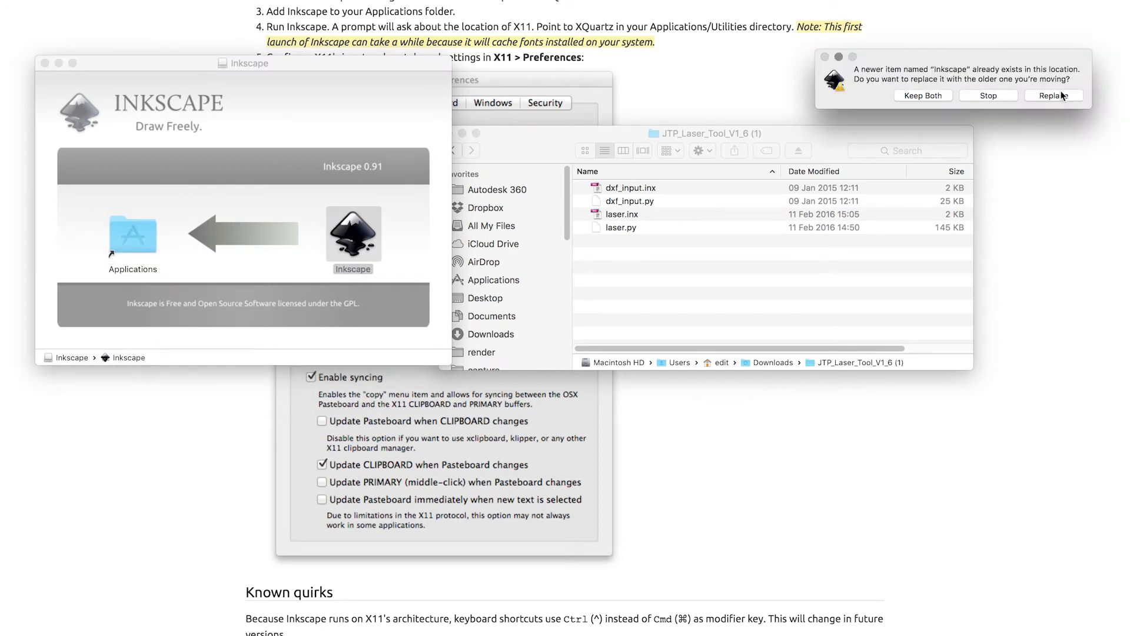
pyautogui.click(1054, 96)
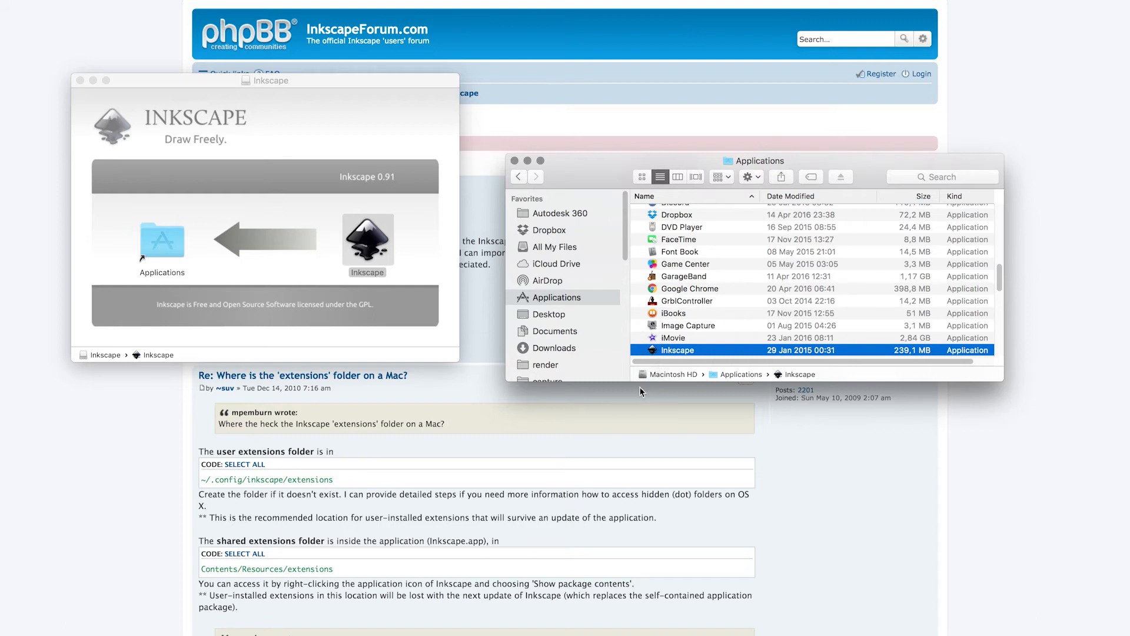
# After Inkscape is blocked, unlock Security & Privacy and allow apps from Anywhere
pyautogui.doubleClick(676, 350)
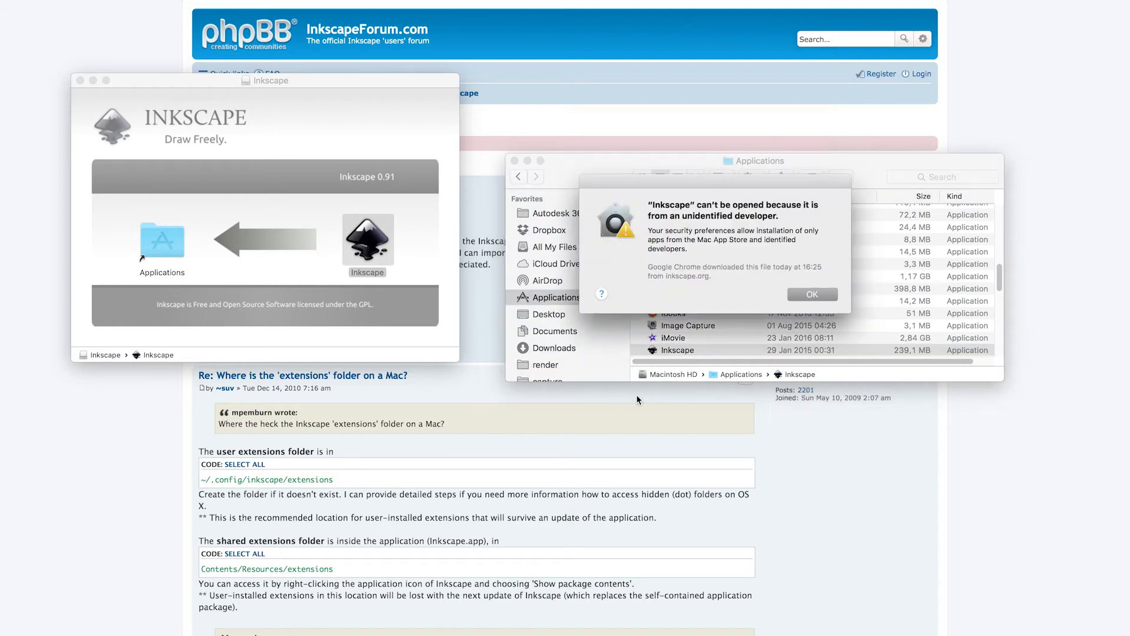
pyautogui.click(813, 295)
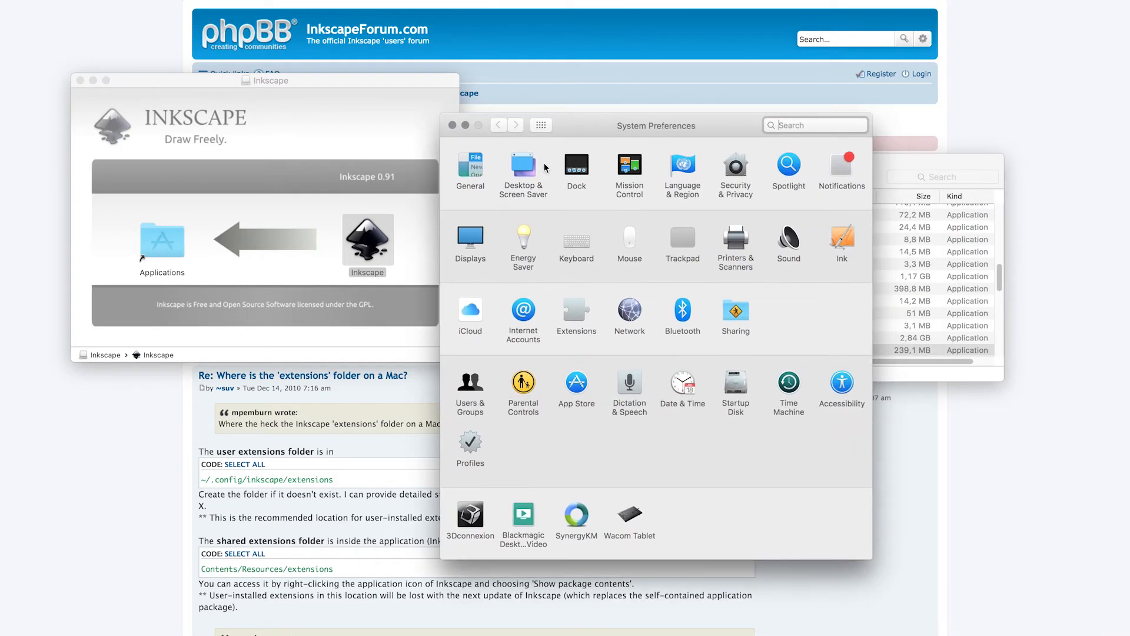
pyautogui.click(735, 169)
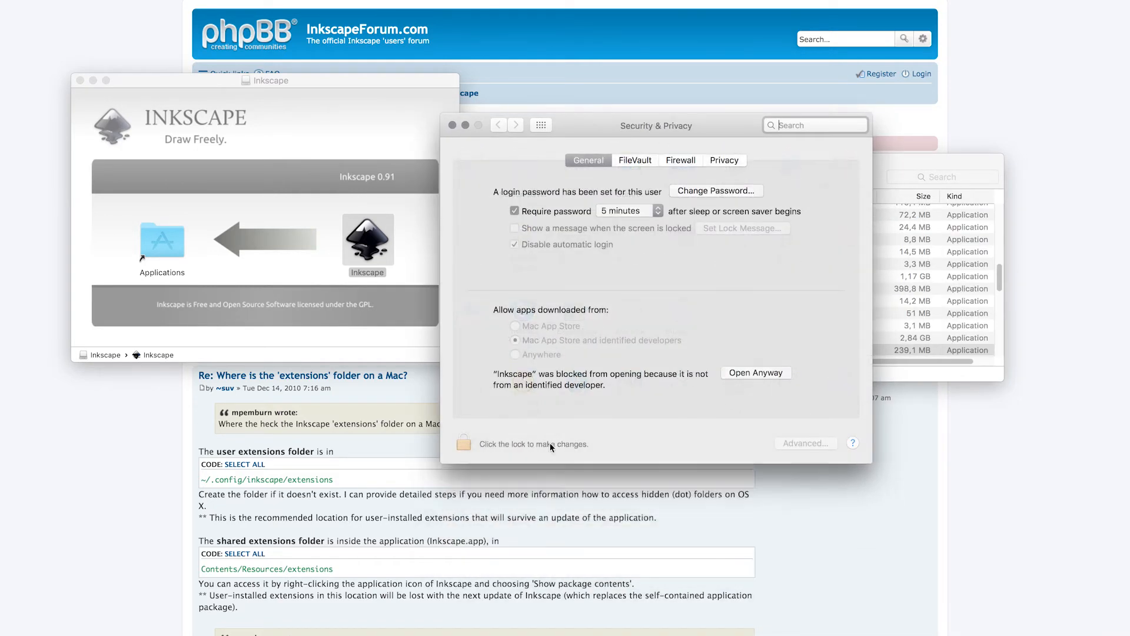
pyautogui.click(462, 443)
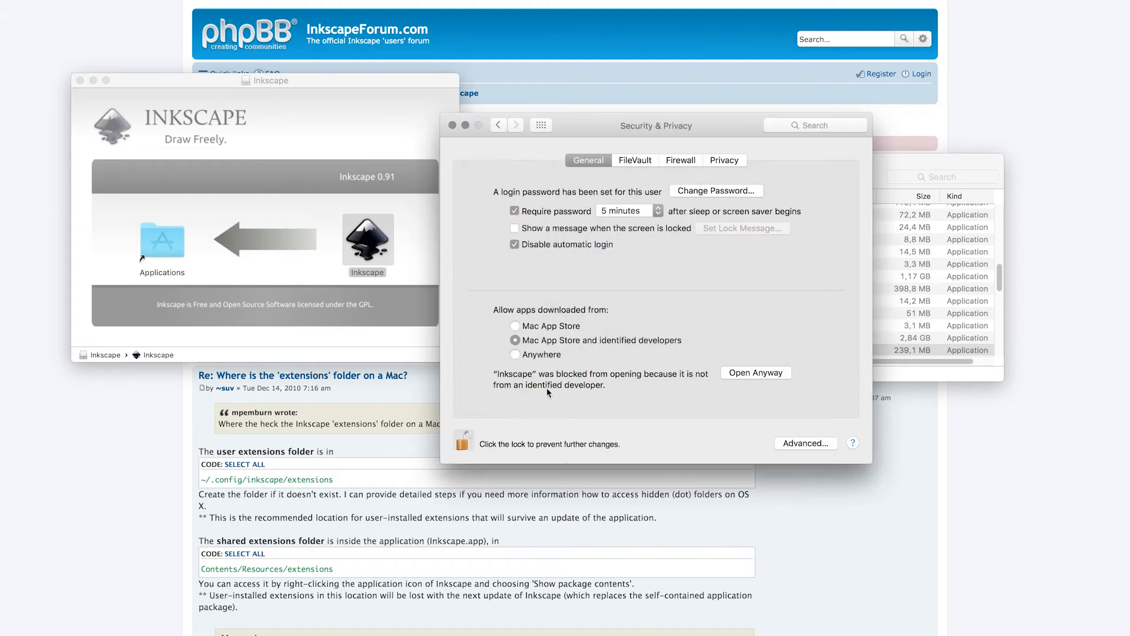
pyautogui.click(515, 355)
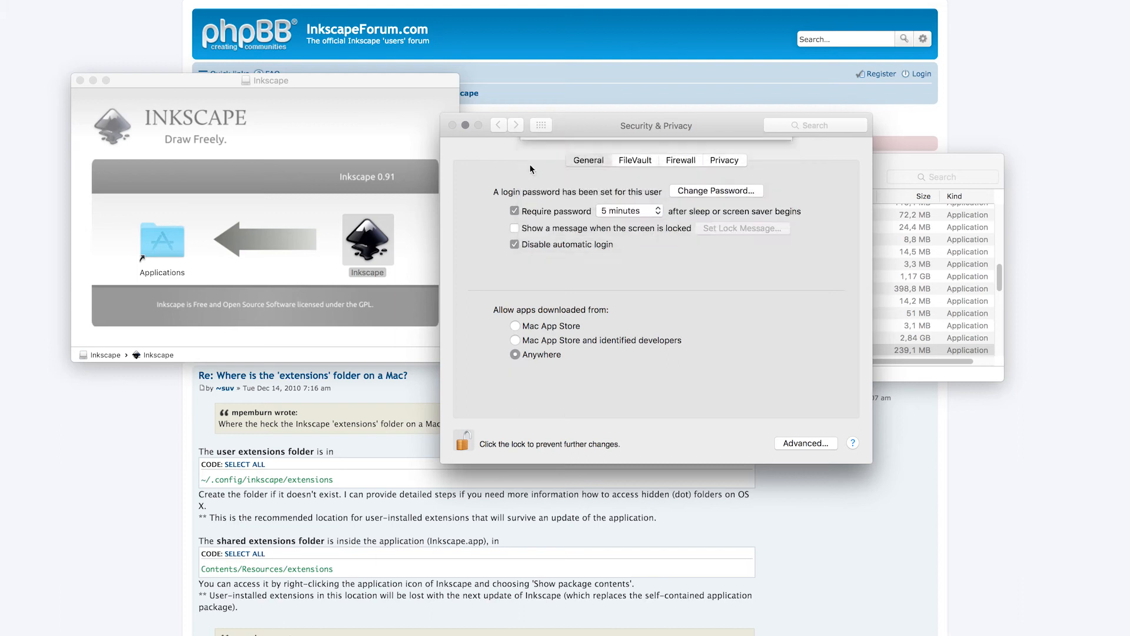
# Launch Inkscape from Applications, confirming Open at the downloaded-app warning
pyautogui.click(677, 350)
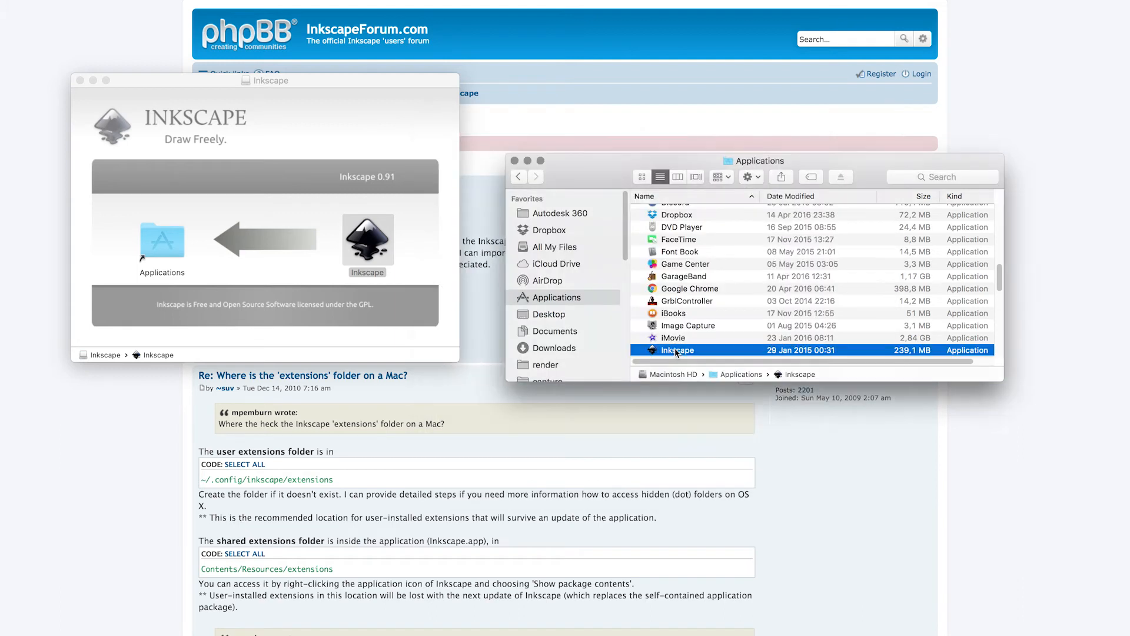
pyautogui.doubleClick(676, 350)
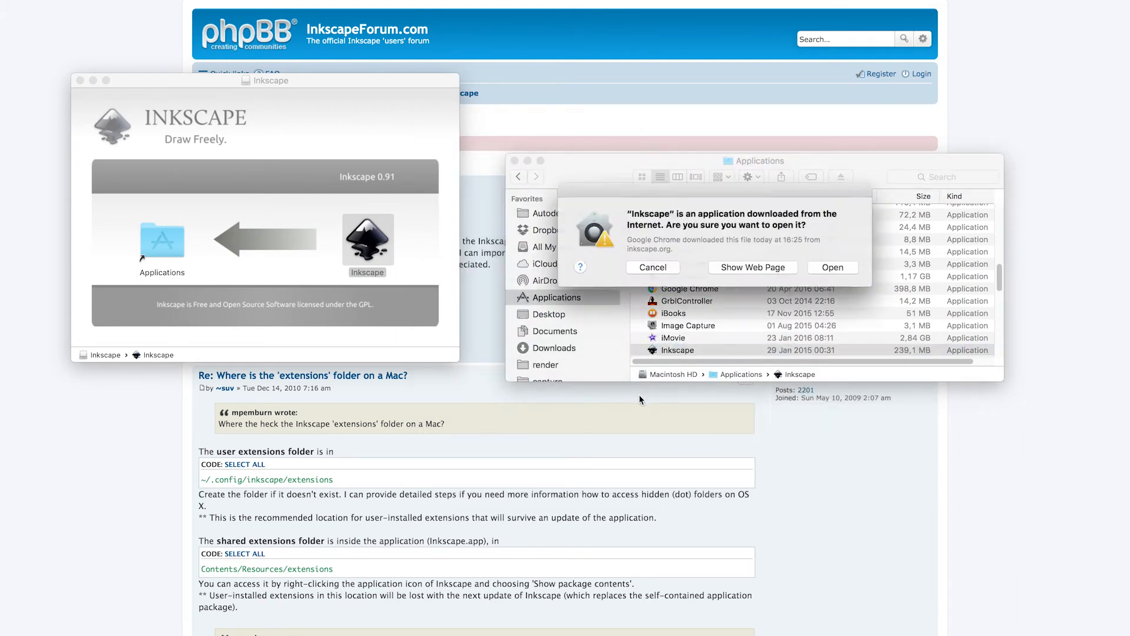
pyautogui.click(652, 268)
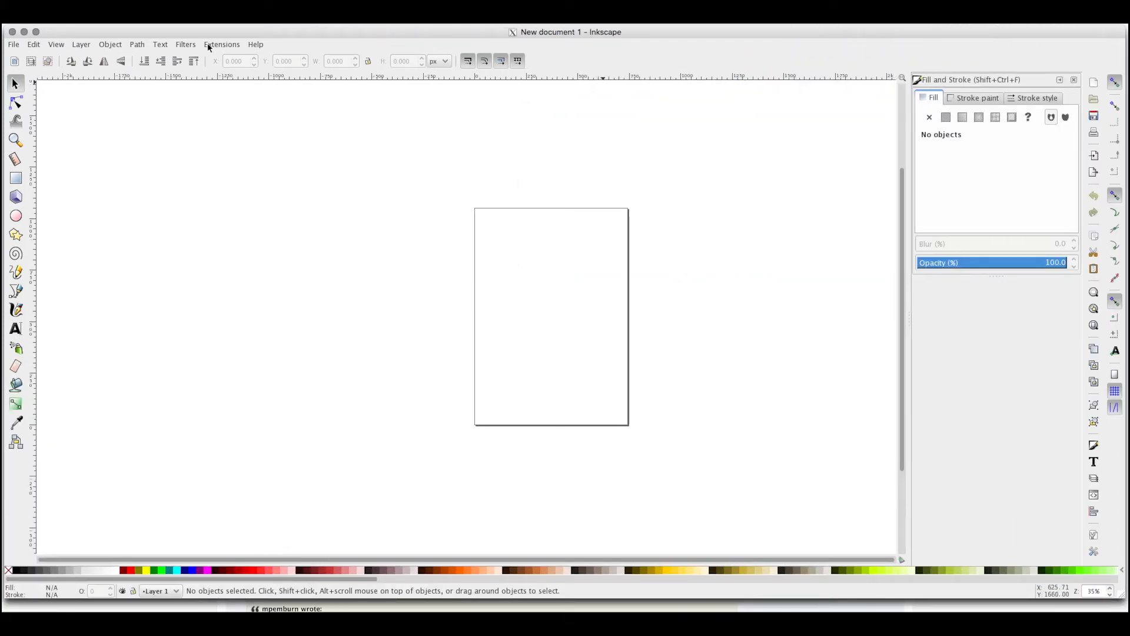
# Check Extensions for a laser entry, then cd into .config/inkscape/extensions in Terminal
pyautogui.click(221, 44)
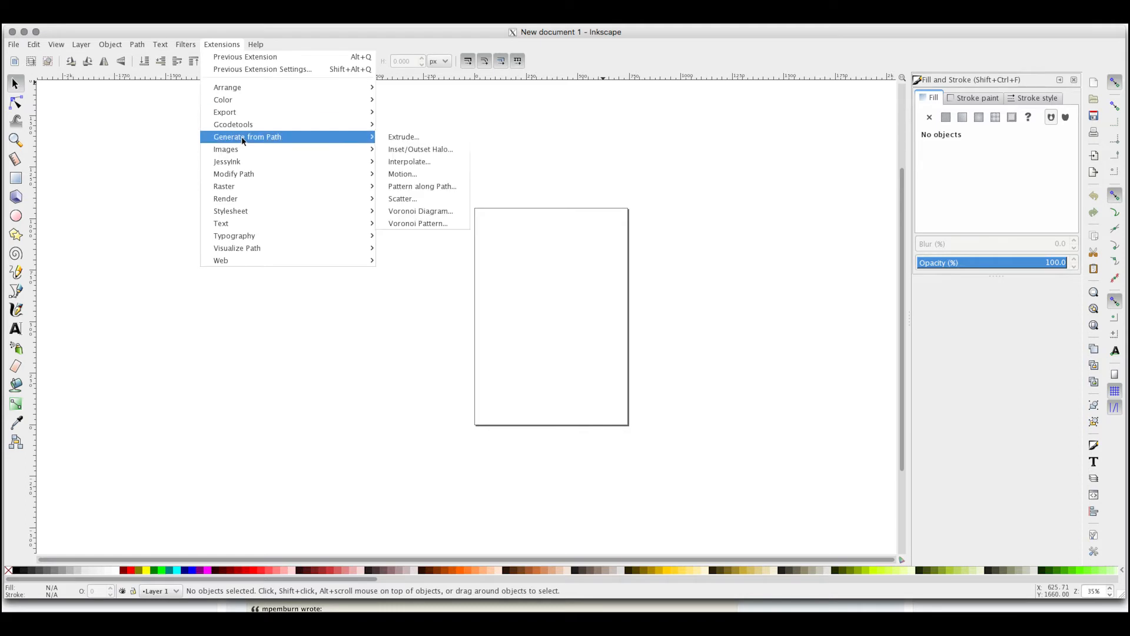
pyautogui.moveTo(233, 124)
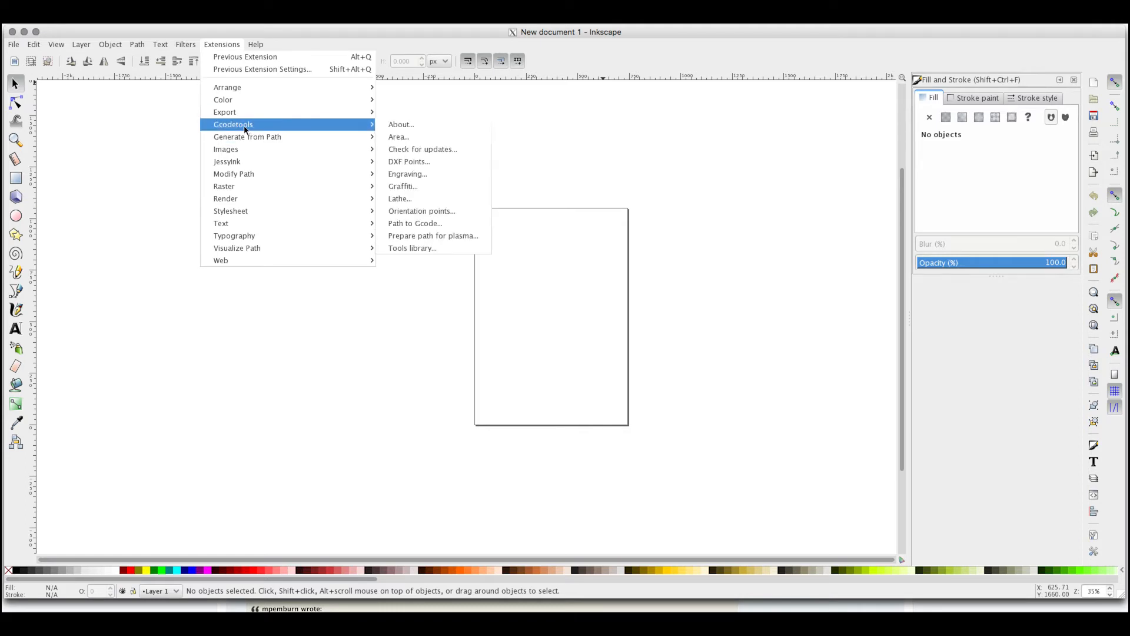
pyautogui.moveTo(221, 260)
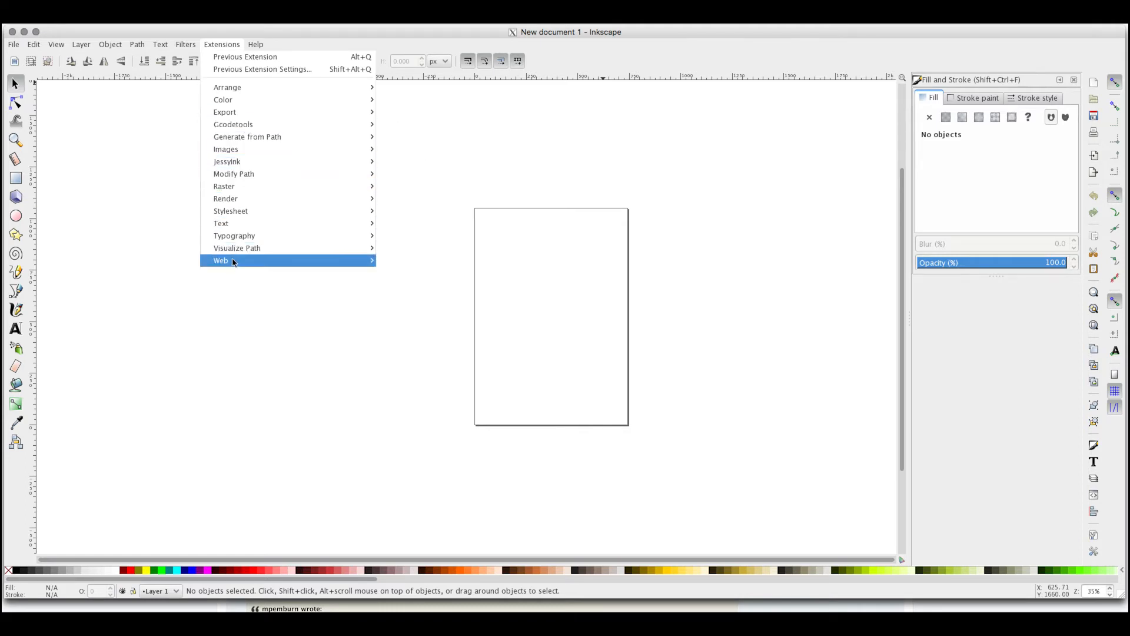
pyautogui.moveTo(253, 87)
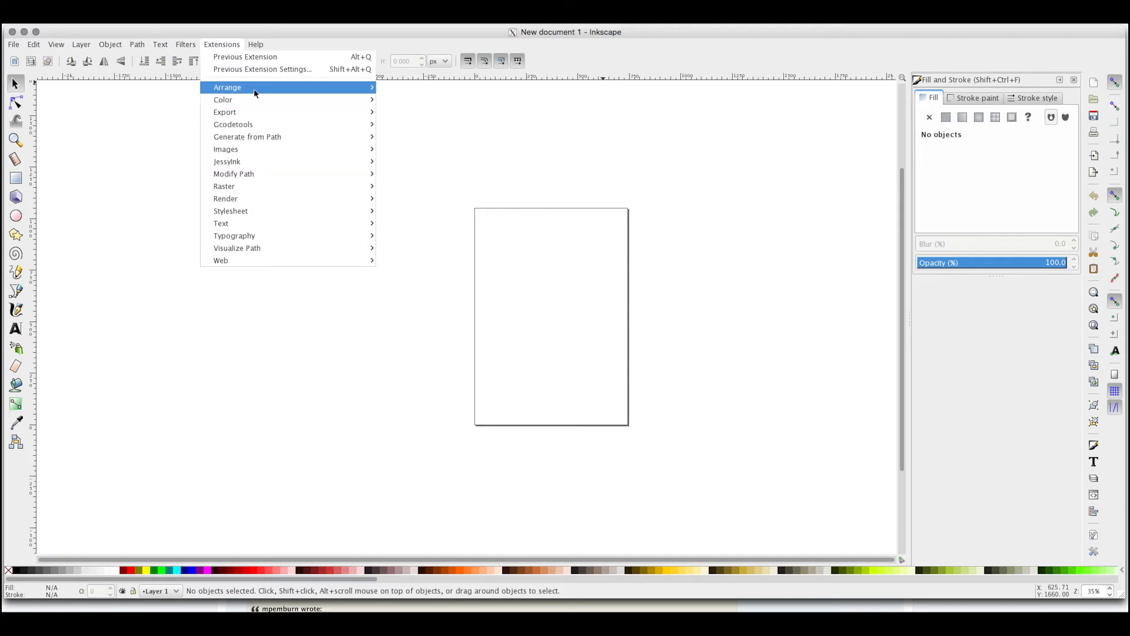
pyautogui.moveTo(221, 261)
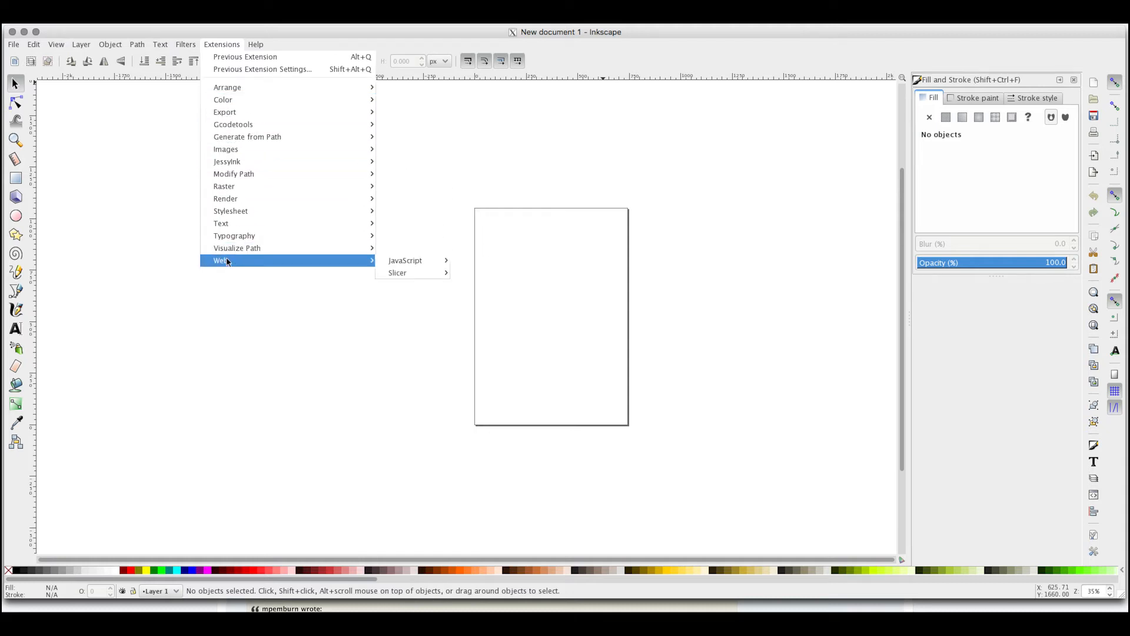
pyautogui.moveTo(233, 173)
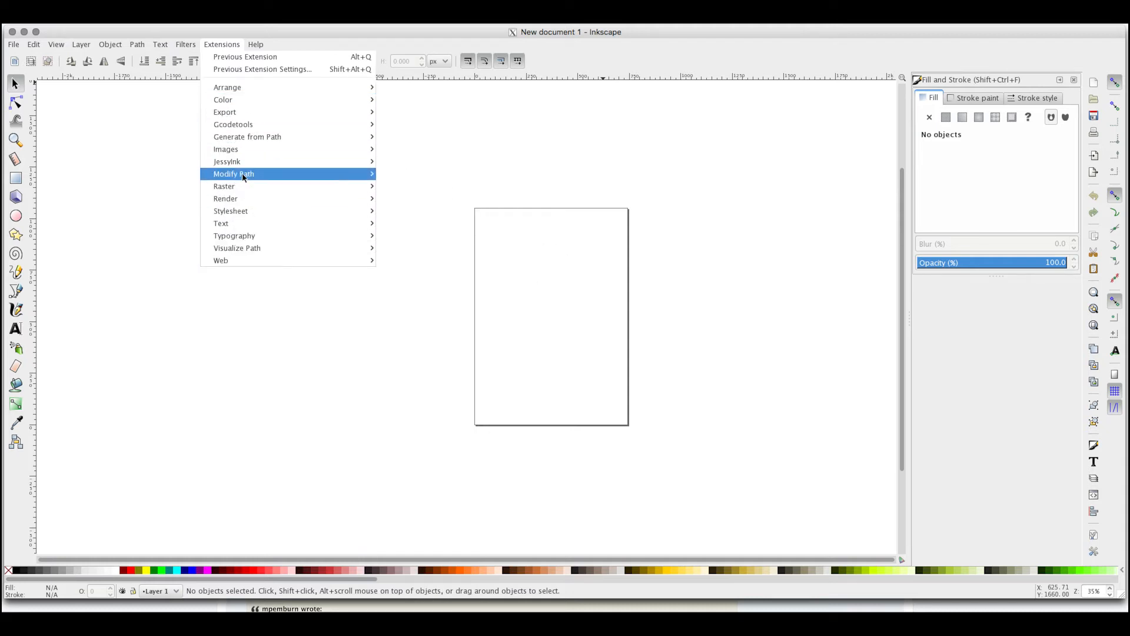
pyautogui.moveTo(226, 149)
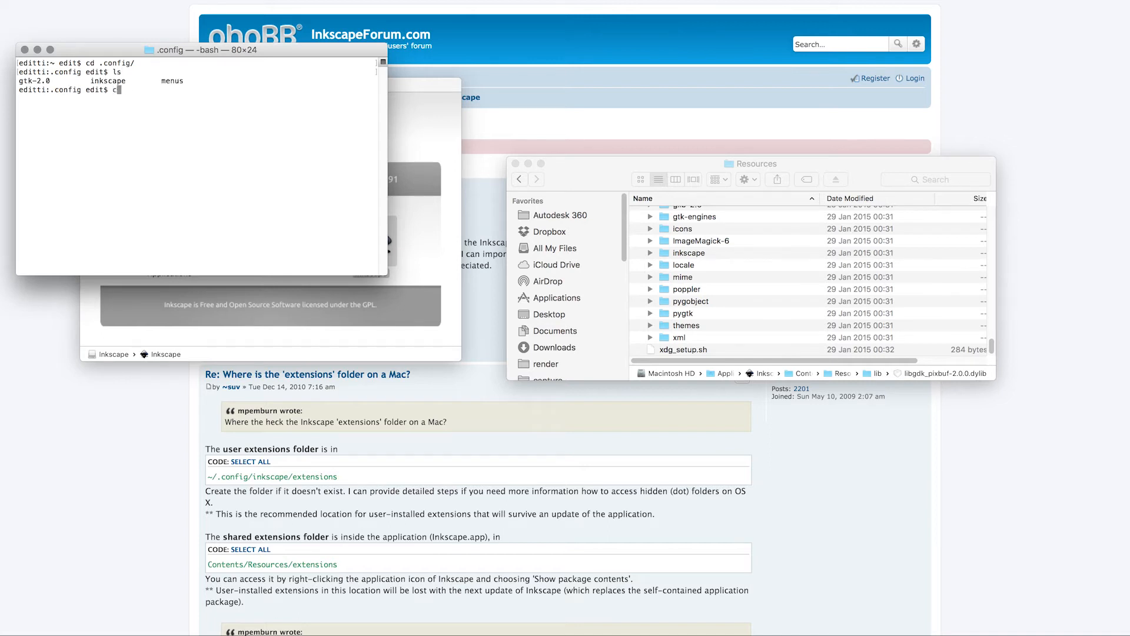
pyautogui.write('d inkscape/')
pyautogui.press('Return')
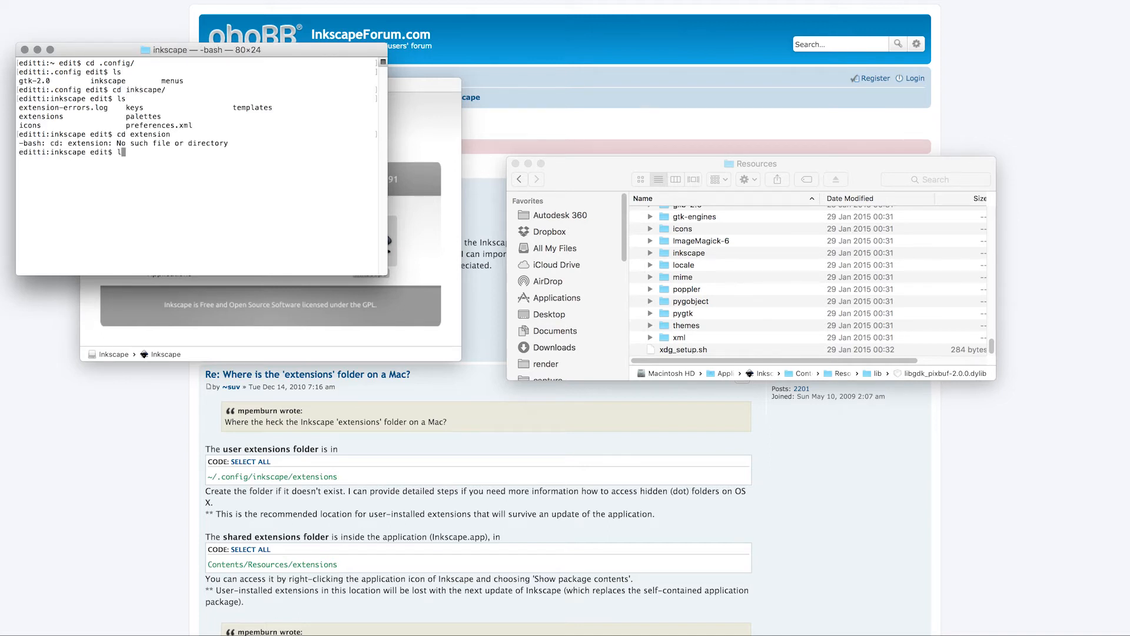
pyautogui.write('cd extensions')
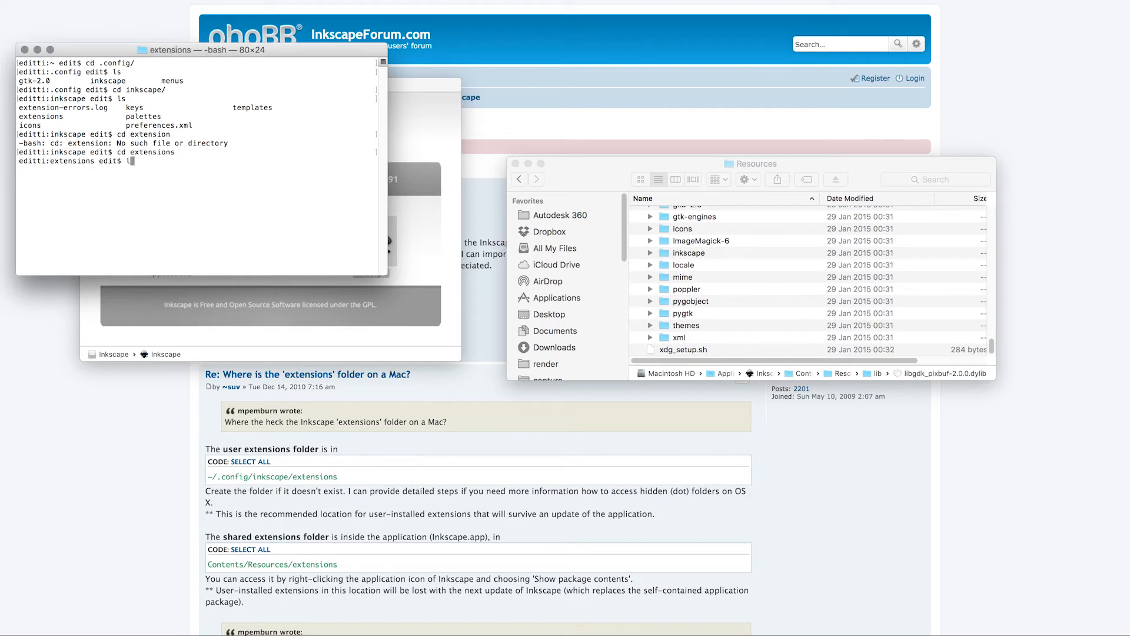
pyautogui.write('open .')
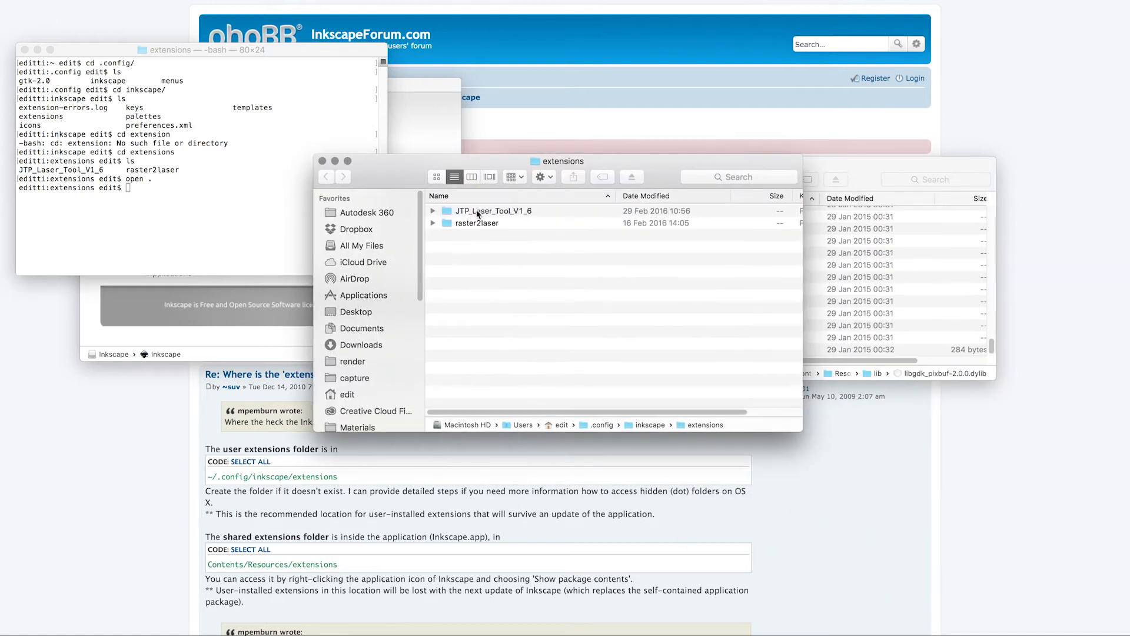
# Move laser.inx and laser.py out of JTP_Laser_Tool_V1_6 into extensions, then relaunch Inkscape
pyautogui.doubleClick(494, 210)
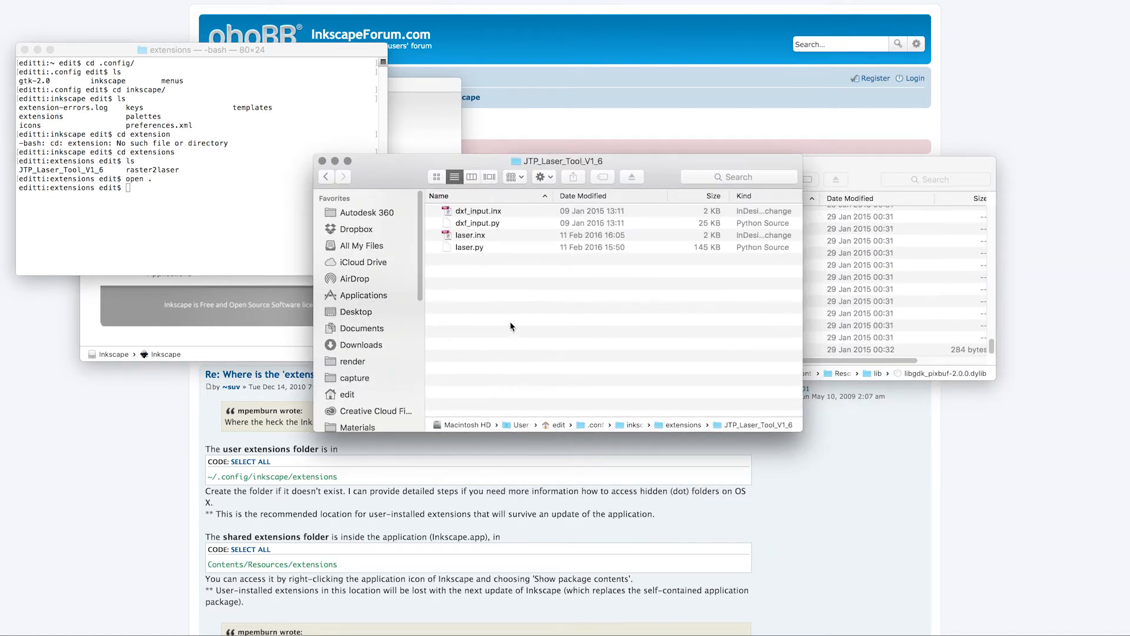
pyautogui.click(326, 177)
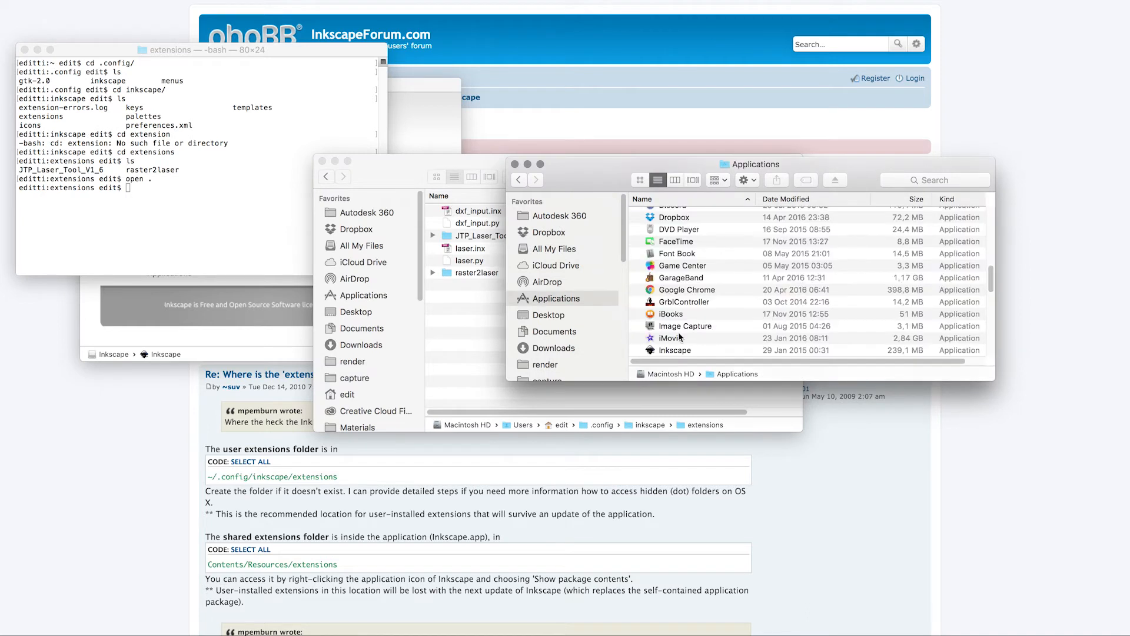
pyautogui.click(674, 350)
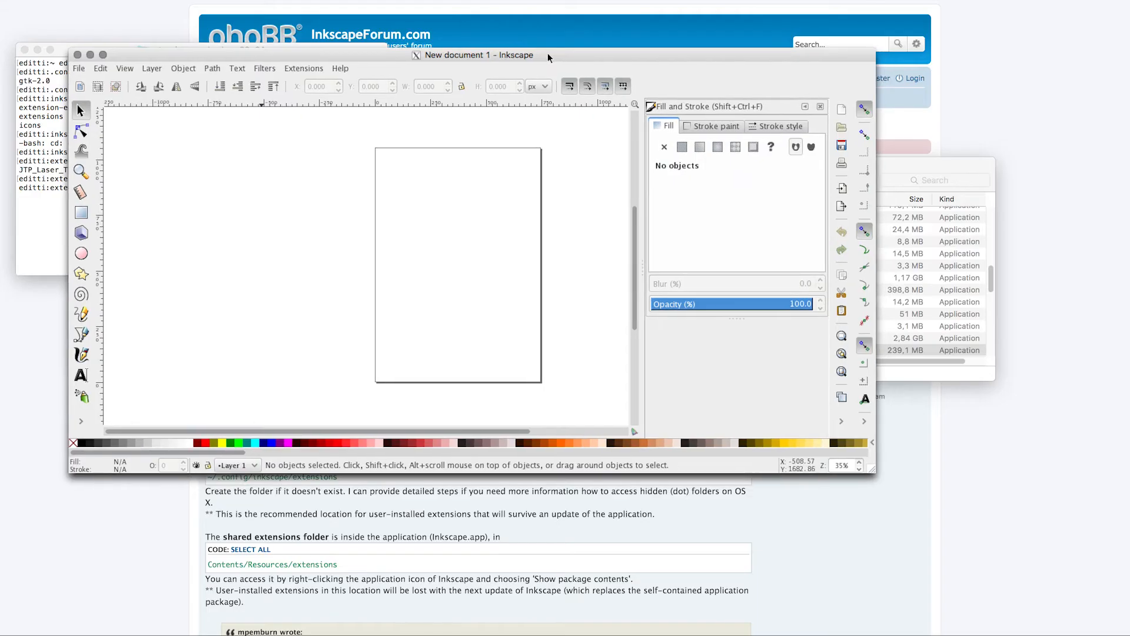
# Open Extensions > Generate Laser Gcode > J Tech Photonics Laser Tool
pyautogui.click(304, 67)
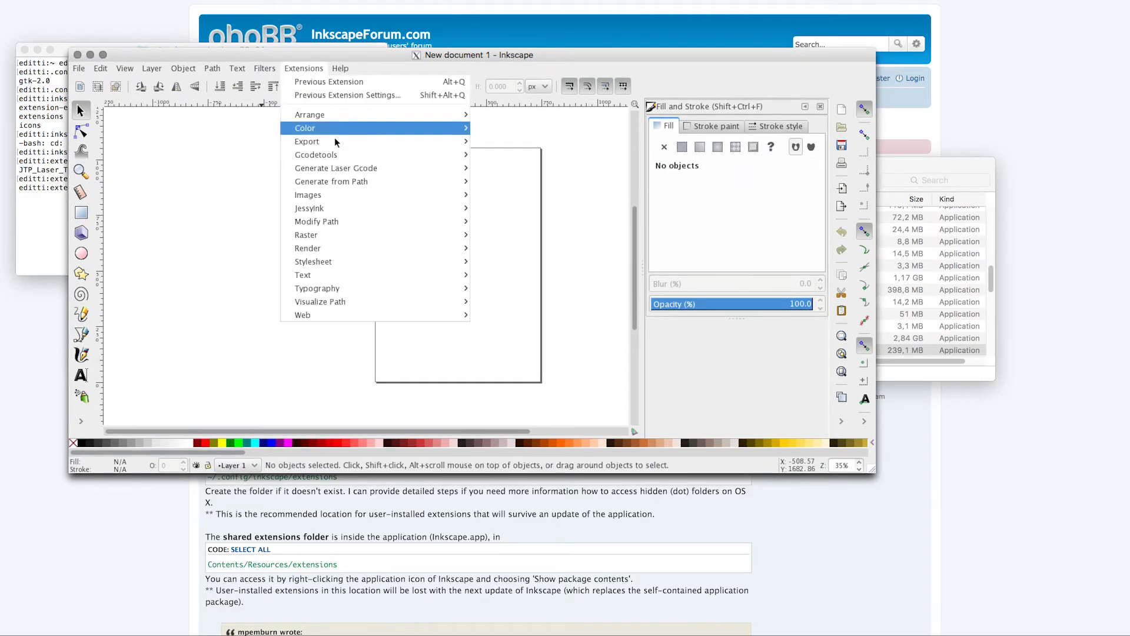
pyautogui.moveTo(337, 167)
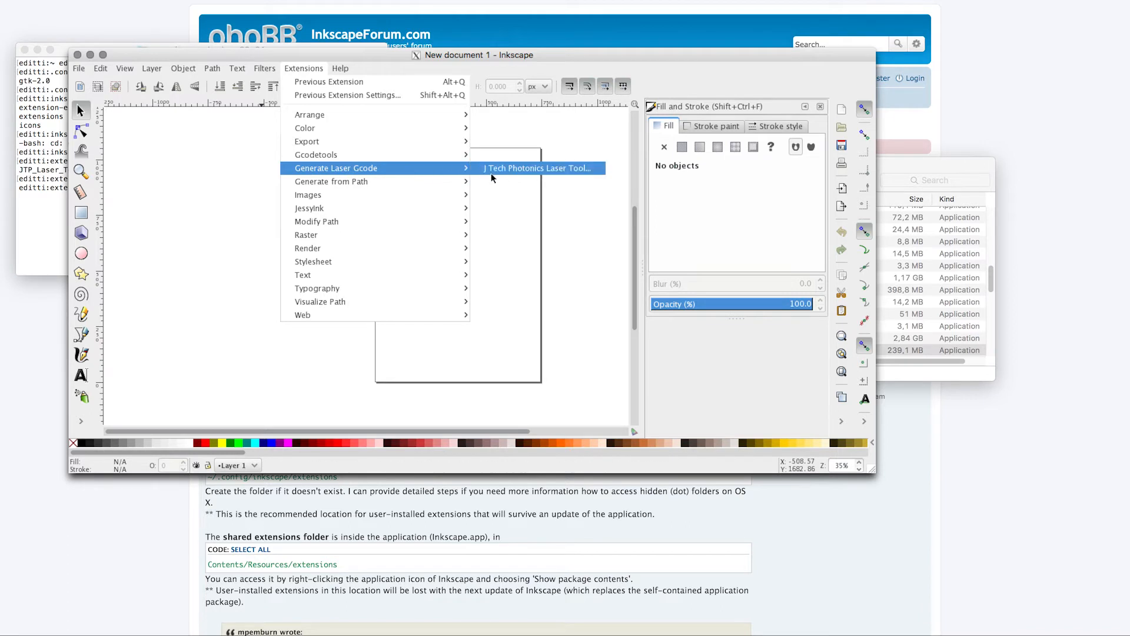
pyautogui.click(537, 168)
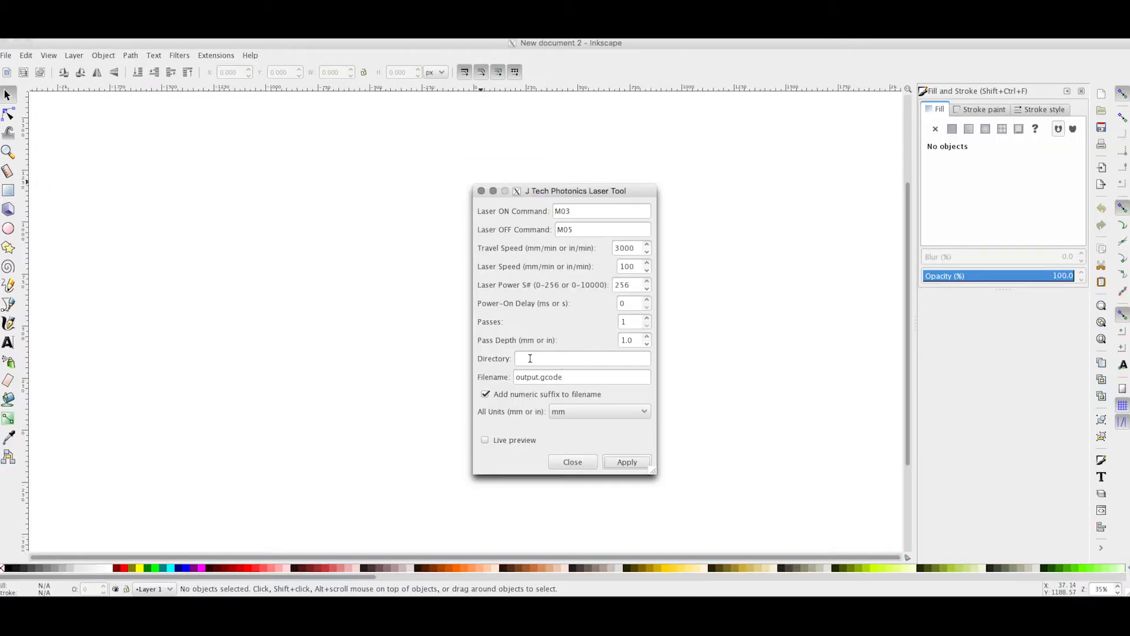
pyautogui.click(580, 359)
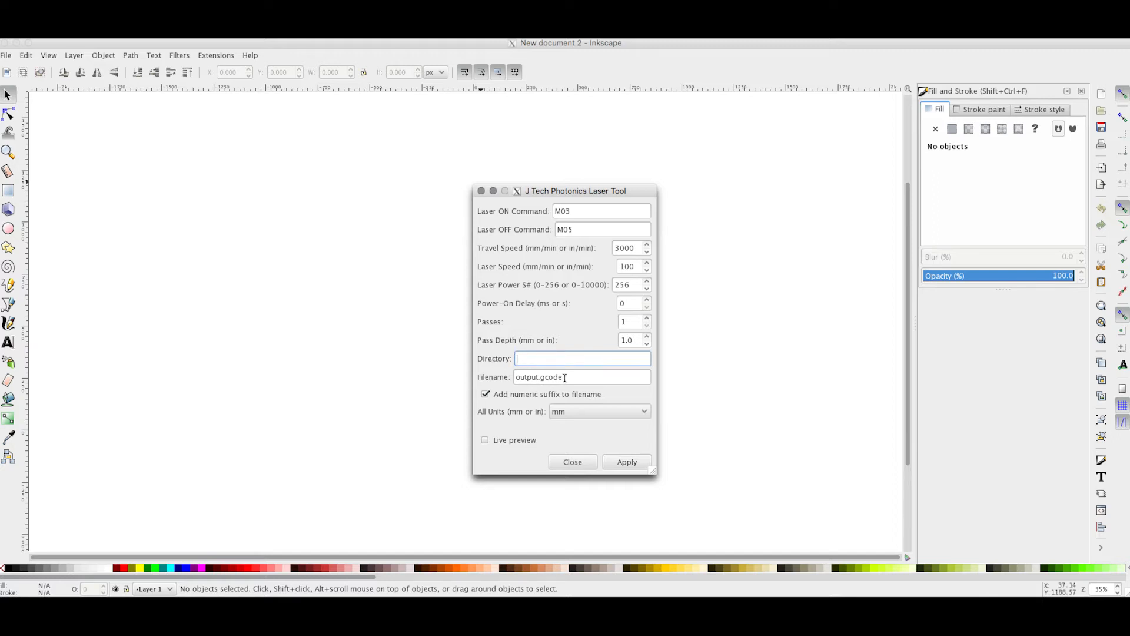
pyautogui.moveTo(573, 377)
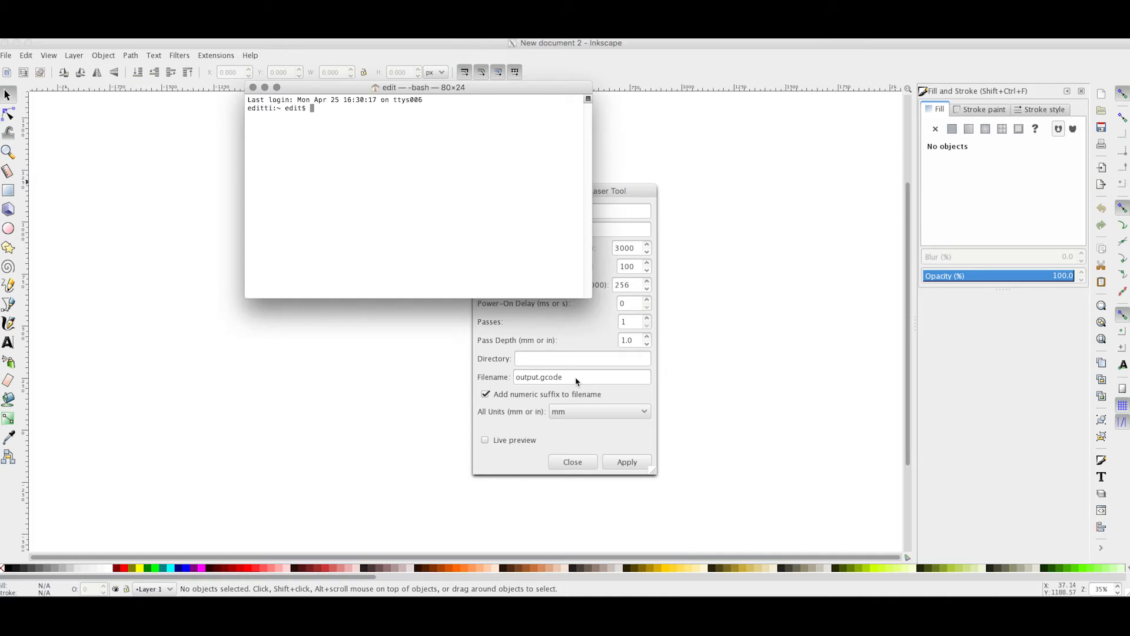
# In Terminal, change to /Users/edit/gcode and list its contents
pyautogui.write('cd /')
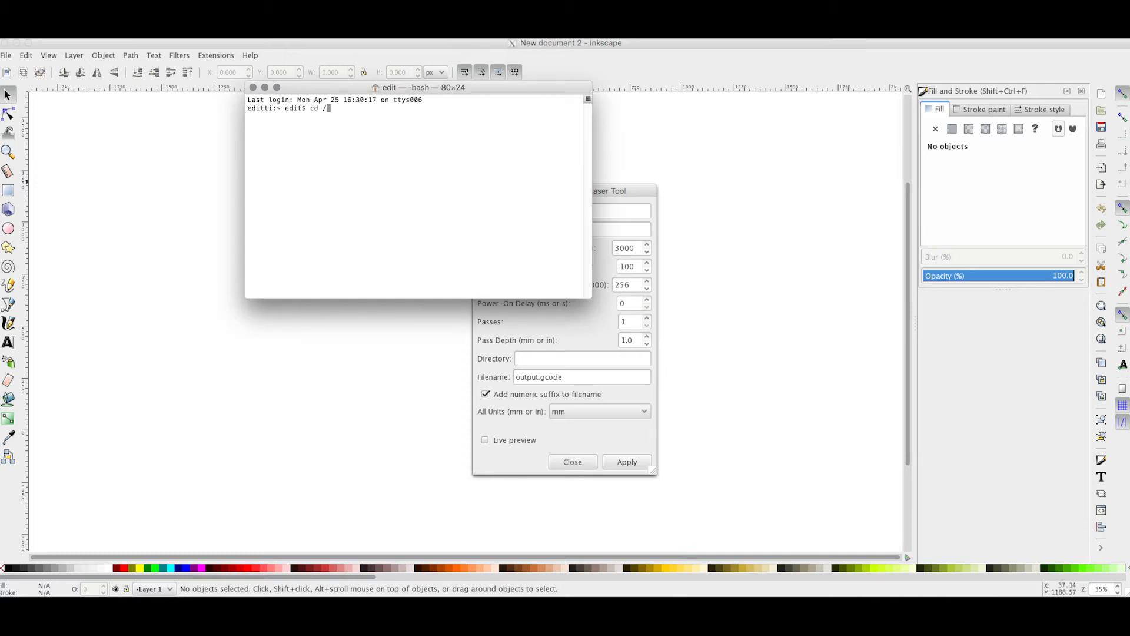
pyautogui.write('Users')
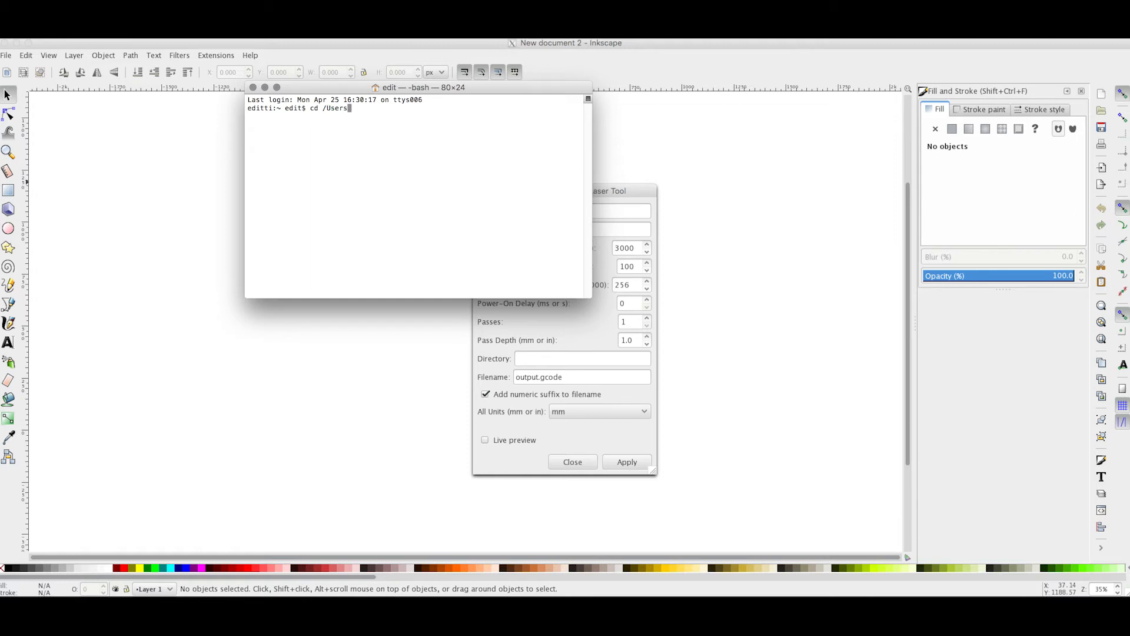
pyautogui.write('edit/')
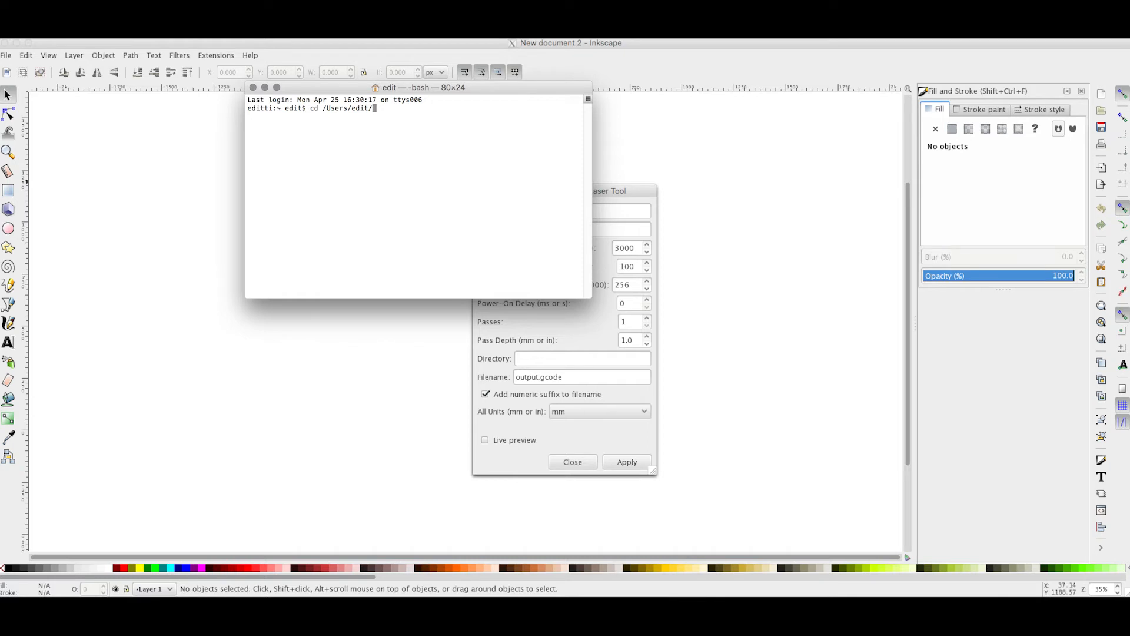
pyautogui.write('gcode/')
pyautogui.write('ls')
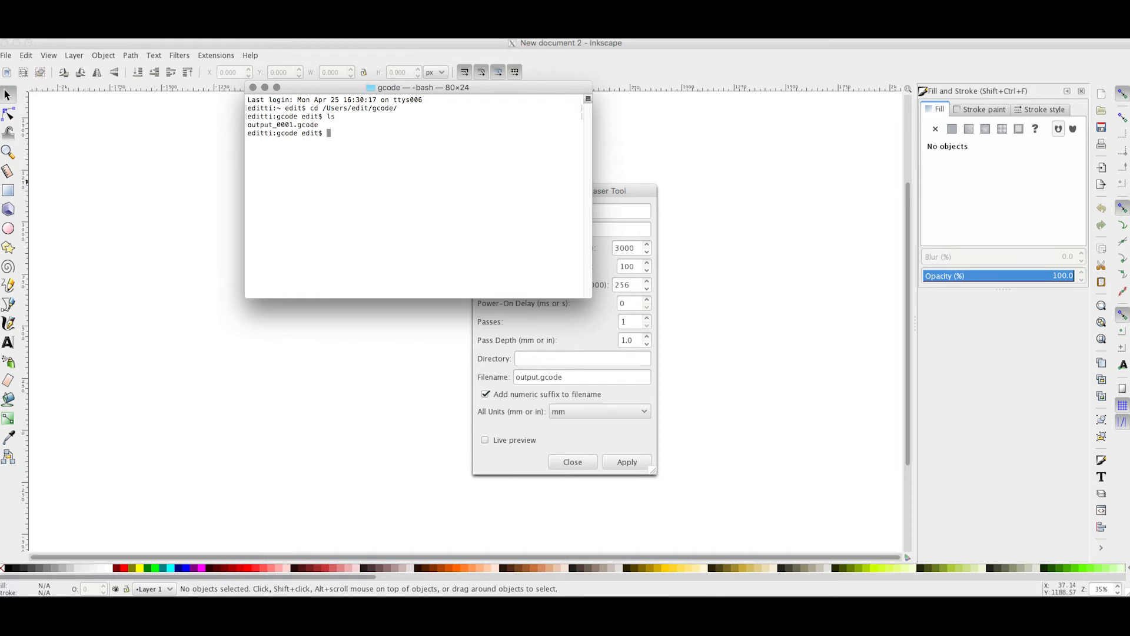
pyautogui.write('cd .')
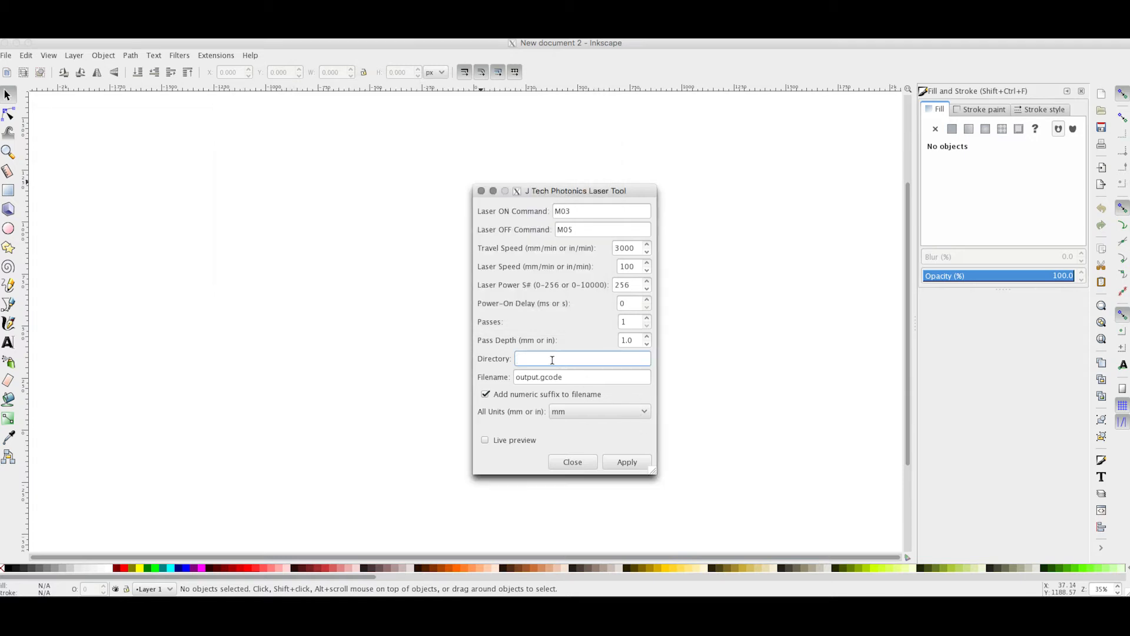
pyautogui.write('/Use')
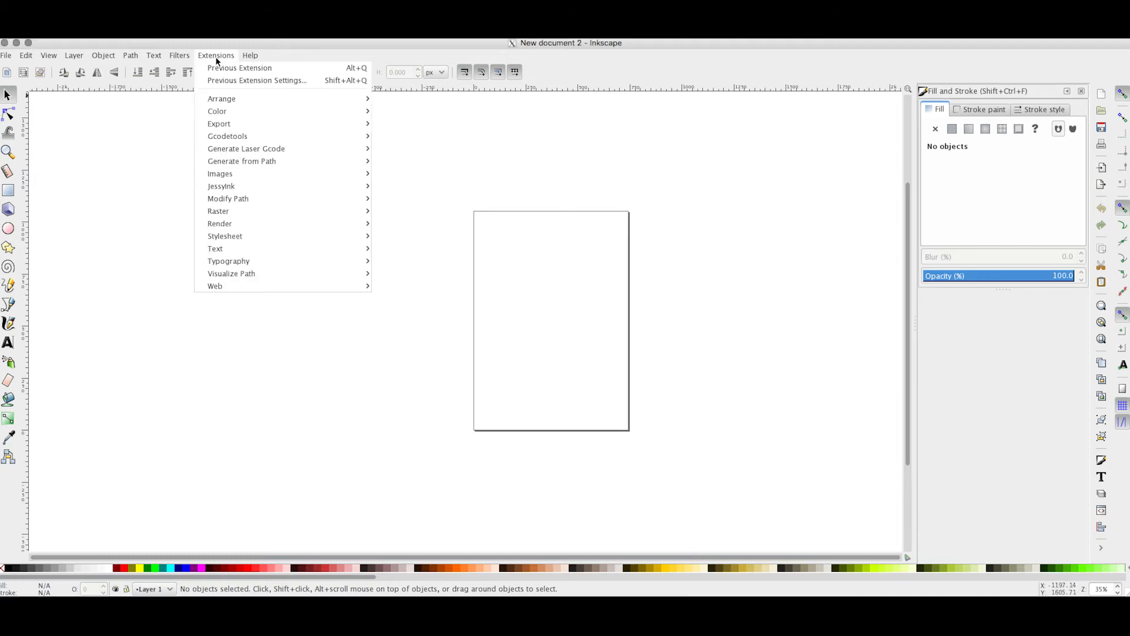
pyautogui.click(246, 149)
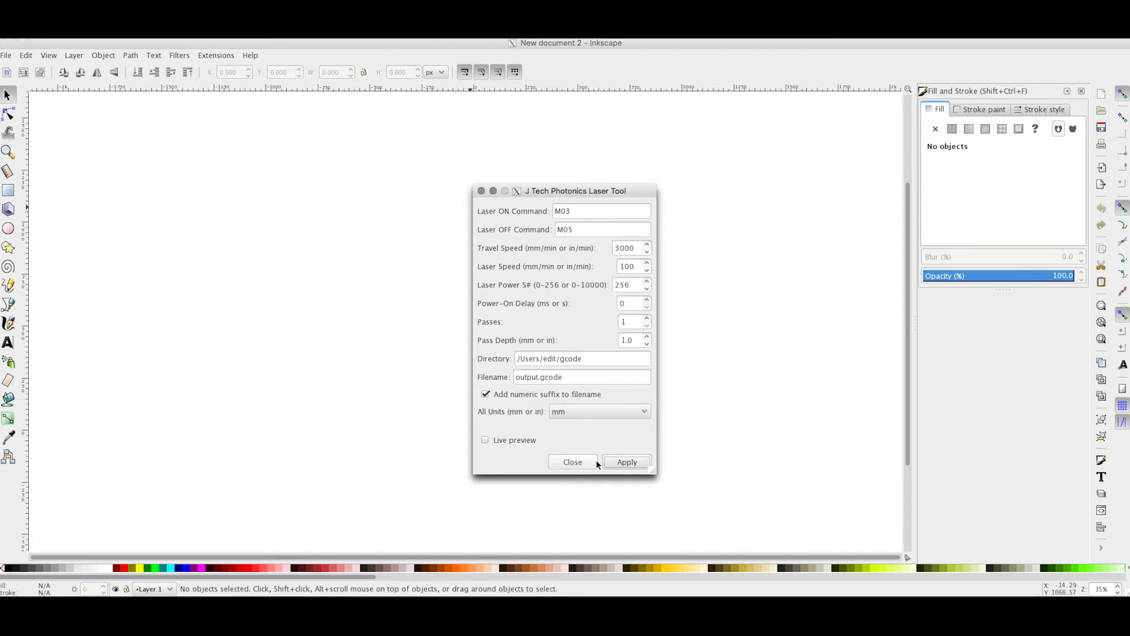
pyautogui.click(572, 461)
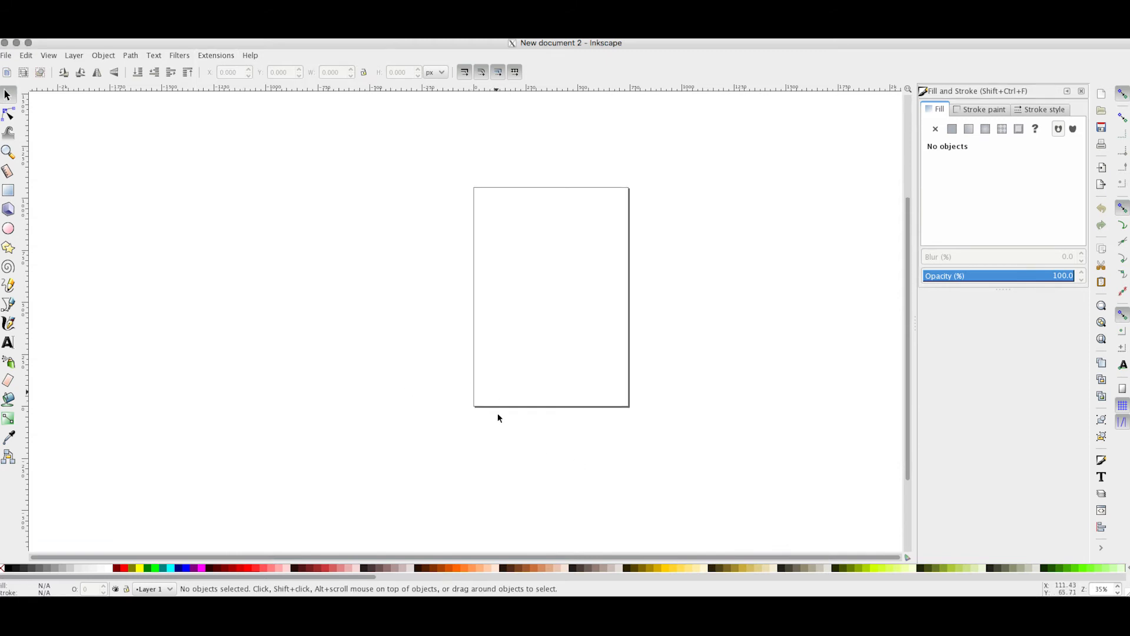
# Draw a rectangle and set its width and height to 10.000 mm
pyautogui.click(9, 190)
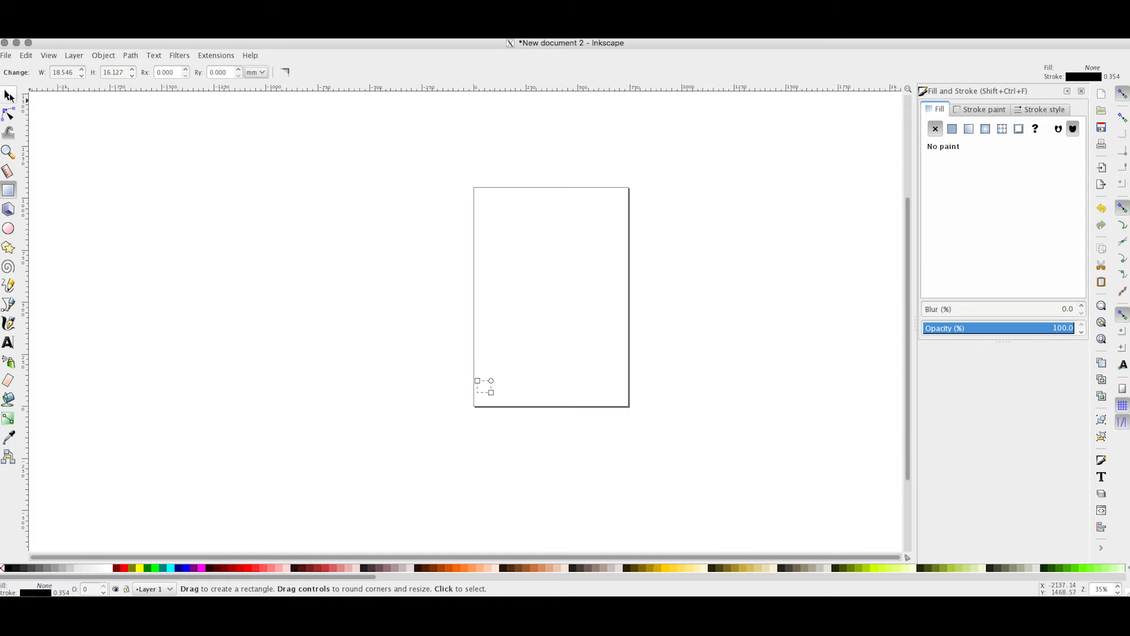
pyautogui.click(9, 152)
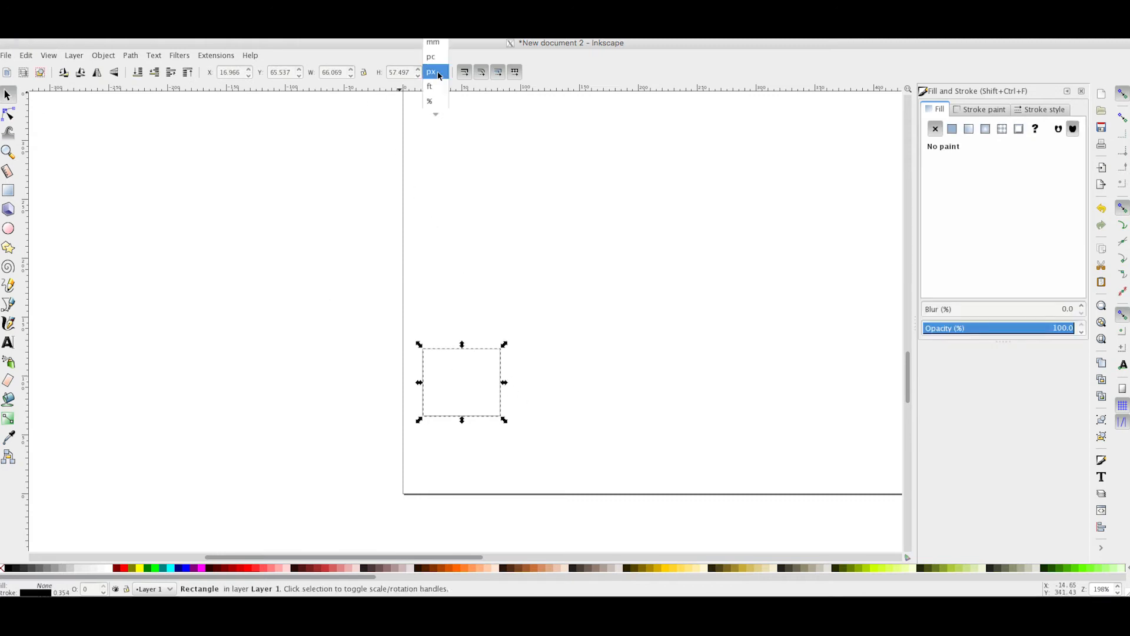
pyautogui.click(433, 42)
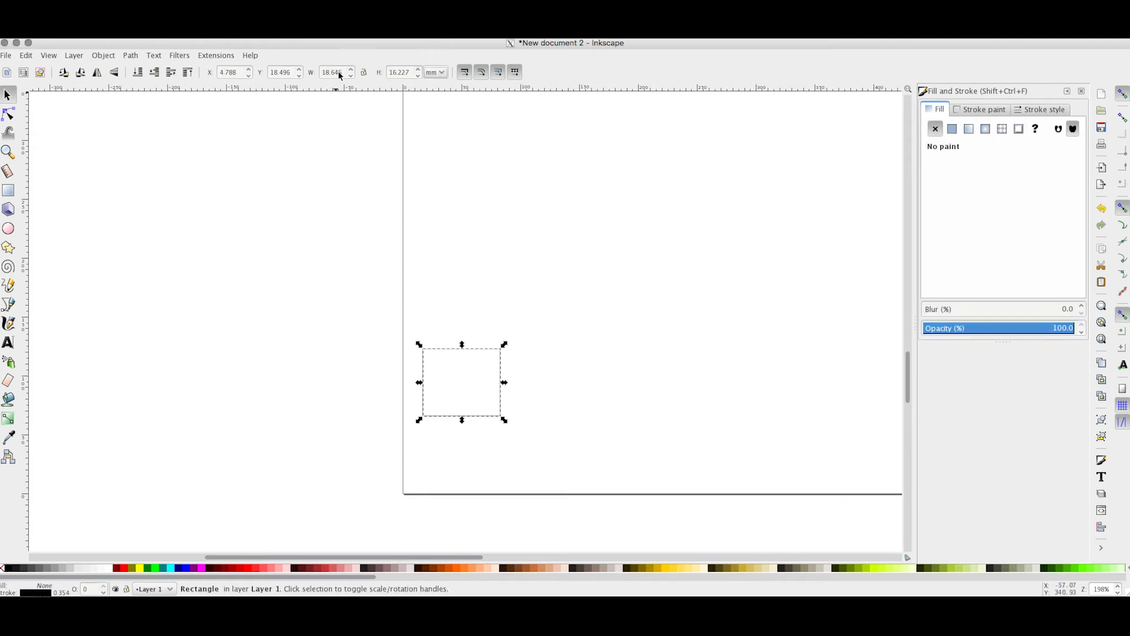
pyautogui.moveTo(363, 72)
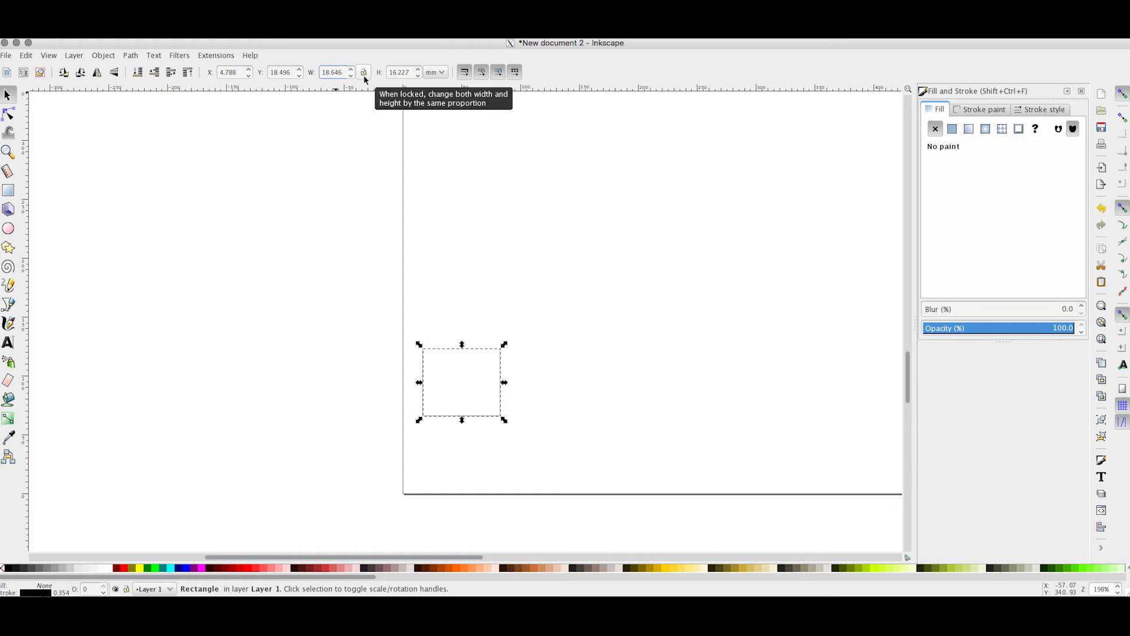
pyautogui.write('10.000')
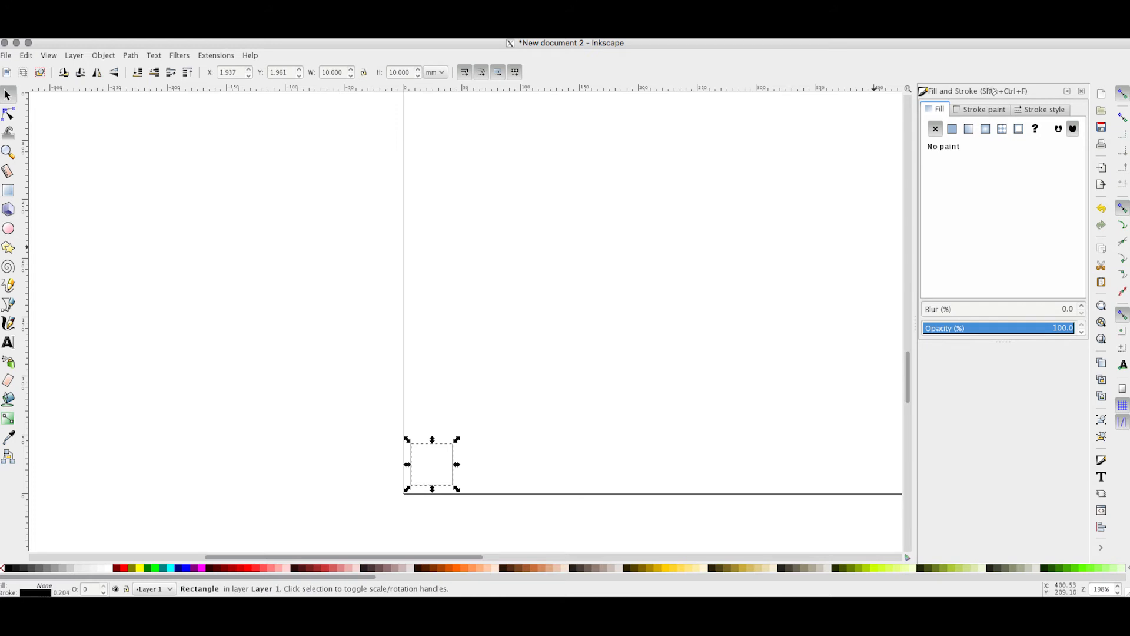
pyautogui.moveTo(970, 118)
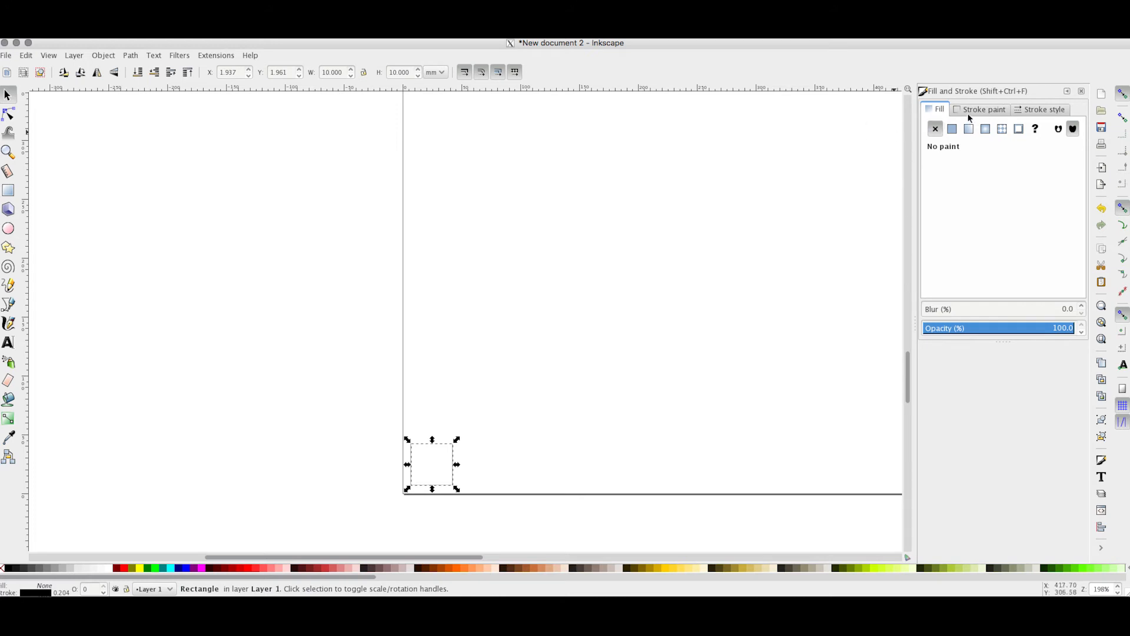
# Remove the square's fill and confirm its flat black stroke is 0.100 mm wide
pyautogui.click(953, 128)
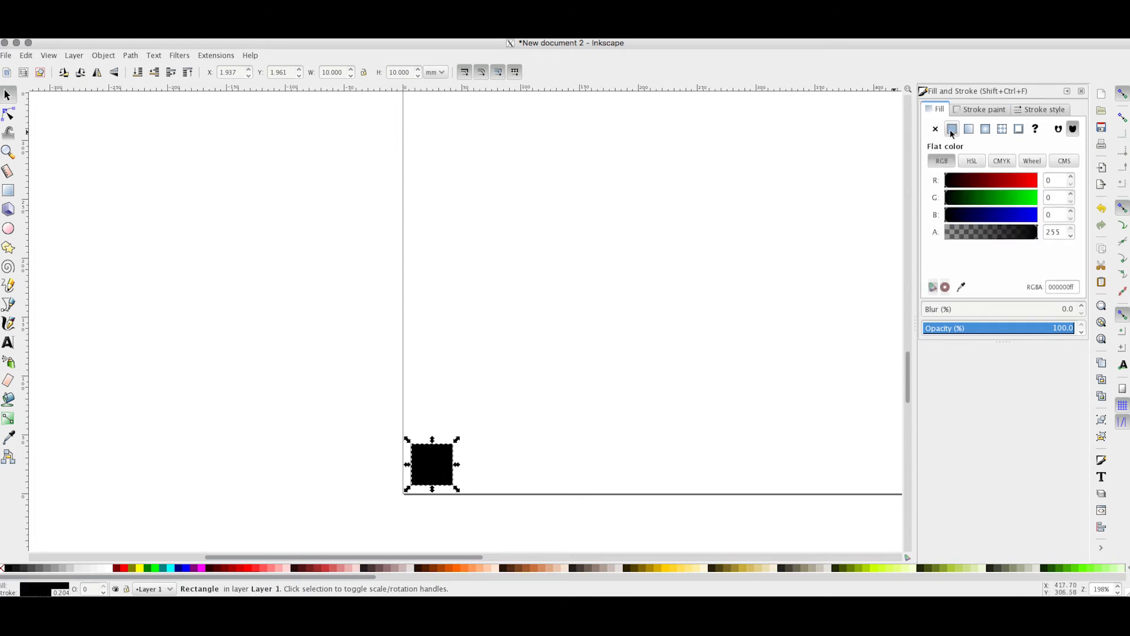
pyautogui.click(935, 128)
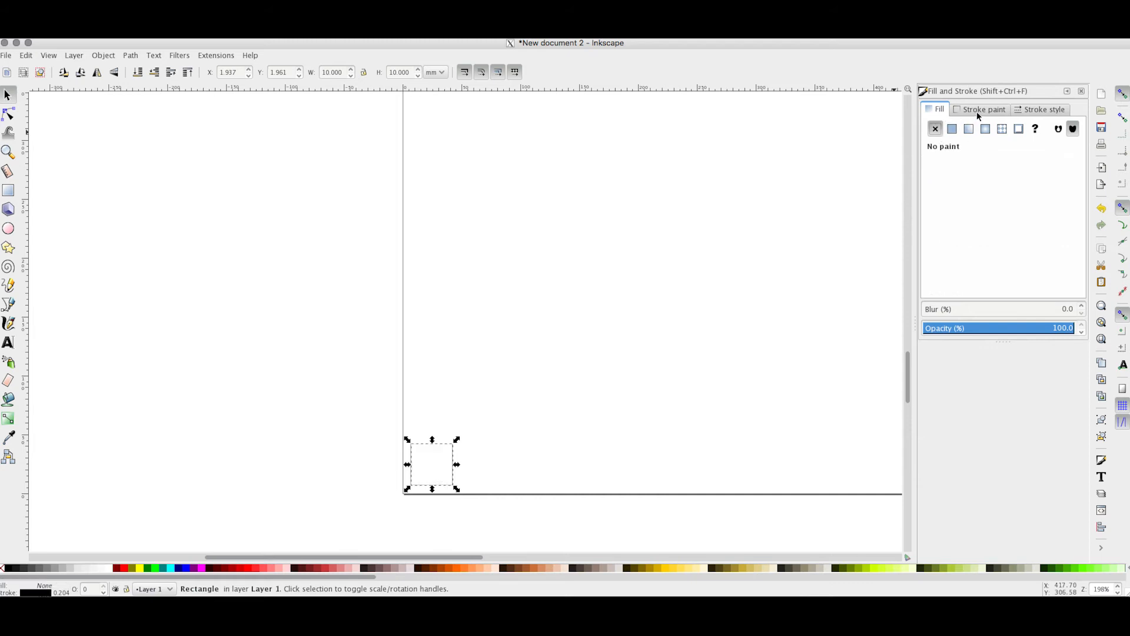
pyautogui.click(983, 109)
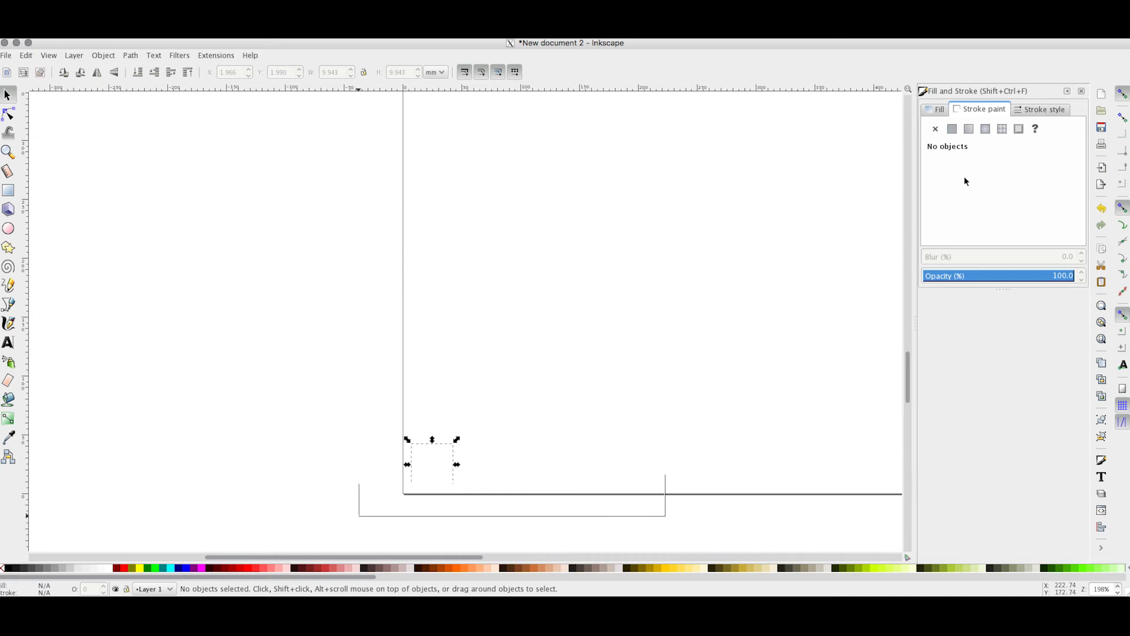
pyautogui.click(952, 129)
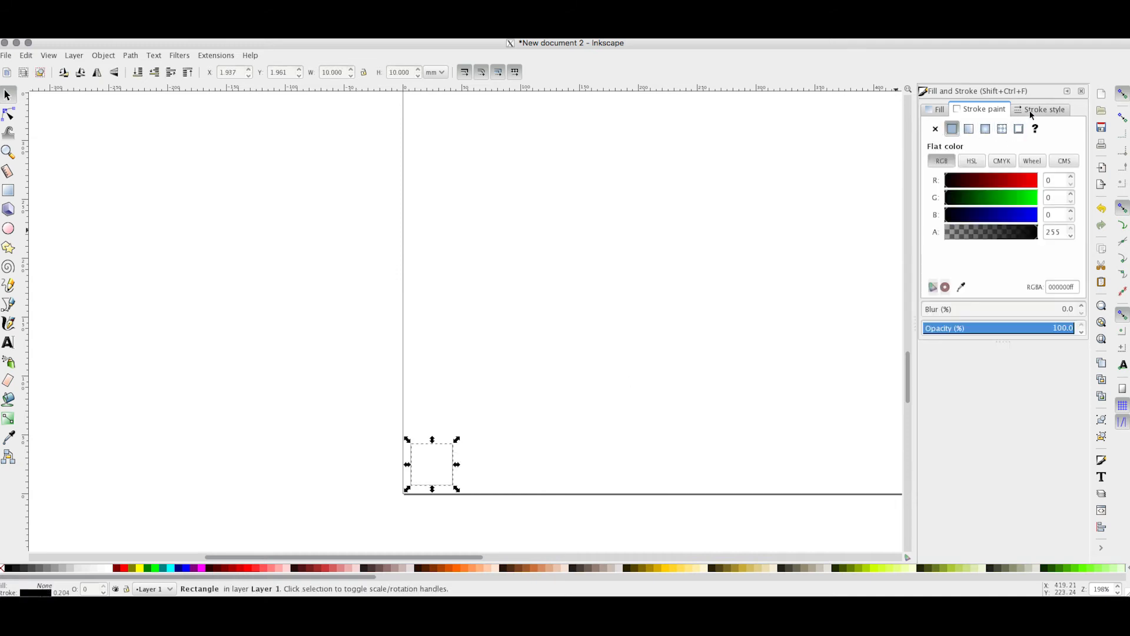
pyautogui.click(1044, 109)
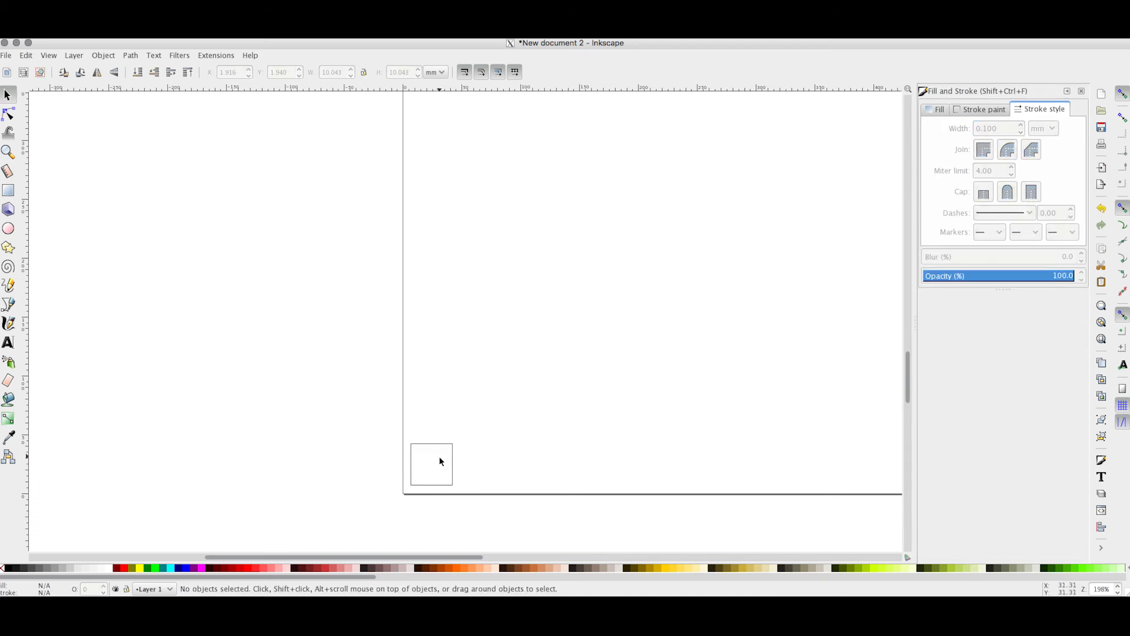
pyautogui.click(430, 463)
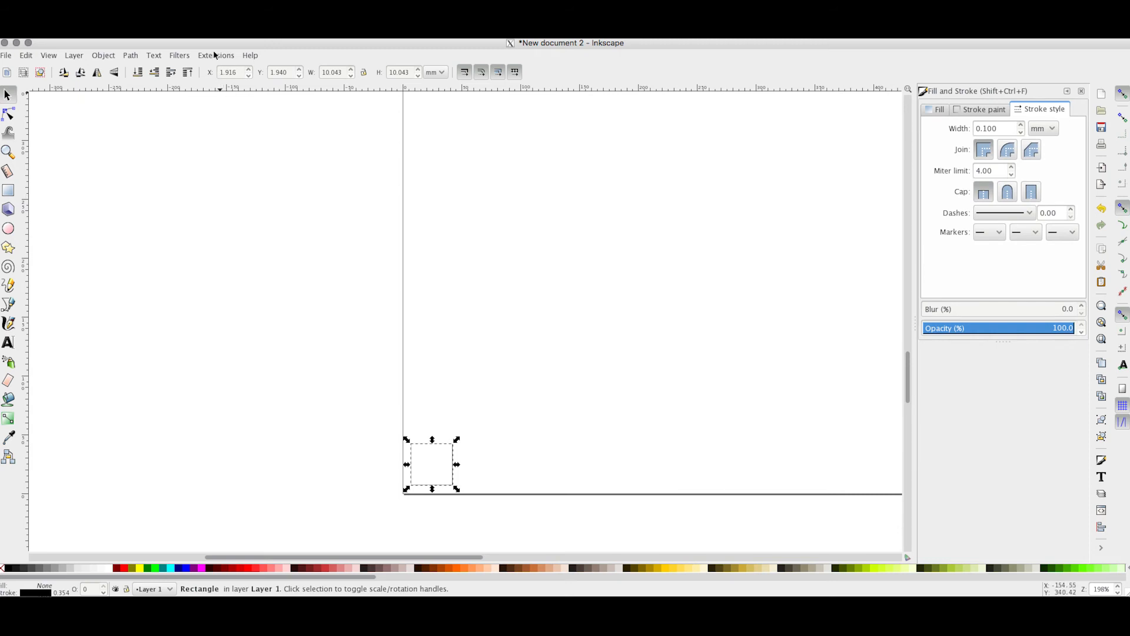
# Apply the J Tech Photonics Laser Tool to the square, adding markers along the page bottom, then close it
pyautogui.click(215, 54)
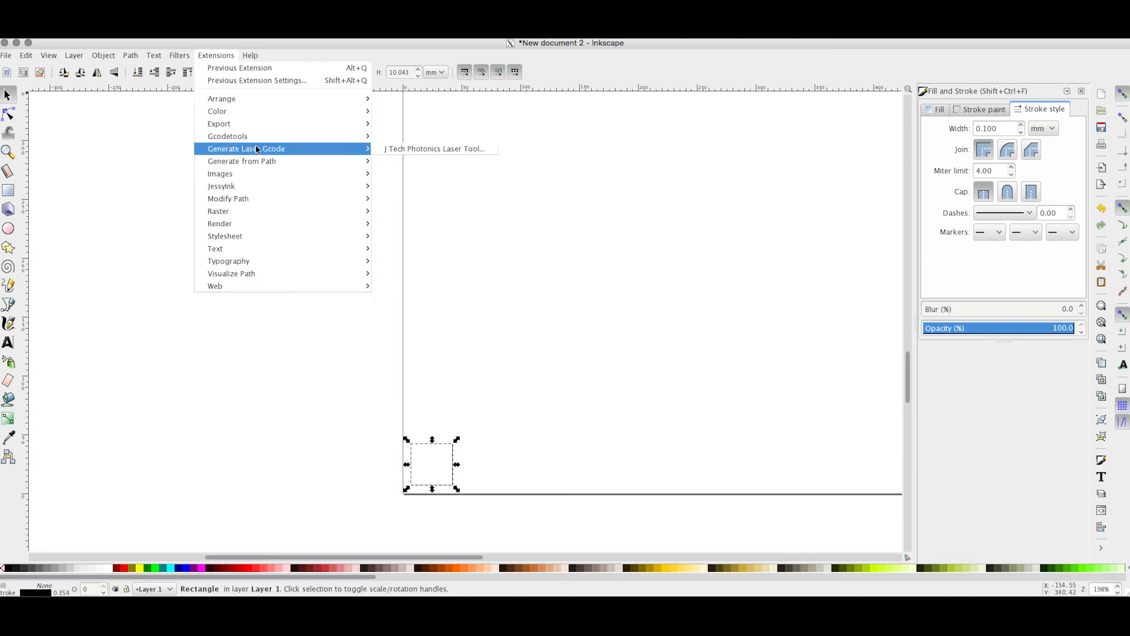
pyautogui.click(433, 149)
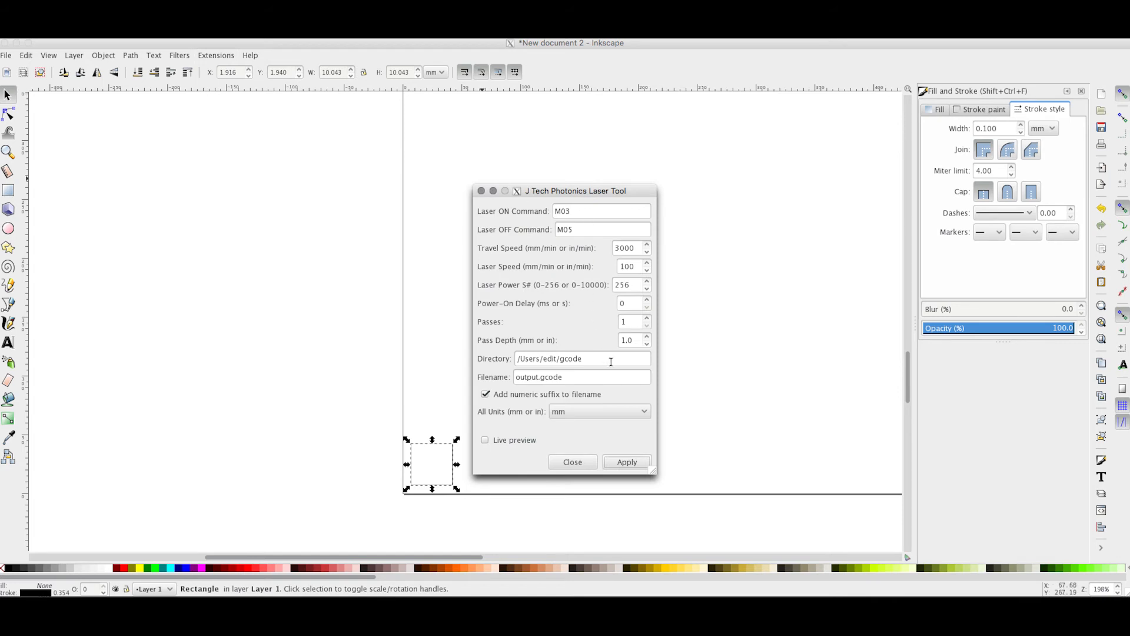
pyautogui.click(626, 461)
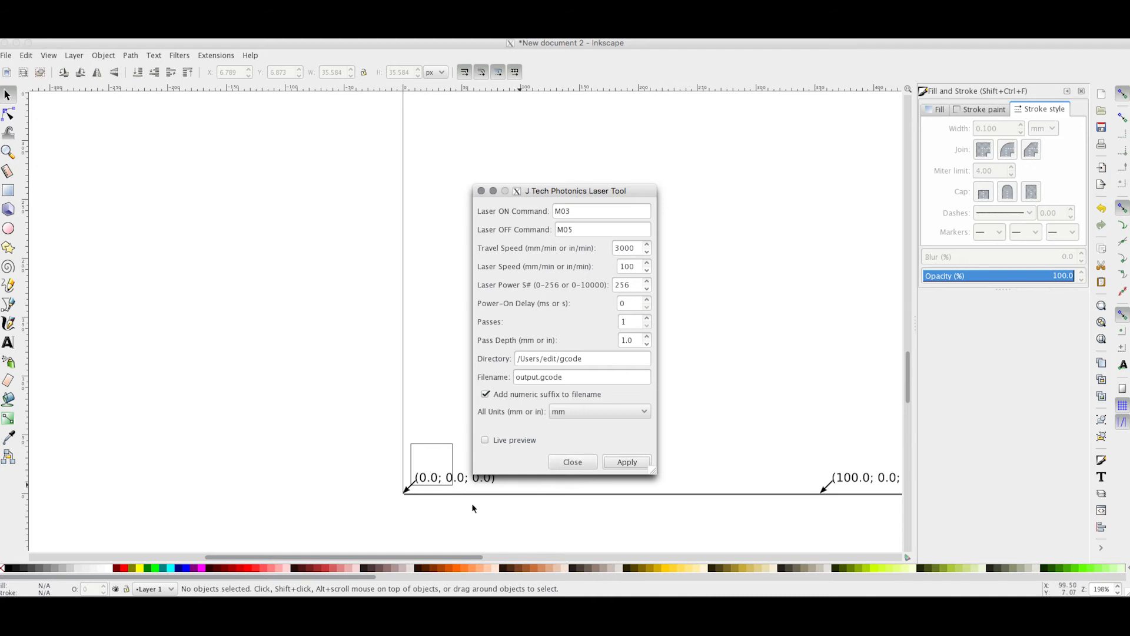
pyautogui.moveTo(418, 450)
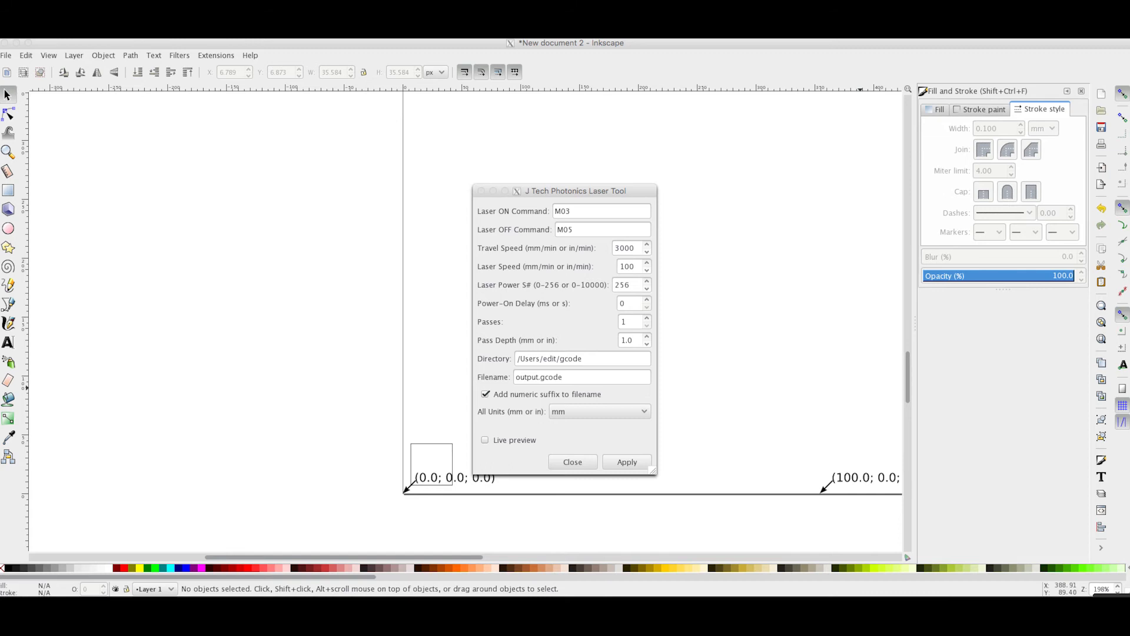
pyautogui.click(625, 462)
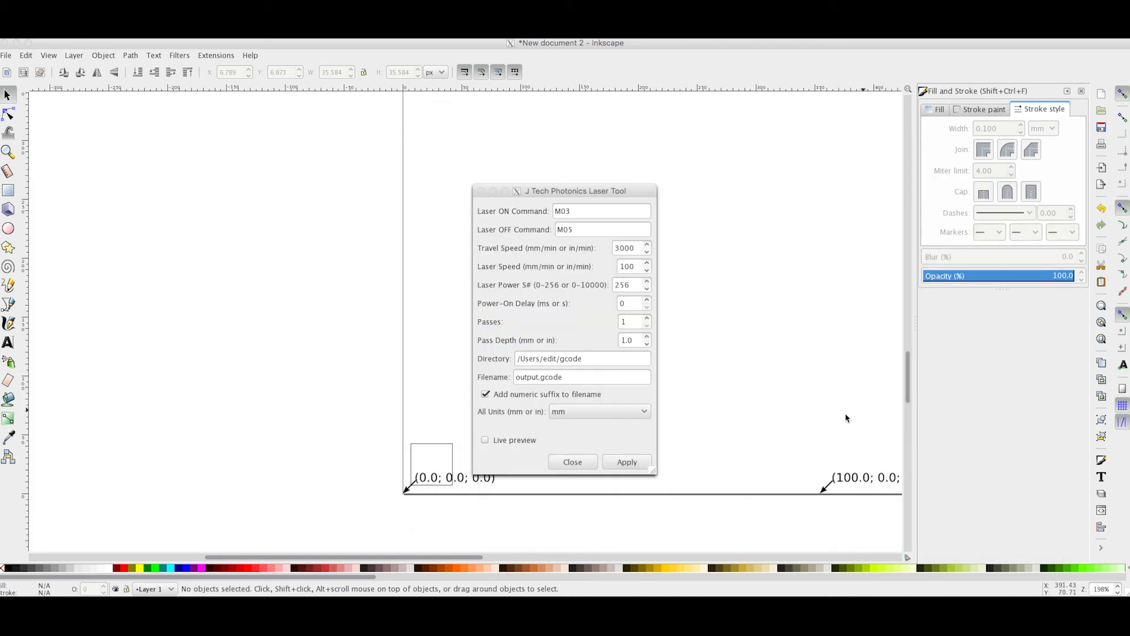
pyautogui.click(571, 462)
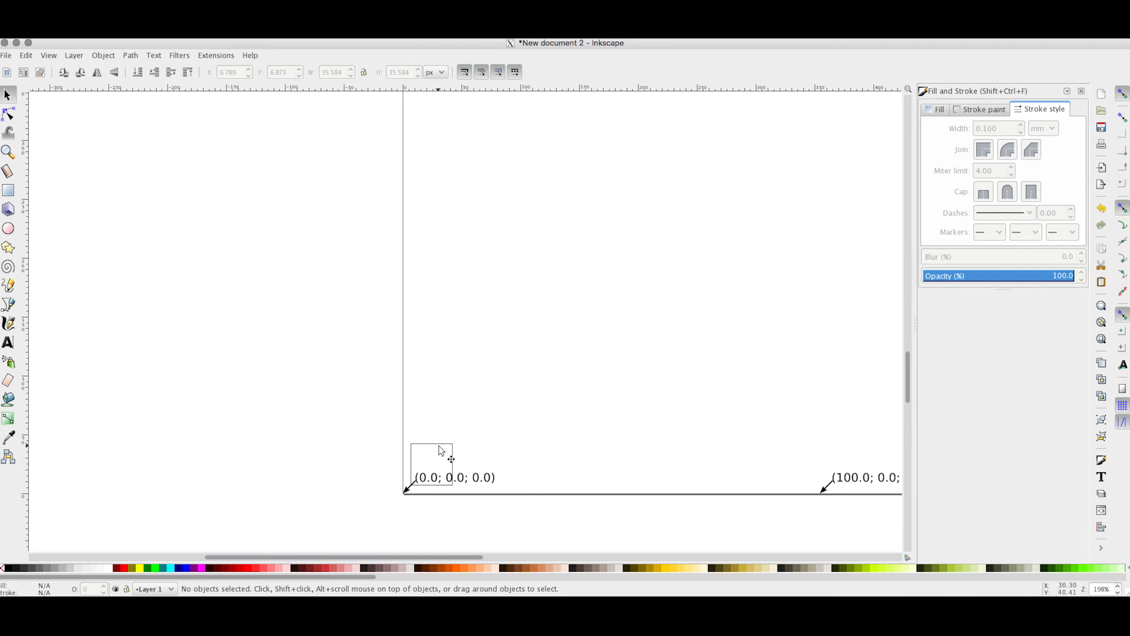
# Convert the 10 mm square into a path with Object to Path
pyautogui.click(431, 465)
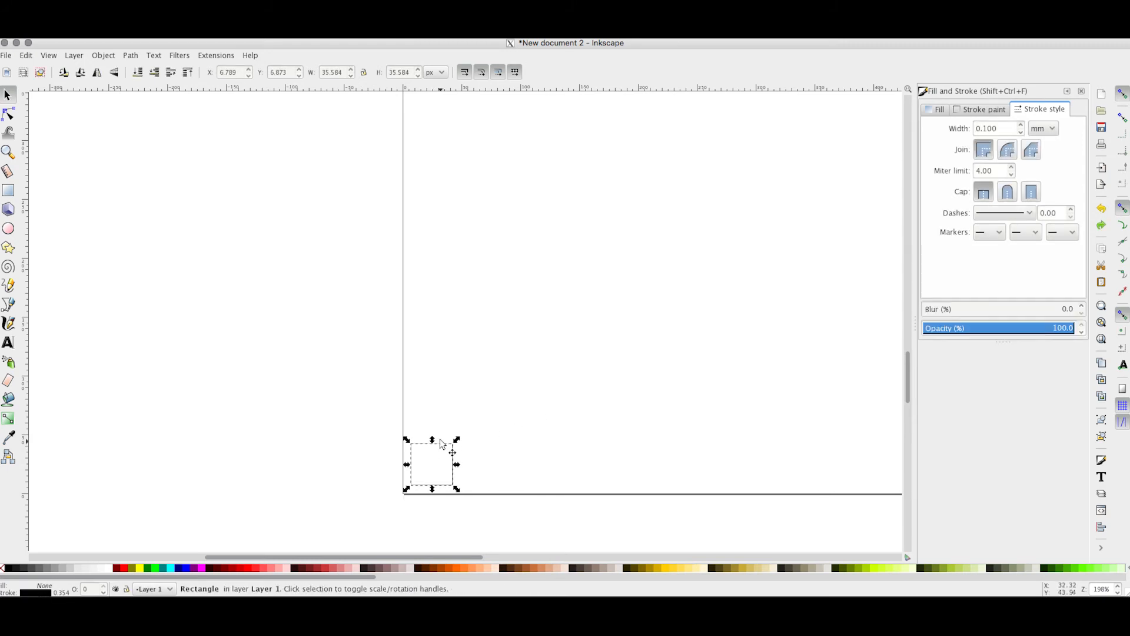
pyautogui.click(103, 54)
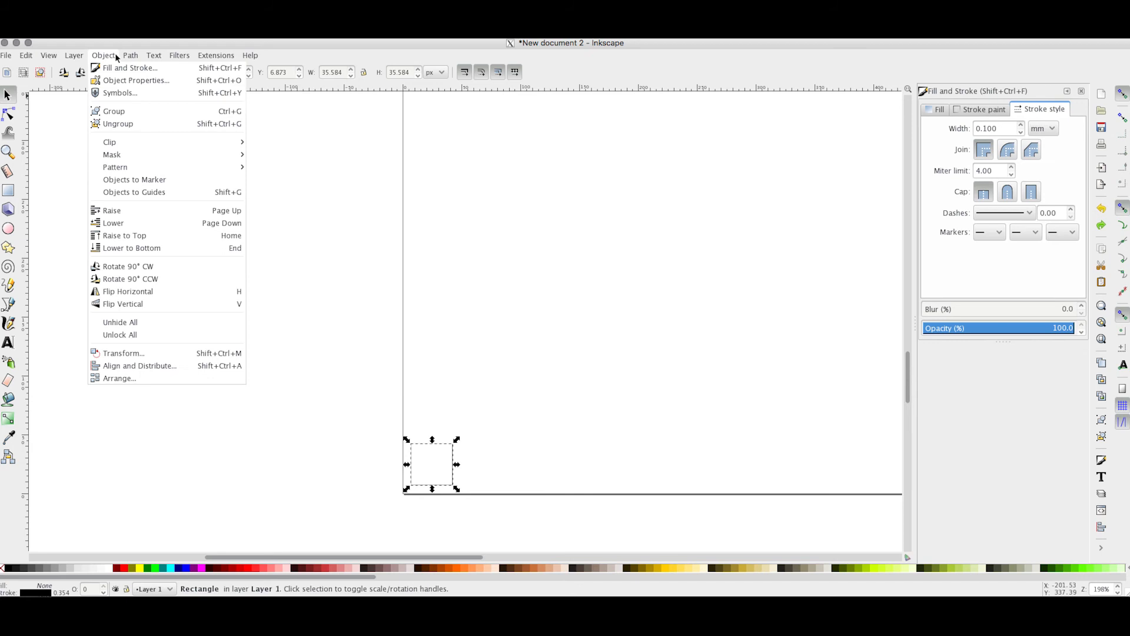
pyautogui.click(129, 55)
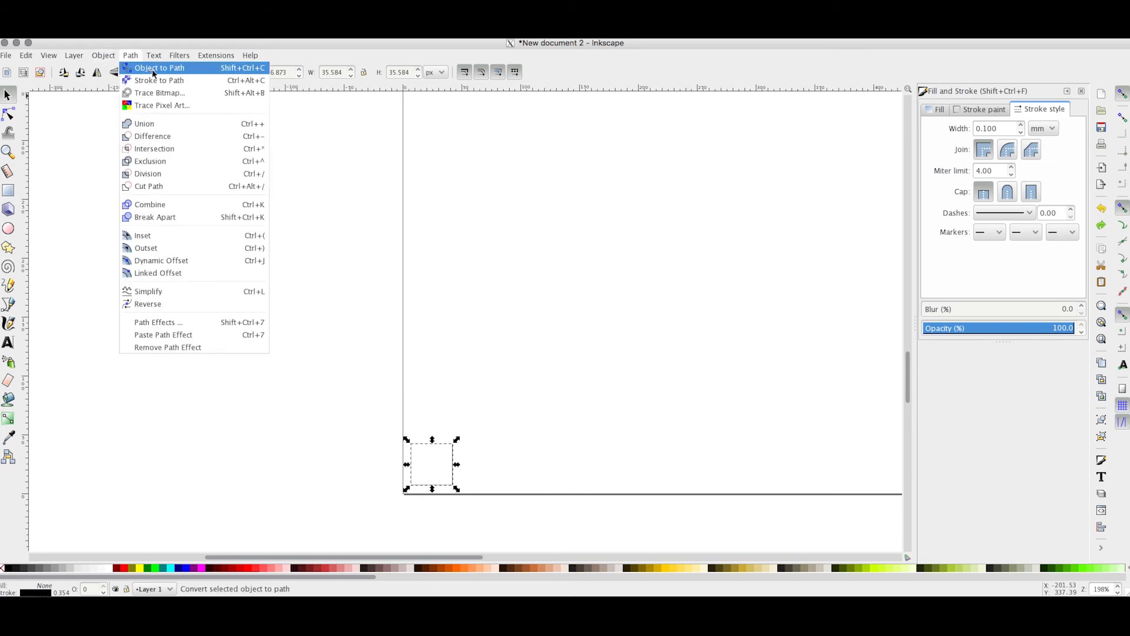
pyautogui.click(160, 67)
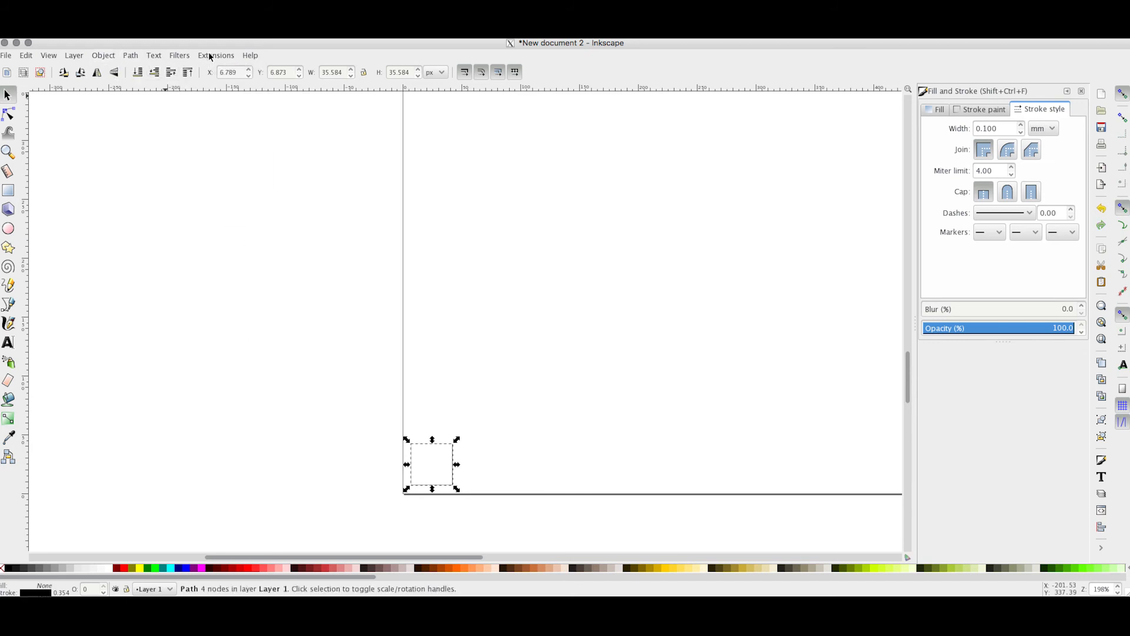
# Reapply the J Tech Photonics Laser Tool to the square path, drawing a red toolpath
pyautogui.click(216, 54)
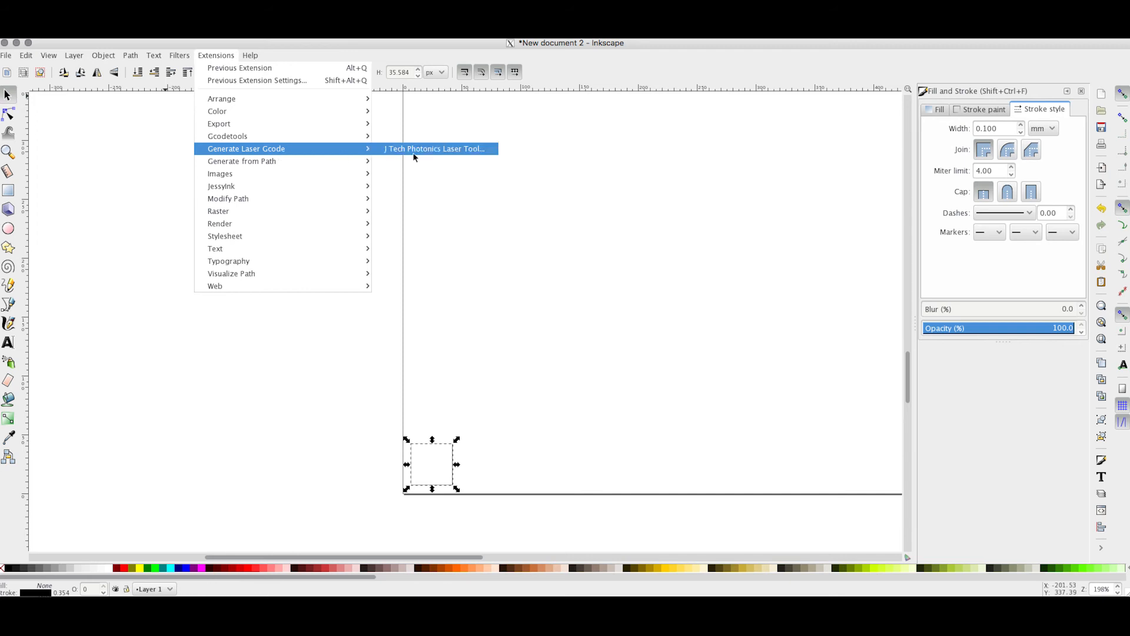
pyautogui.click(434, 149)
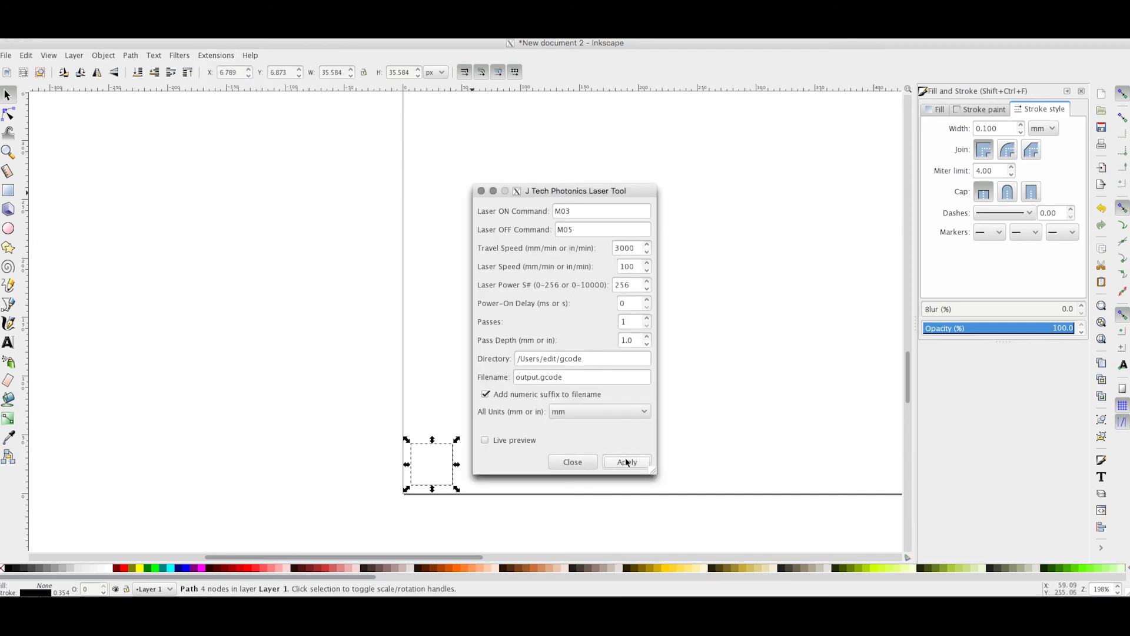
pyautogui.click(626, 462)
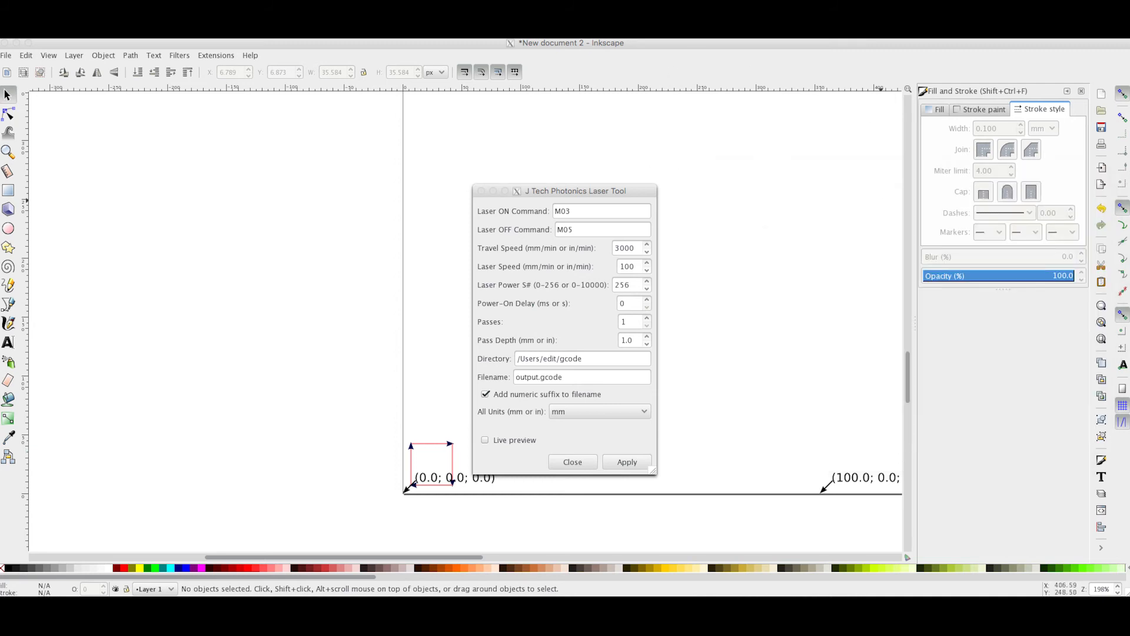
# Open output_0003.gcode to view the square's G-code moves with M03 S256
pyautogui.click(626, 462)
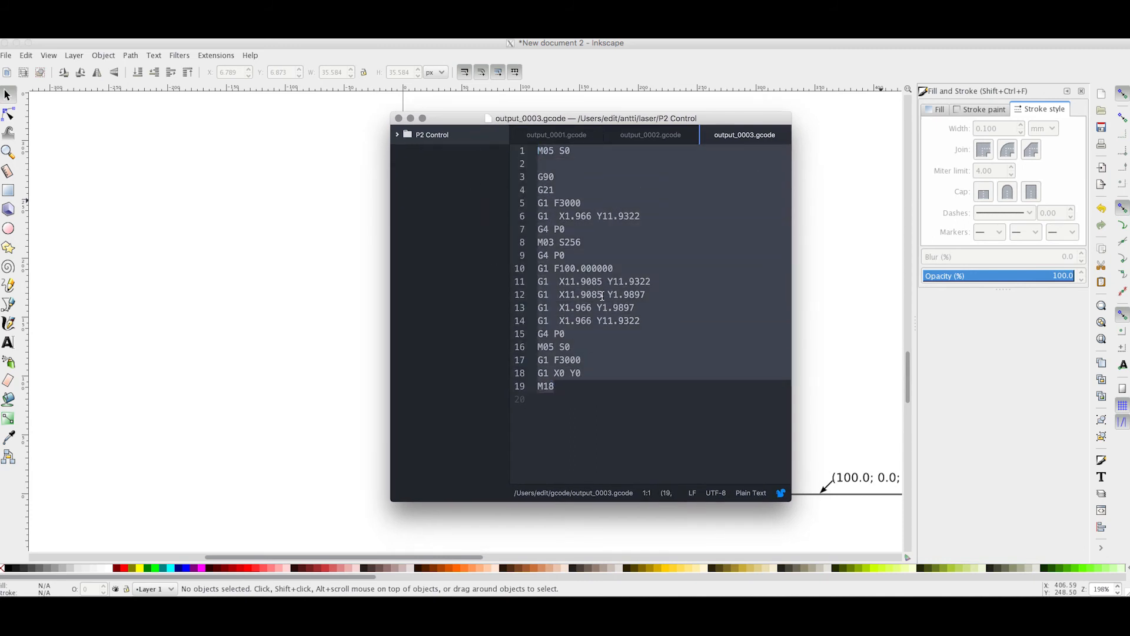
pyautogui.moveTo(382, 222)
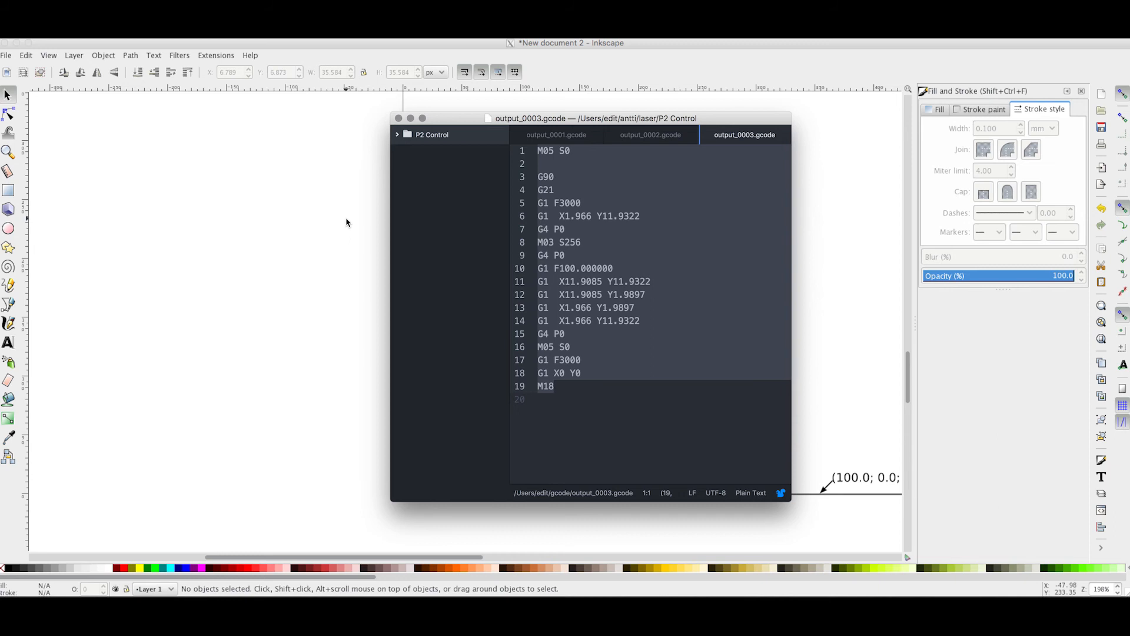
pyautogui.moveTo(340, 228)
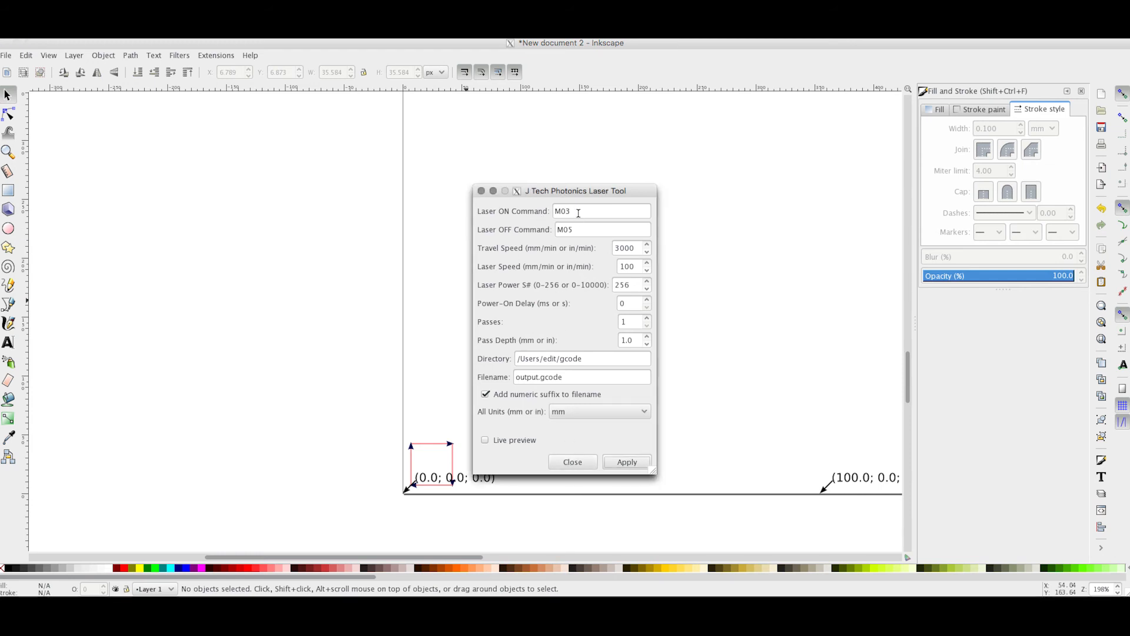
pyautogui.click(601, 229)
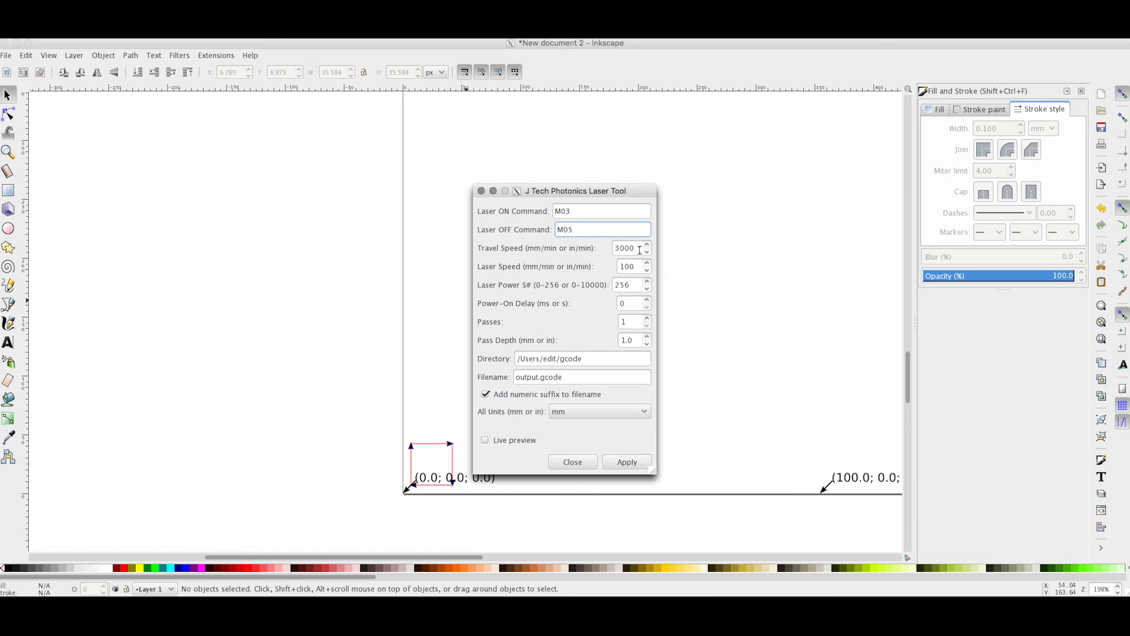
pyautogui.click(631, 266)
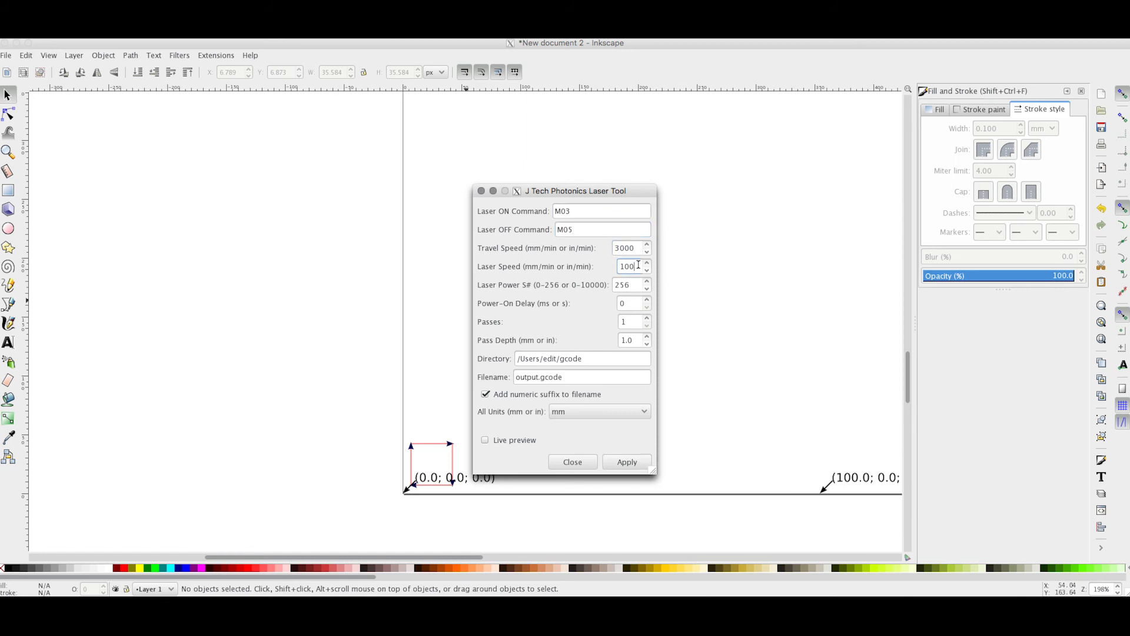
pyautogui.moveTo(533, 292)
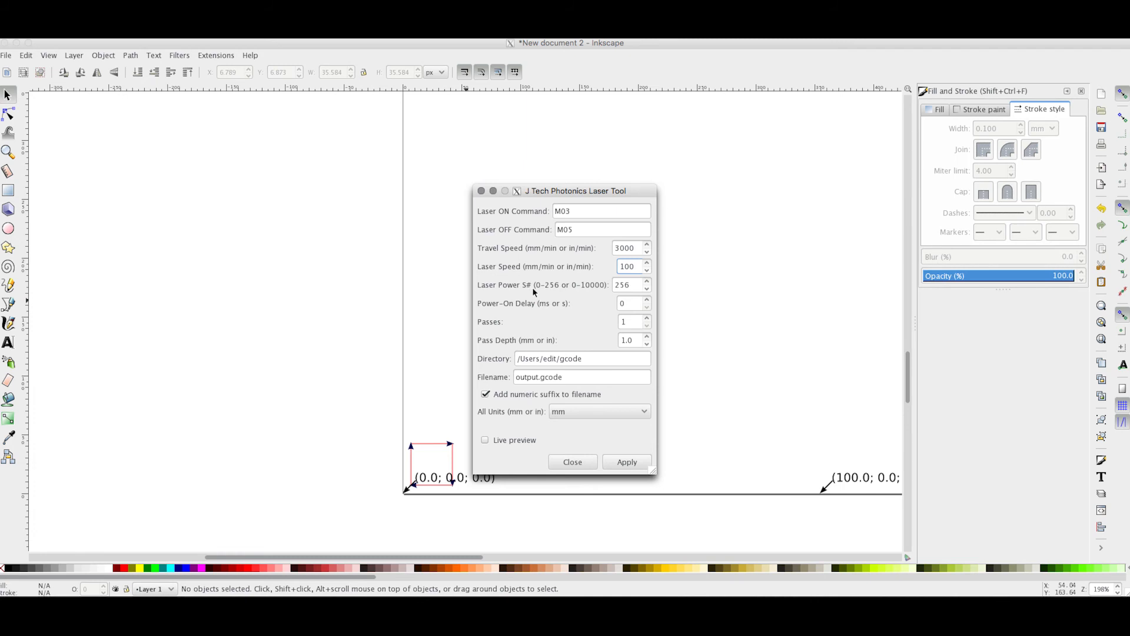
pyautogui.click(633, 266)
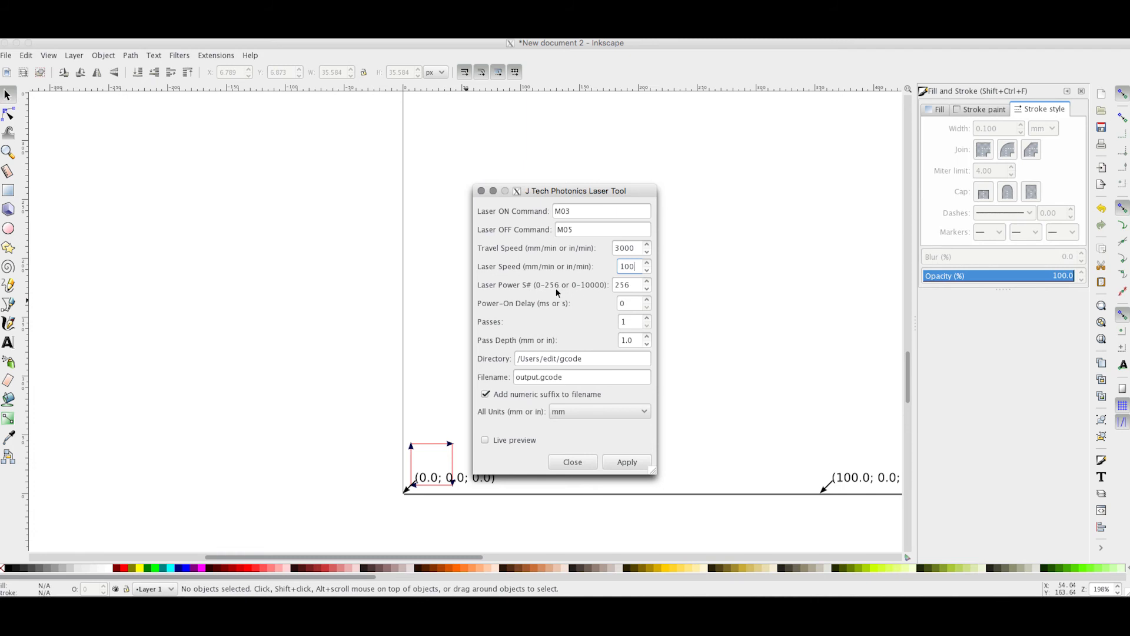
pyautogui.click(631, 284)
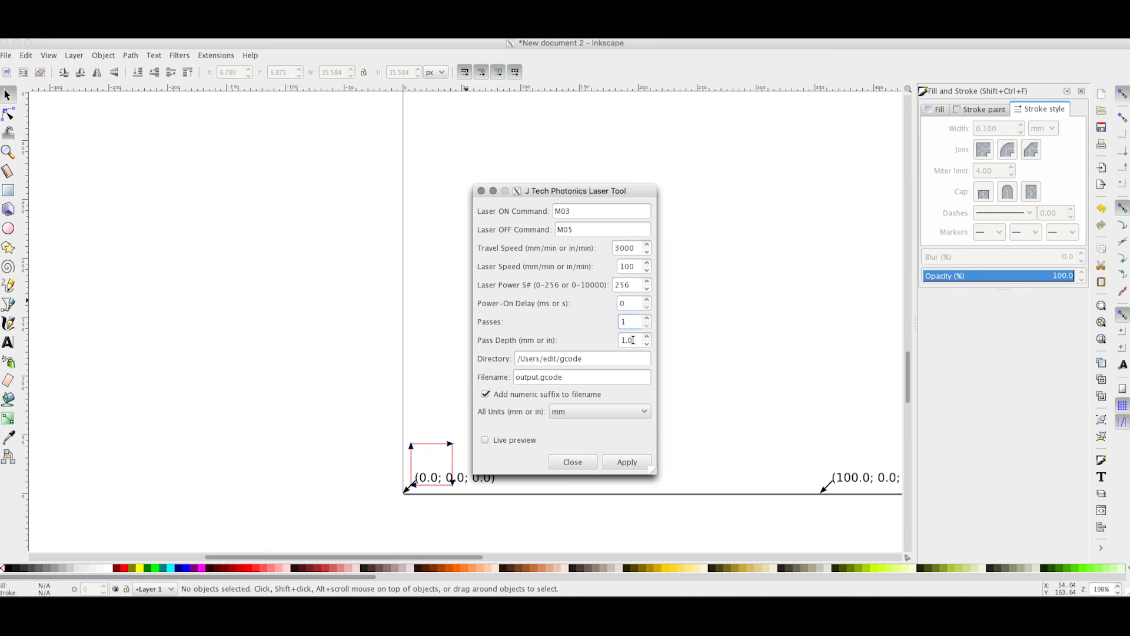
pyautogui.click(572, 462)
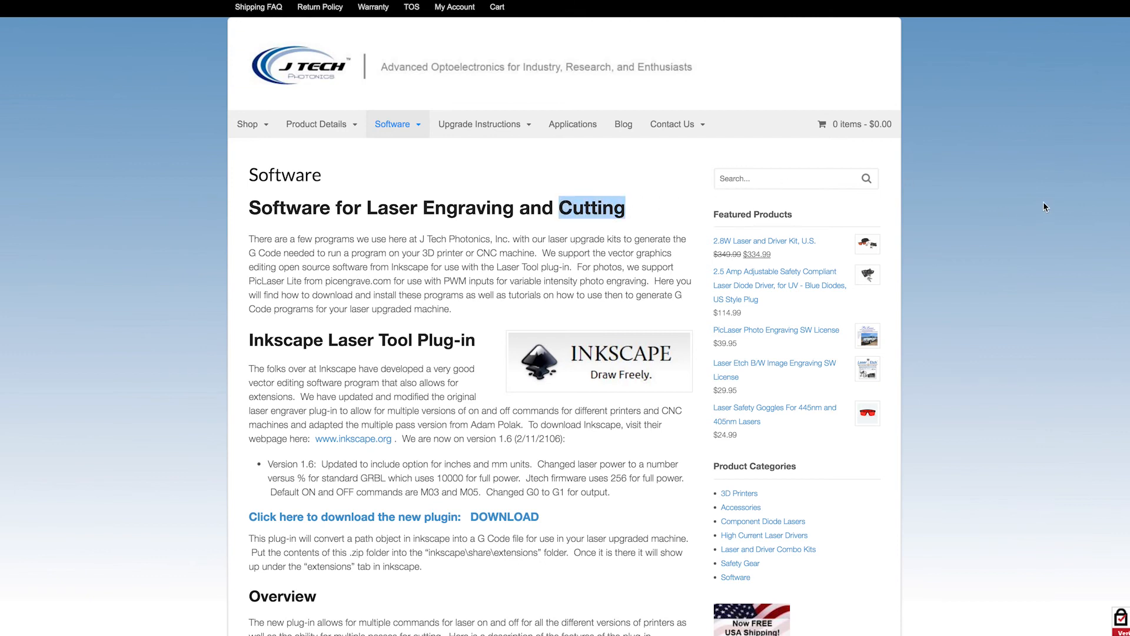
# Scroll the J Tech Software page down and highlight the PicLaser Photo Engraving heading
pyautogui.scroll(-3)
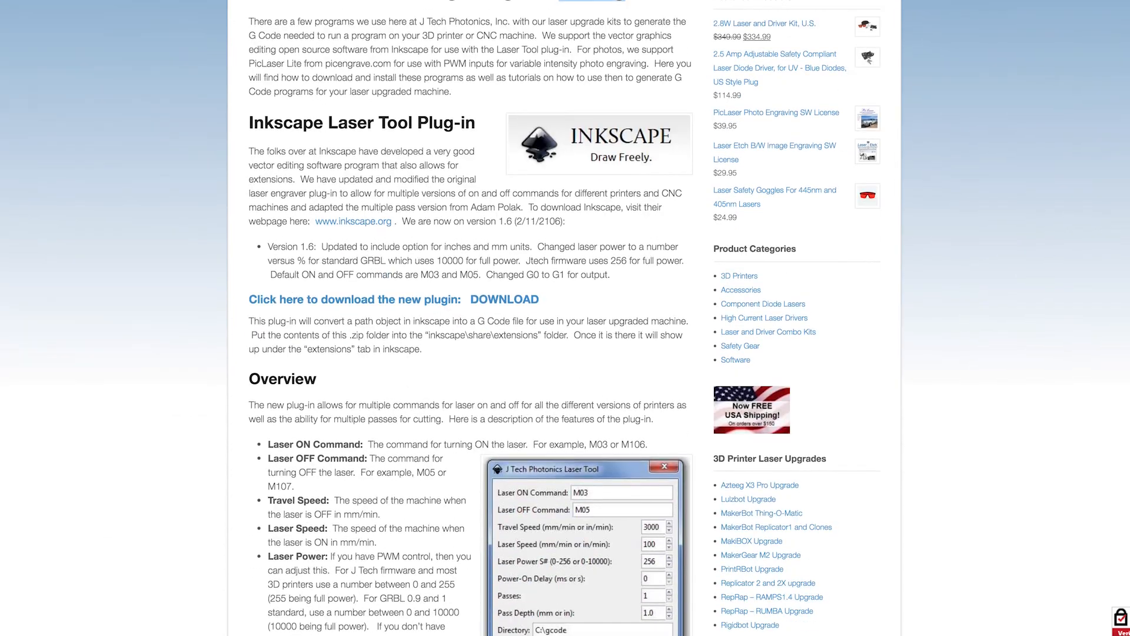
pyautogui.scroll(-3)
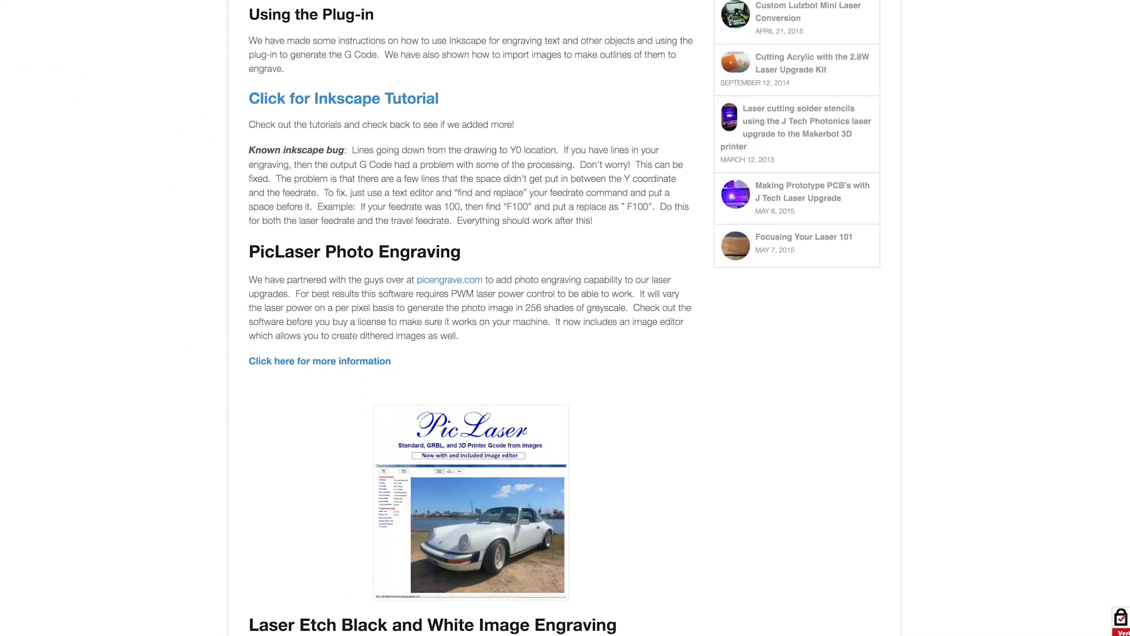
pyautogui.scroll(-3)
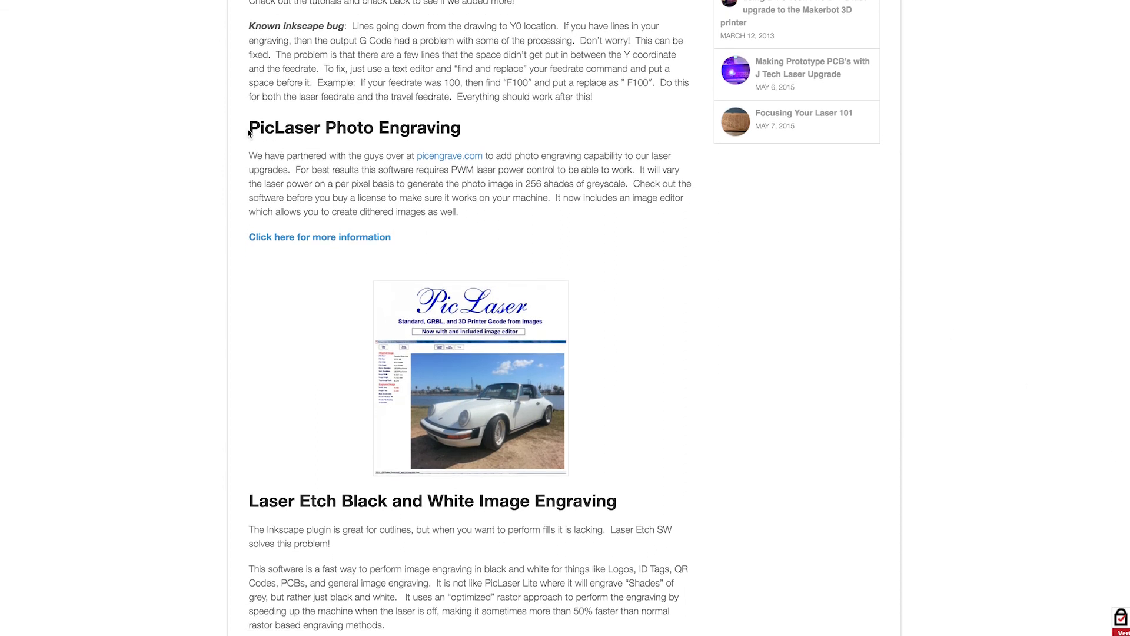
pyautogui.doubleClick(354, 128)
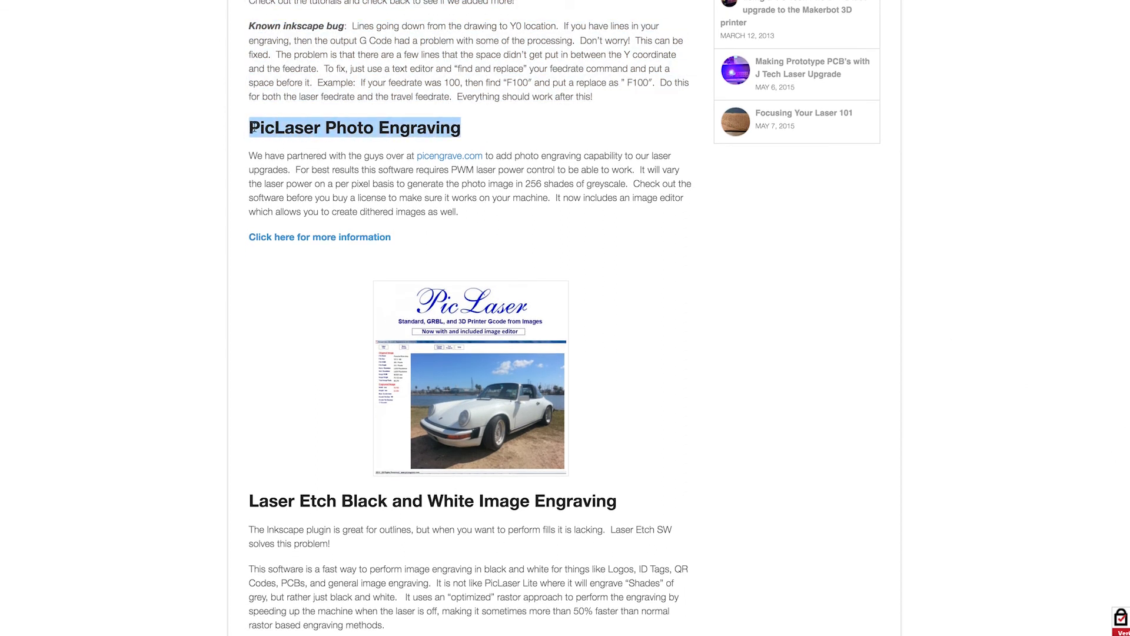
pyautogui.moveTo(486, 253)
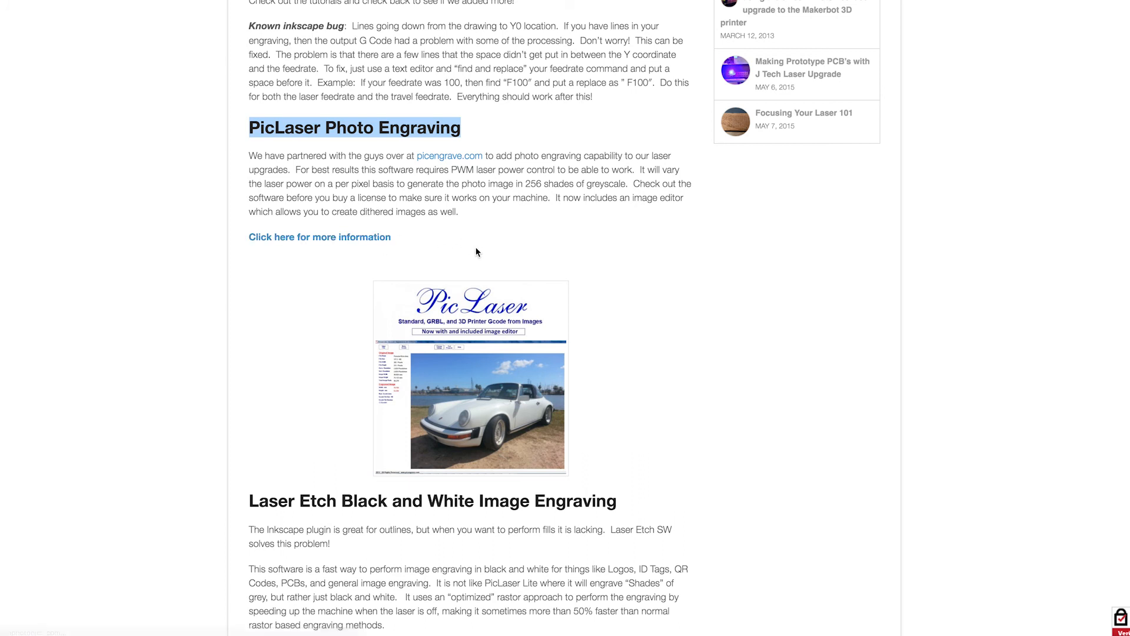
# Open the $39.95 PicLaser Photo Engraving SW License page and scroll through it
pyautogui.click(319, 237)
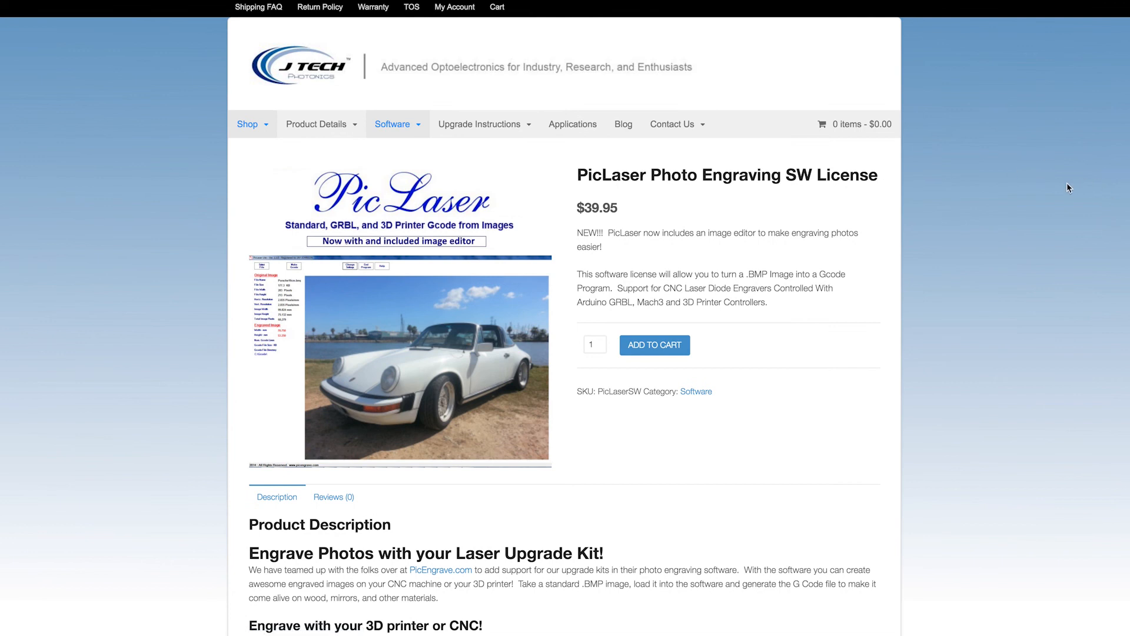
pyautogui.scroll(-3)
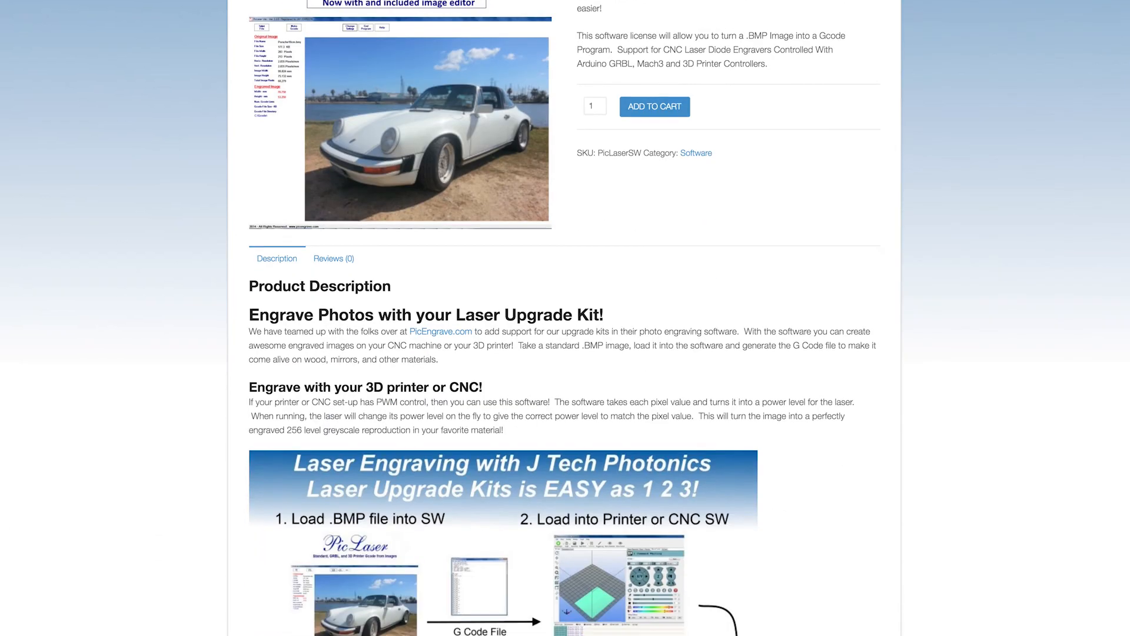
pyautogui.scroll(-3)
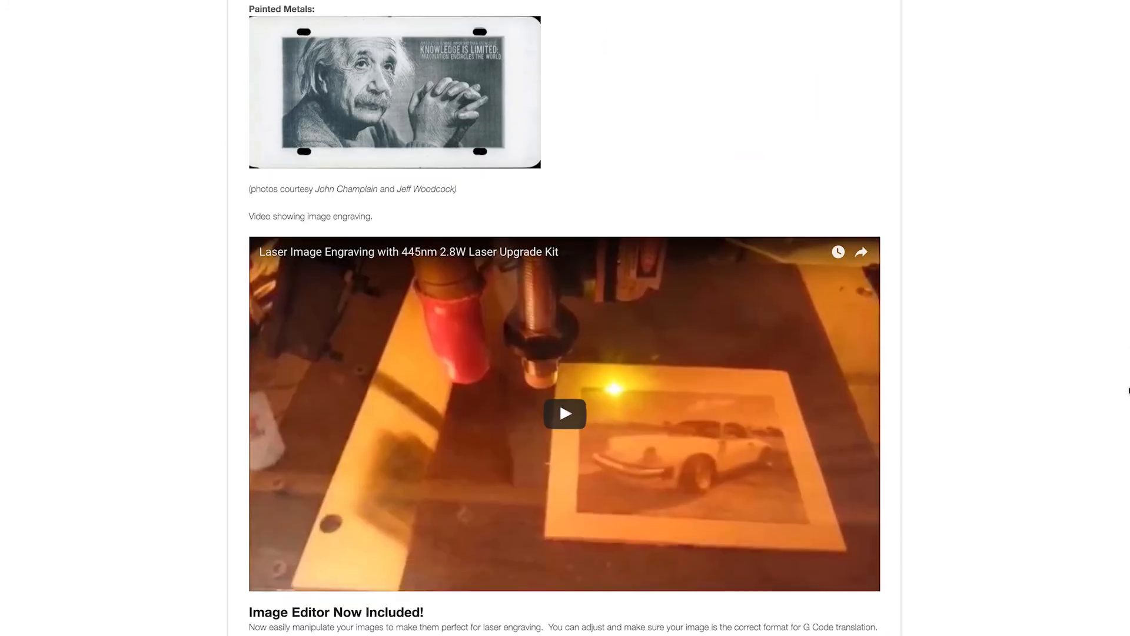
pyautogui.scroll(-3)
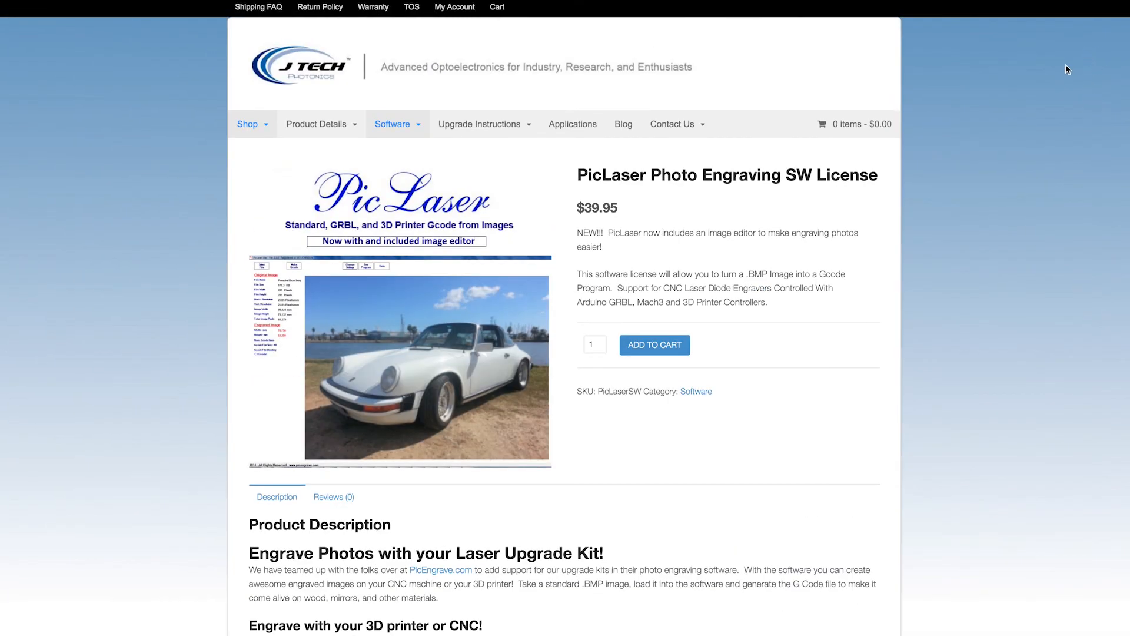
pyautogui.moveTo(1044, 85)
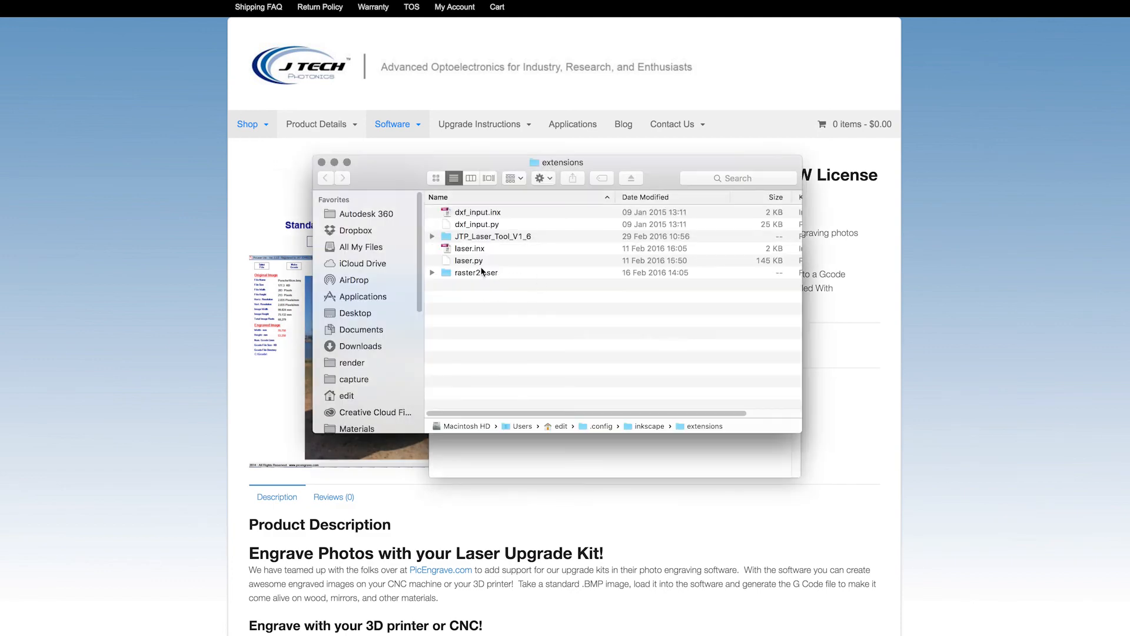
# Open the raster2laser folder and select its png.py and raster2laser_gcode files
pyautogui.doubleClick(476, 272)
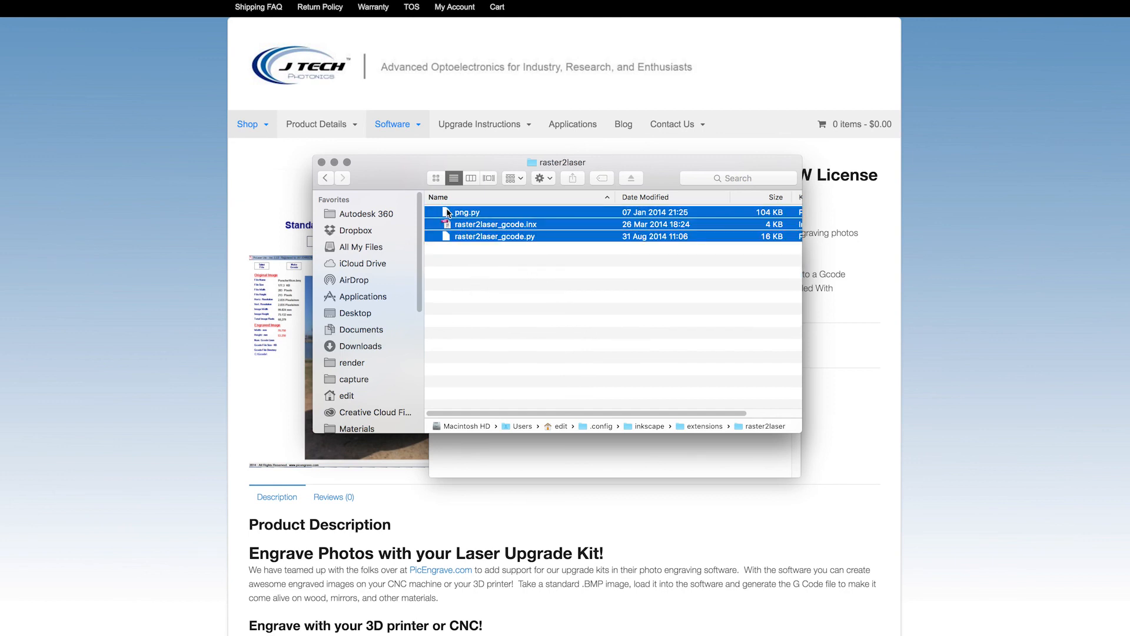
pyautogui.click(326, 178)
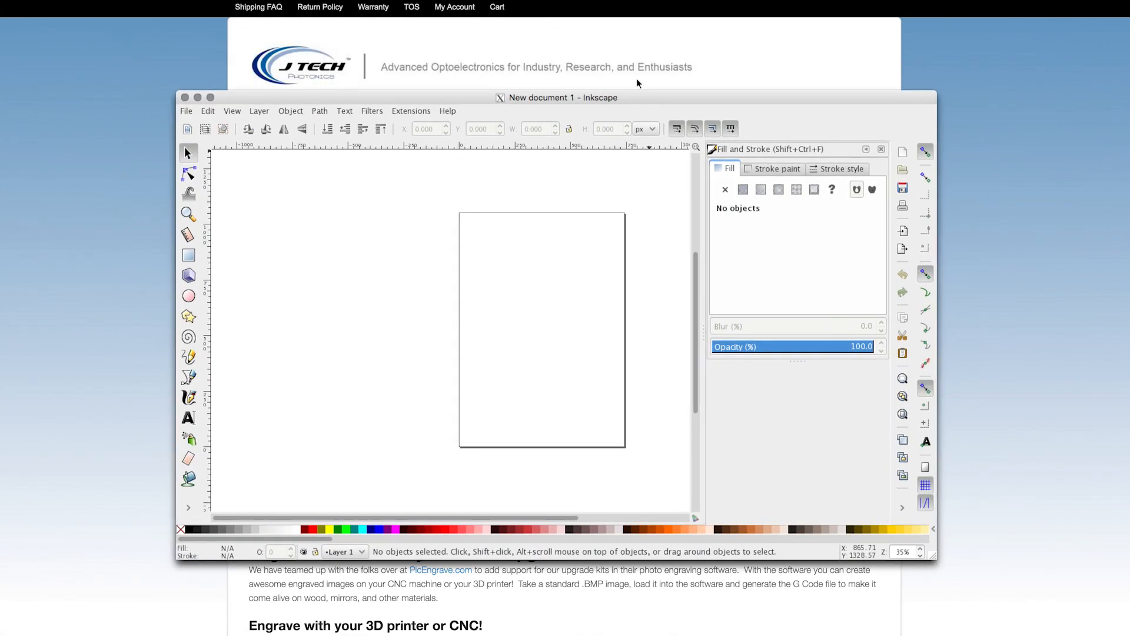
pyautogui.click(410, 110)
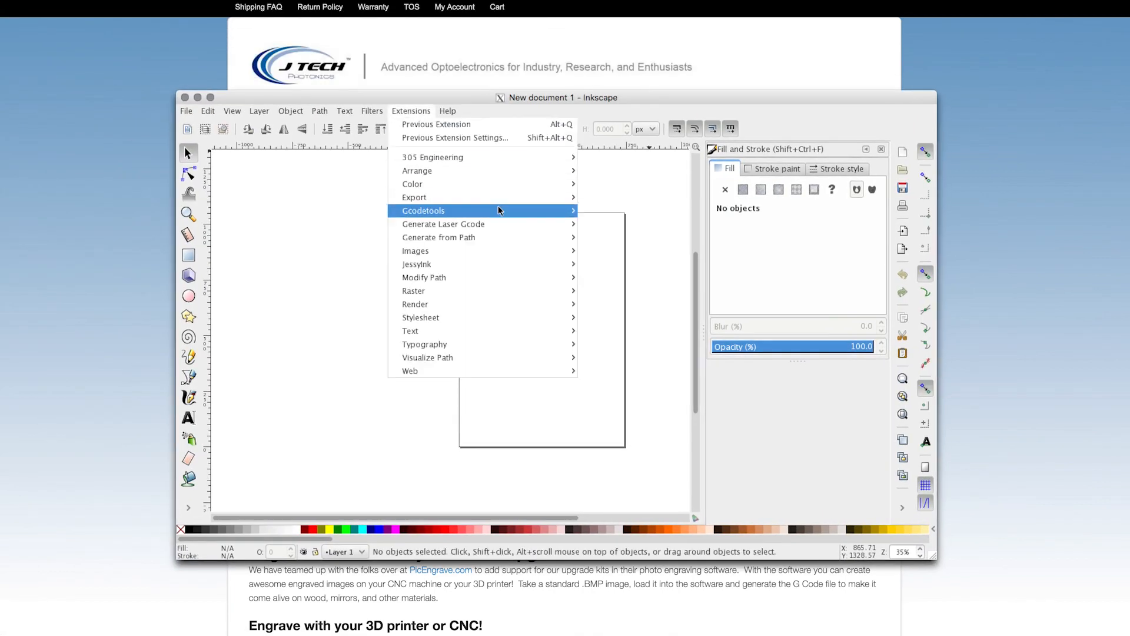
pyautogui.moveTo(433, 157)
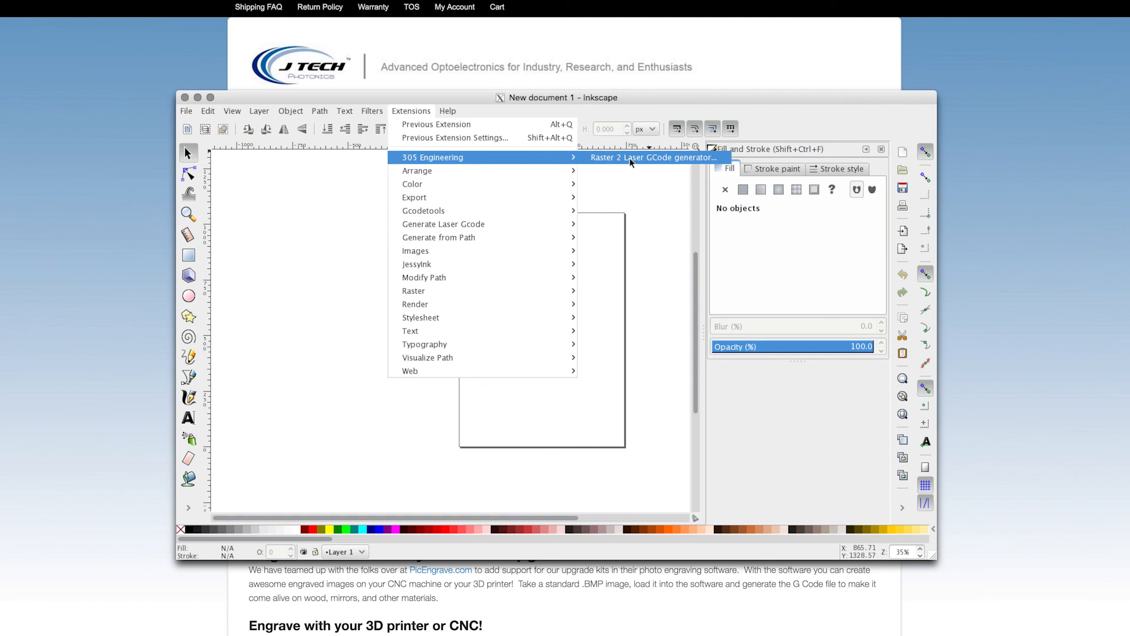
pyautogui.click(653, 157)
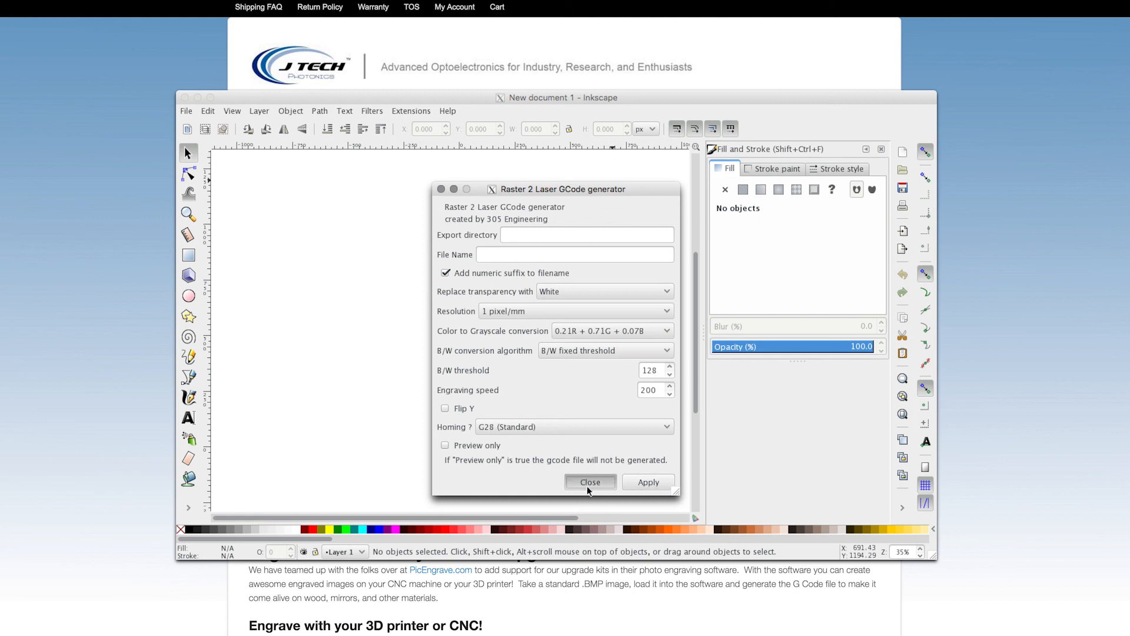
pyautogui.click(589, 481)
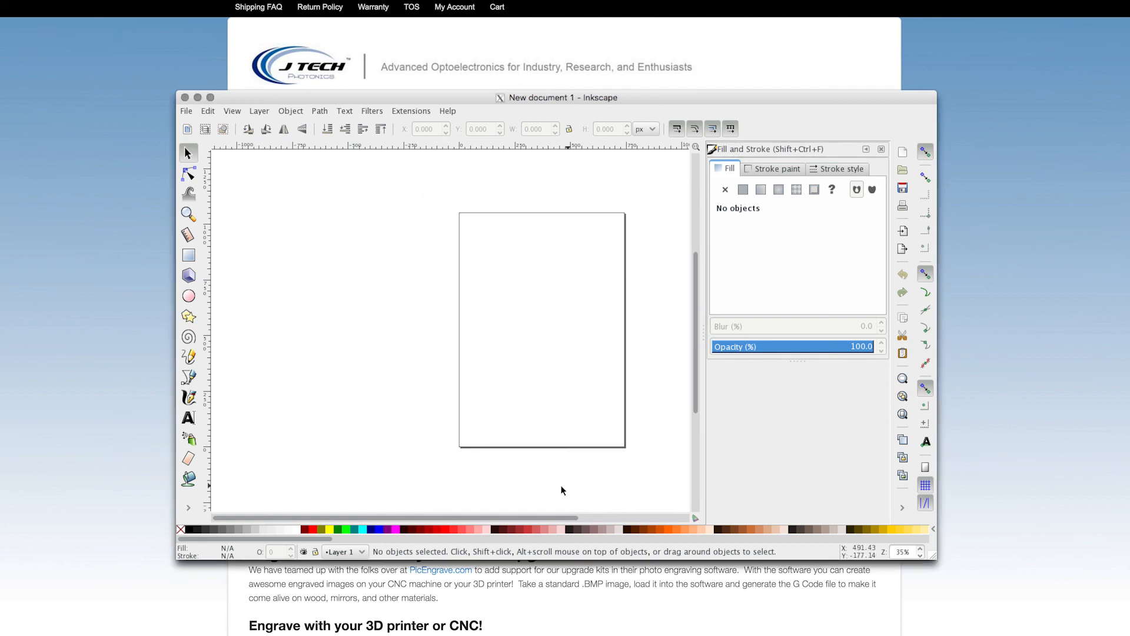
pyautogui.moveTo(546, 218)
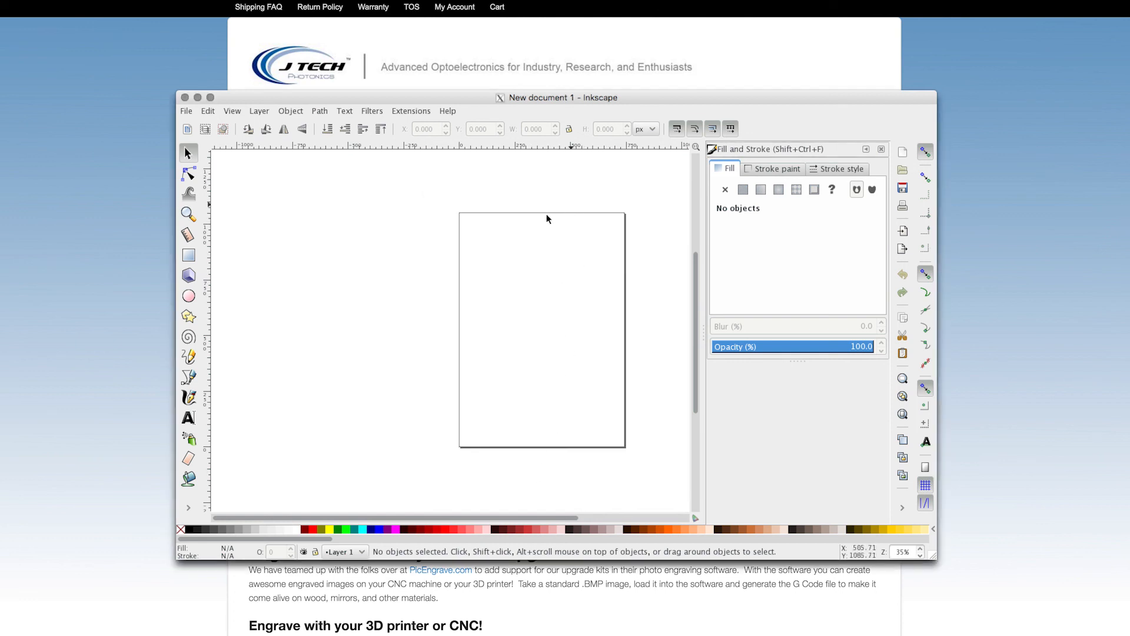